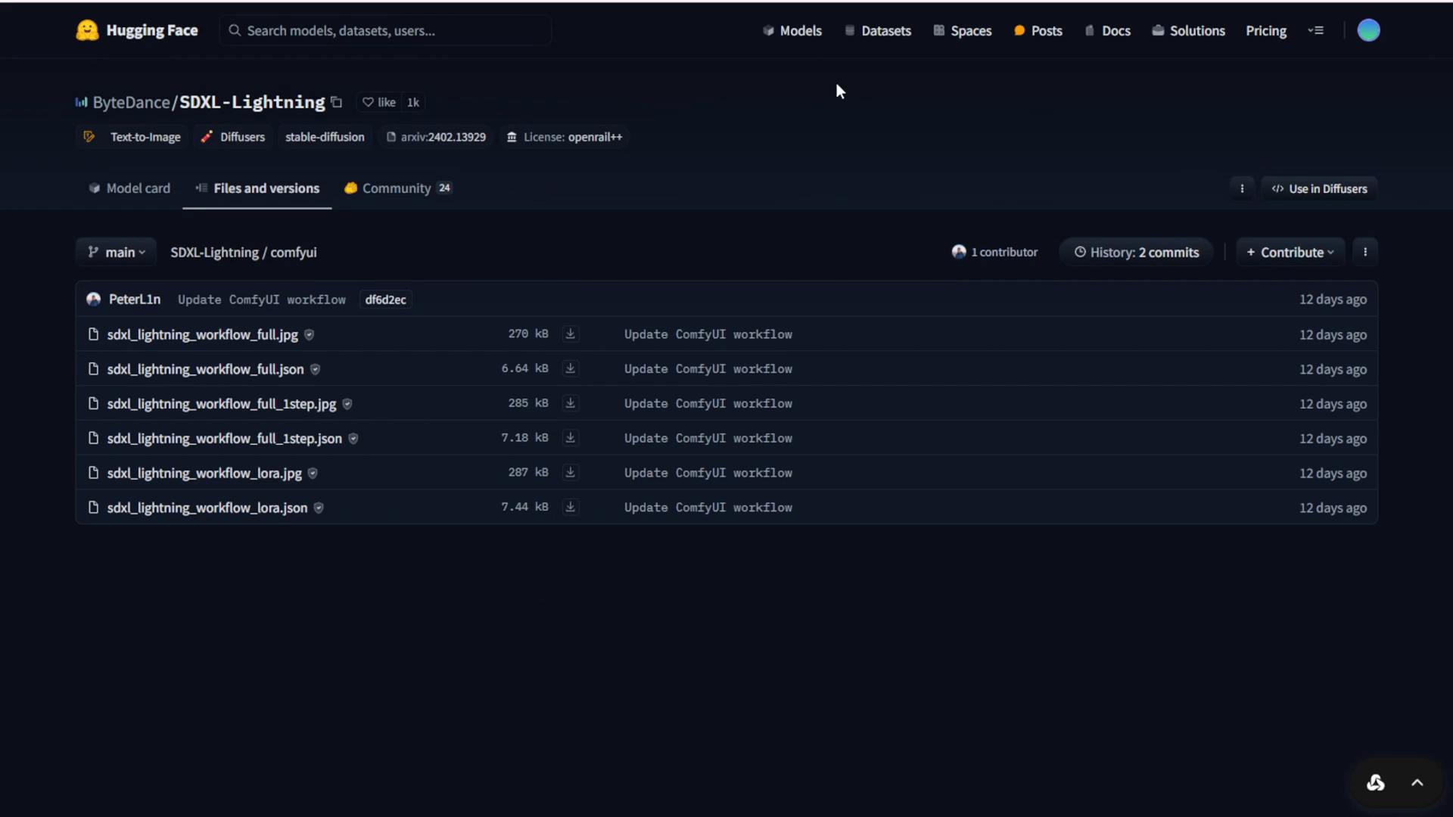
mouse_move(1316, 339)
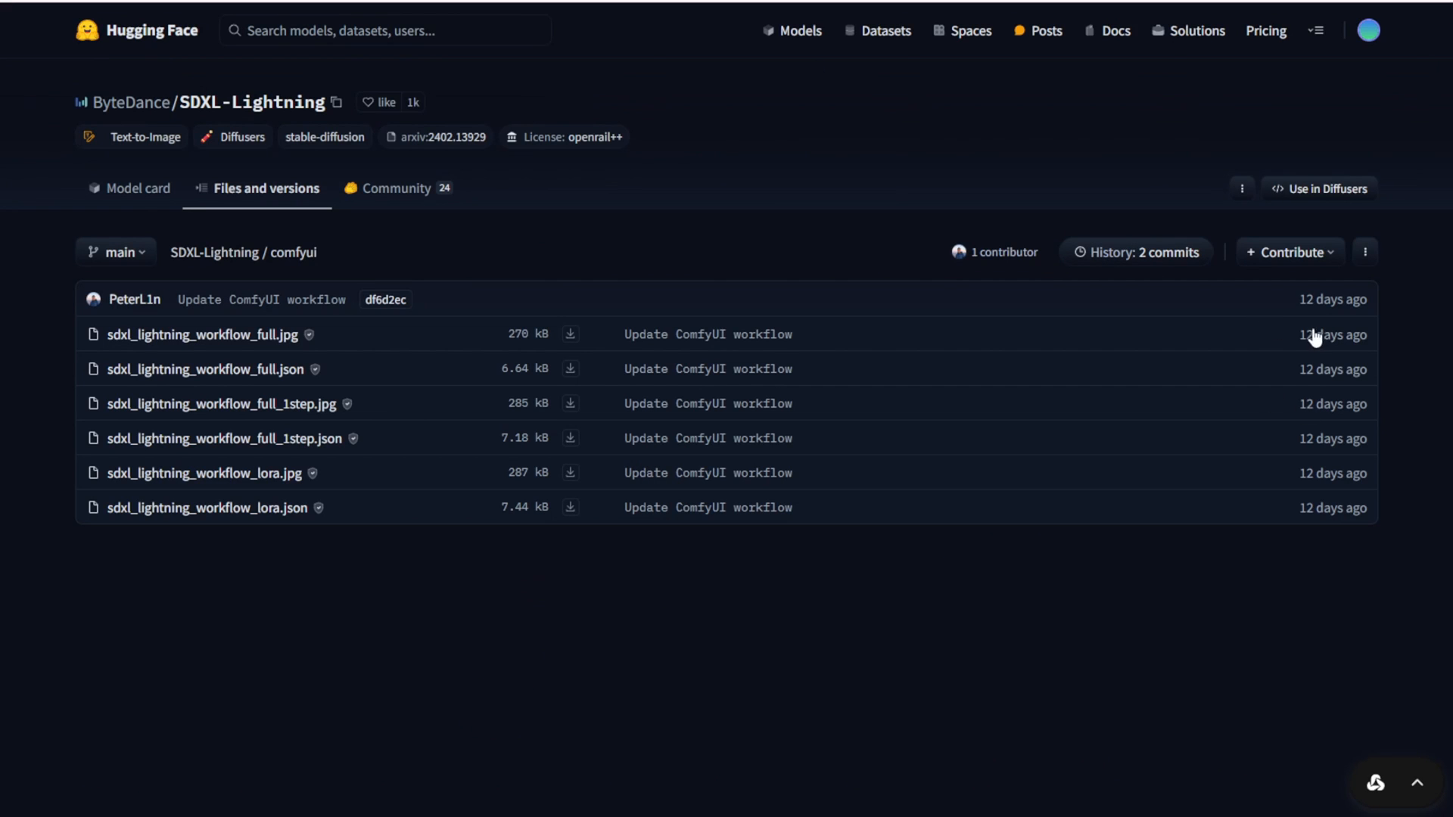
mouse_move(1335, 302)
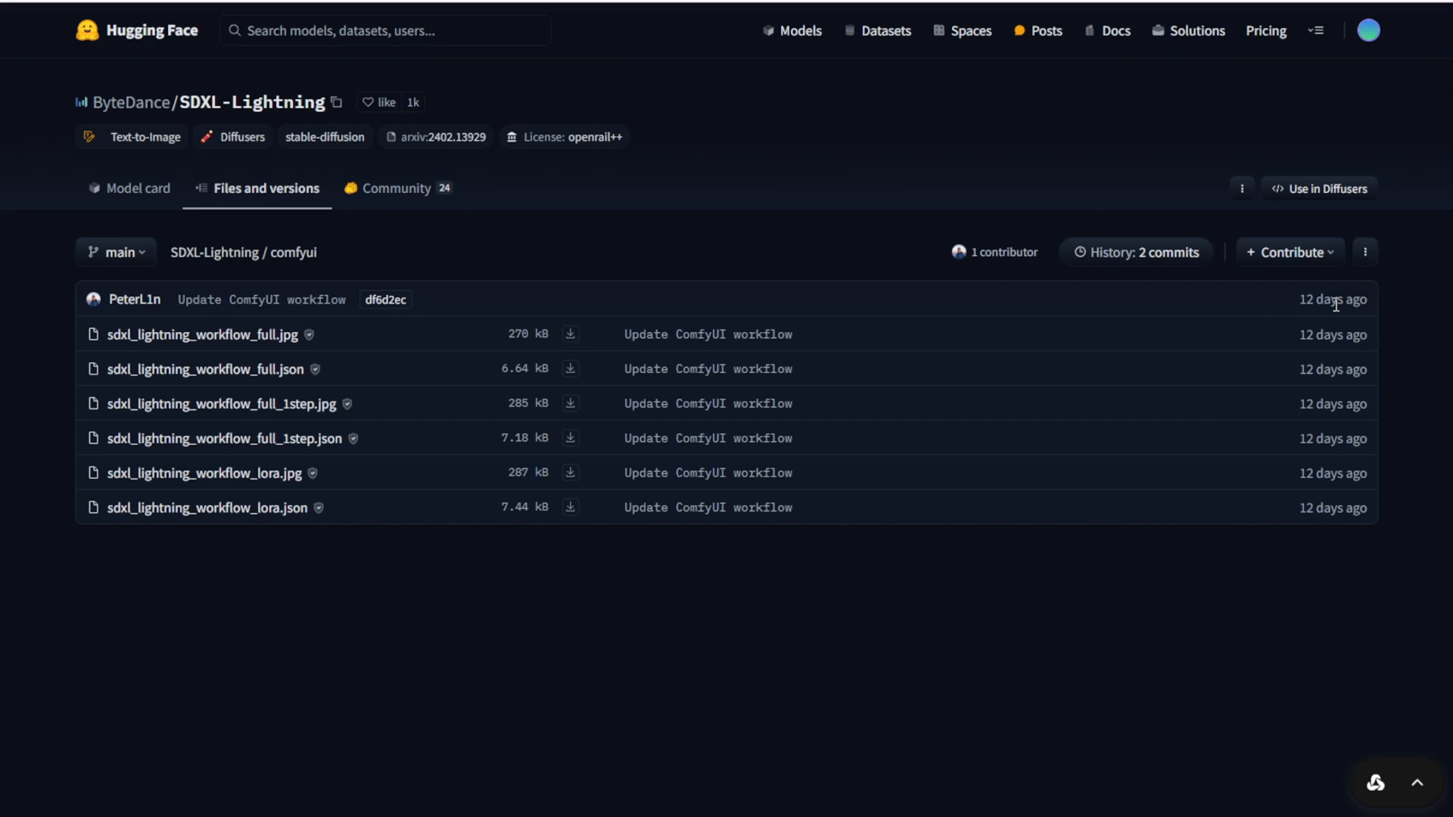
mouse_move(1152, 568)
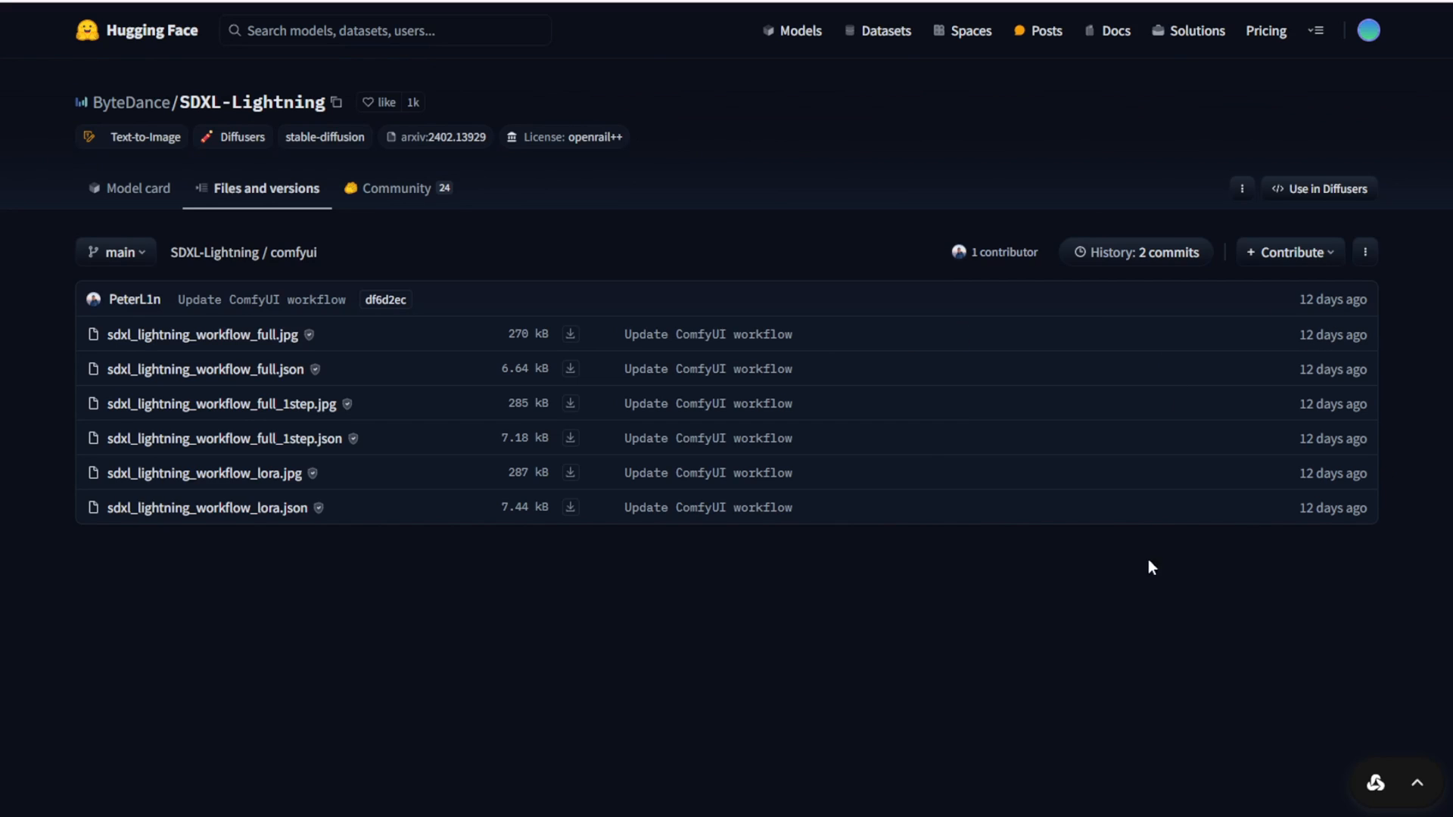
- Browse the SDXL-Lightning comfyui workflow files, then return to the Hugging Face home feed
left_click(379, 102)
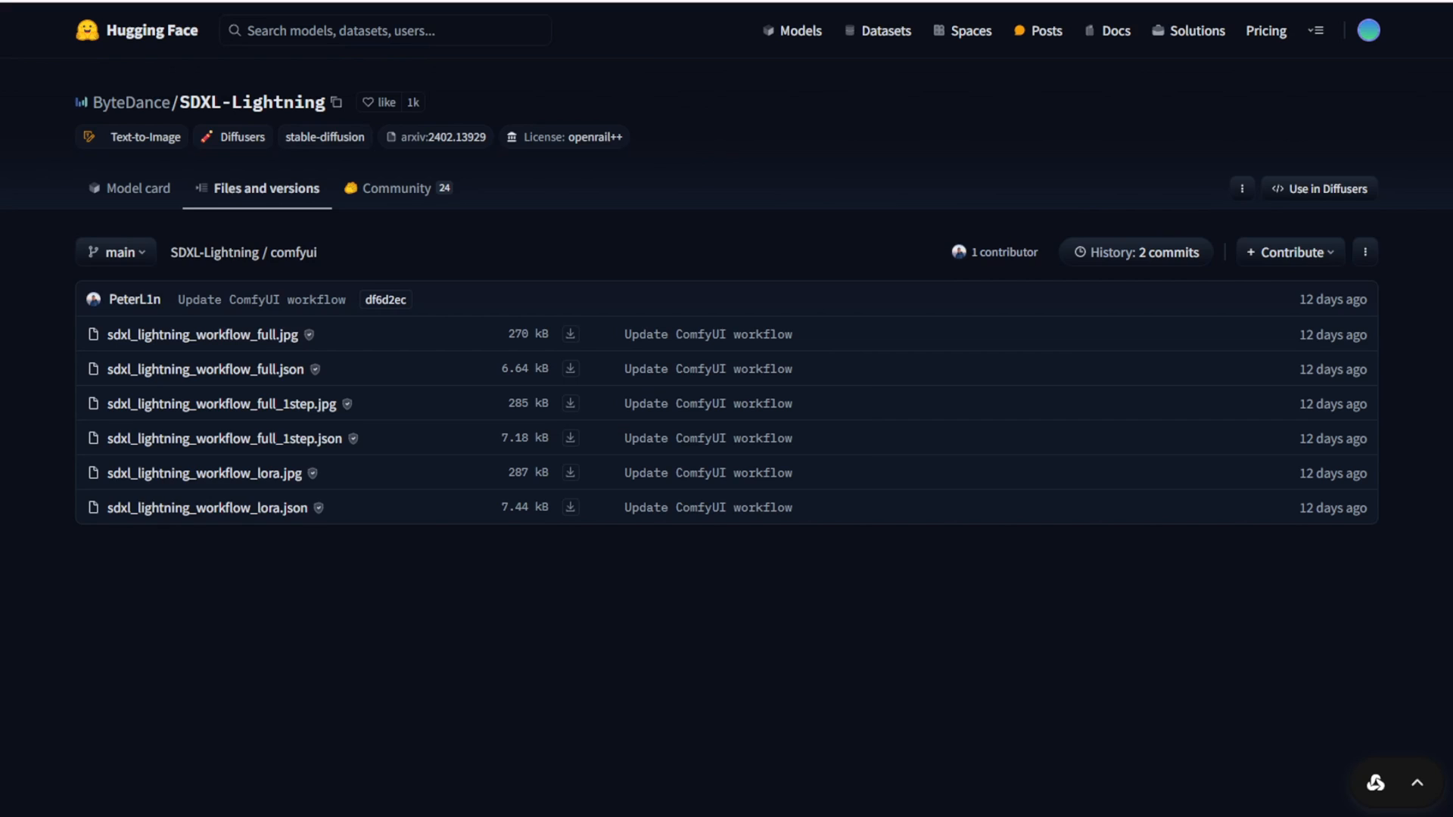
mouse_move(152, 38)
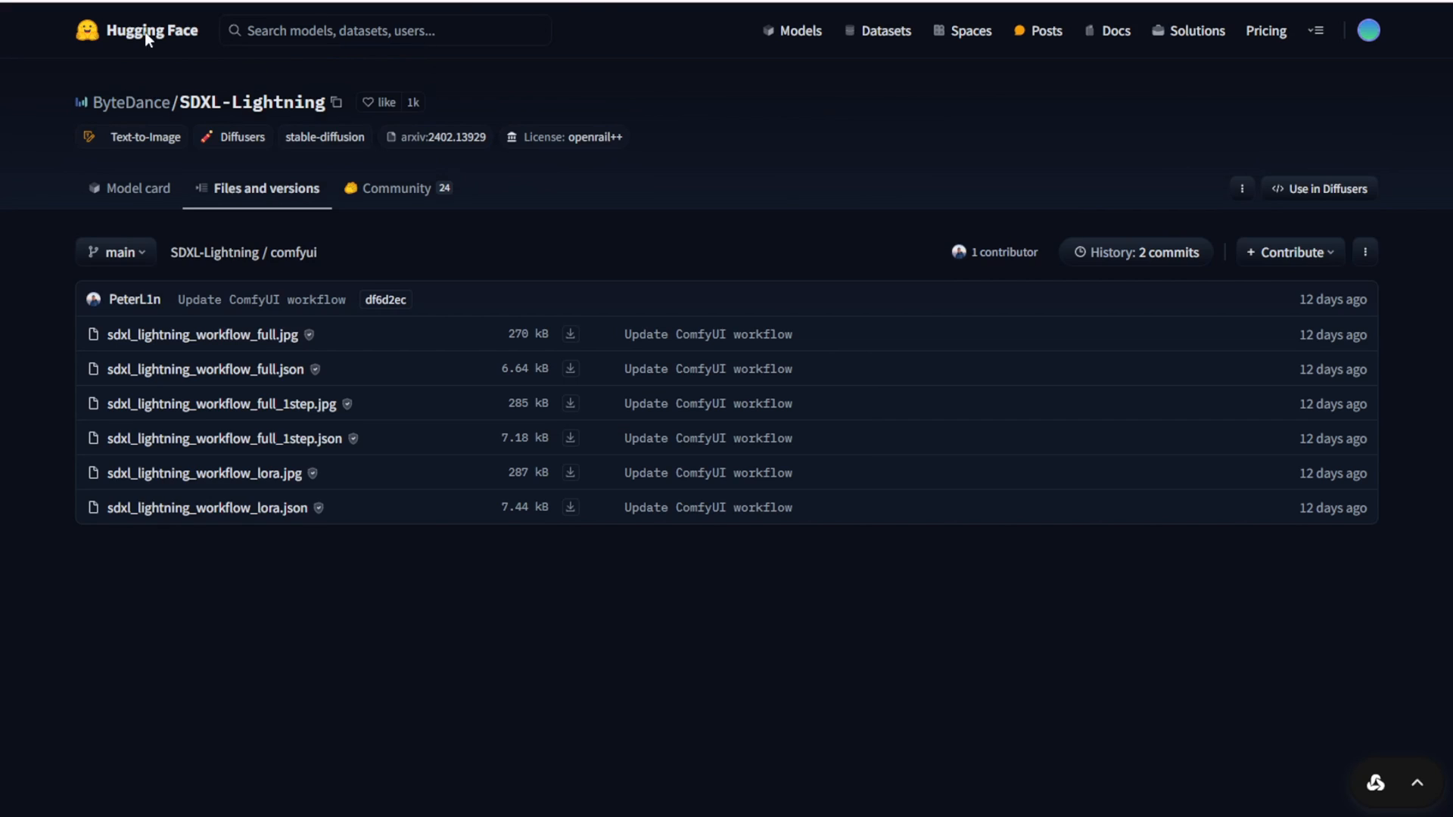
left_click(151, 30)
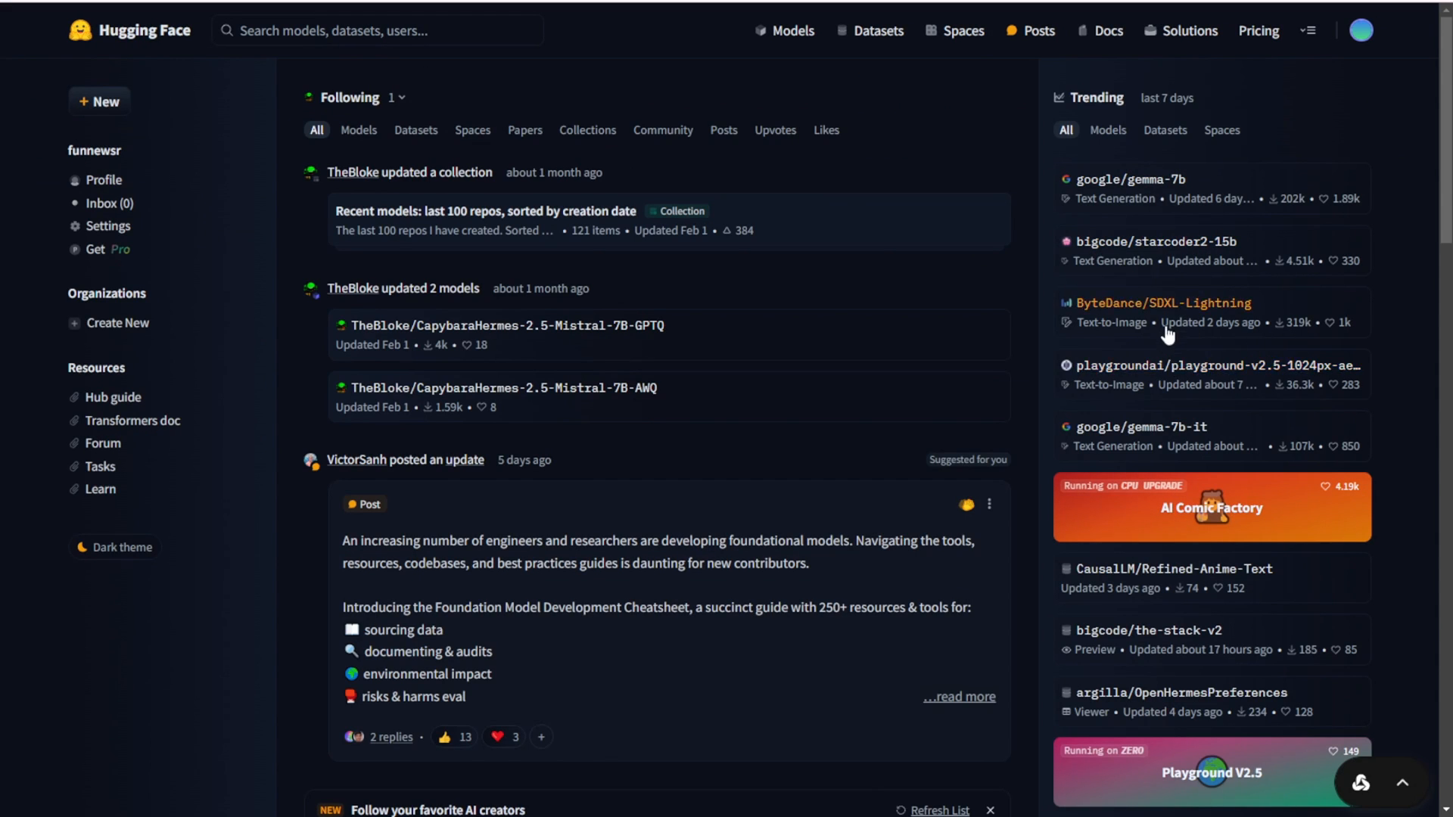
mouse_move(1145, 727)
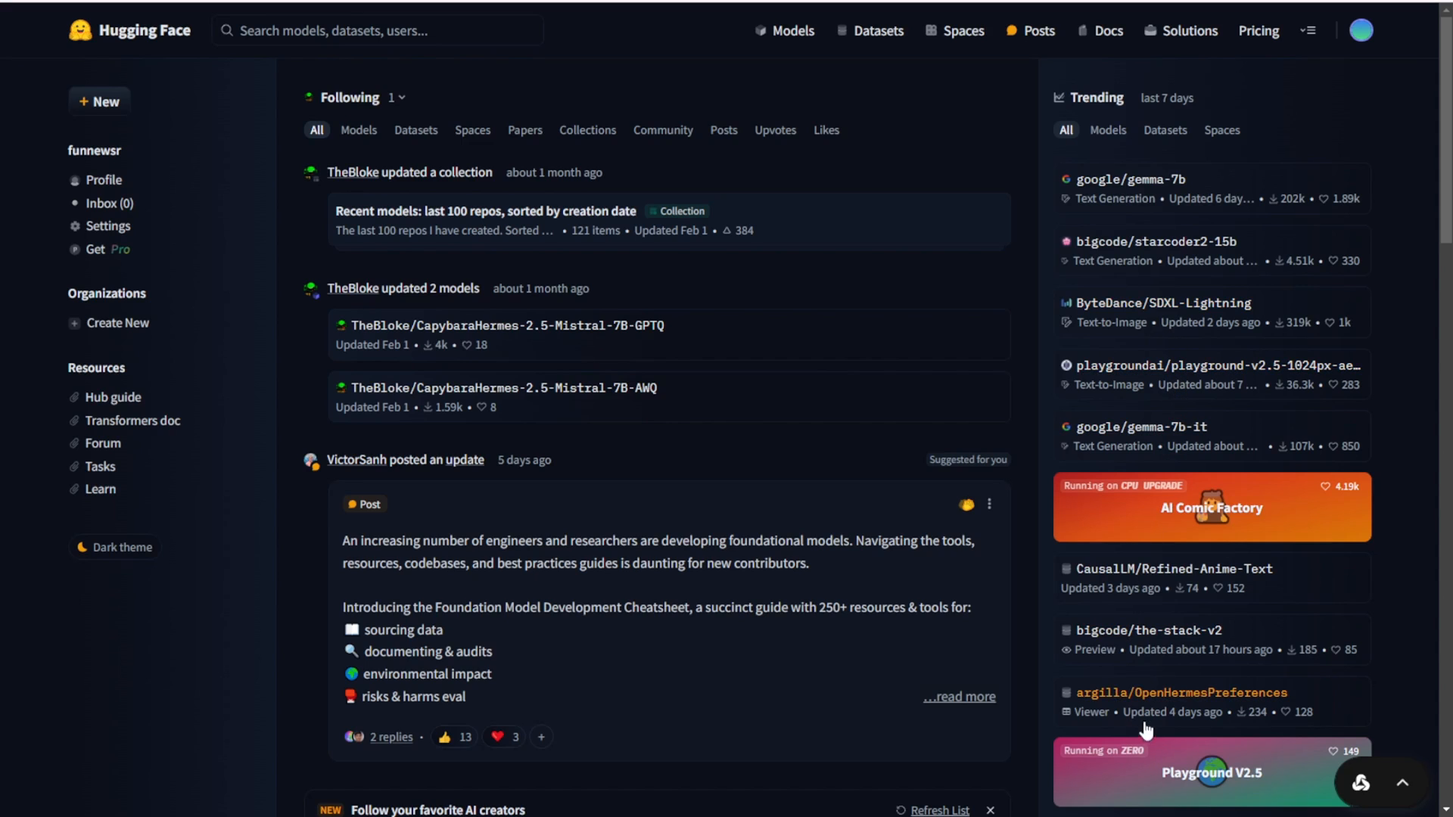
mouse_move(1118, 497)
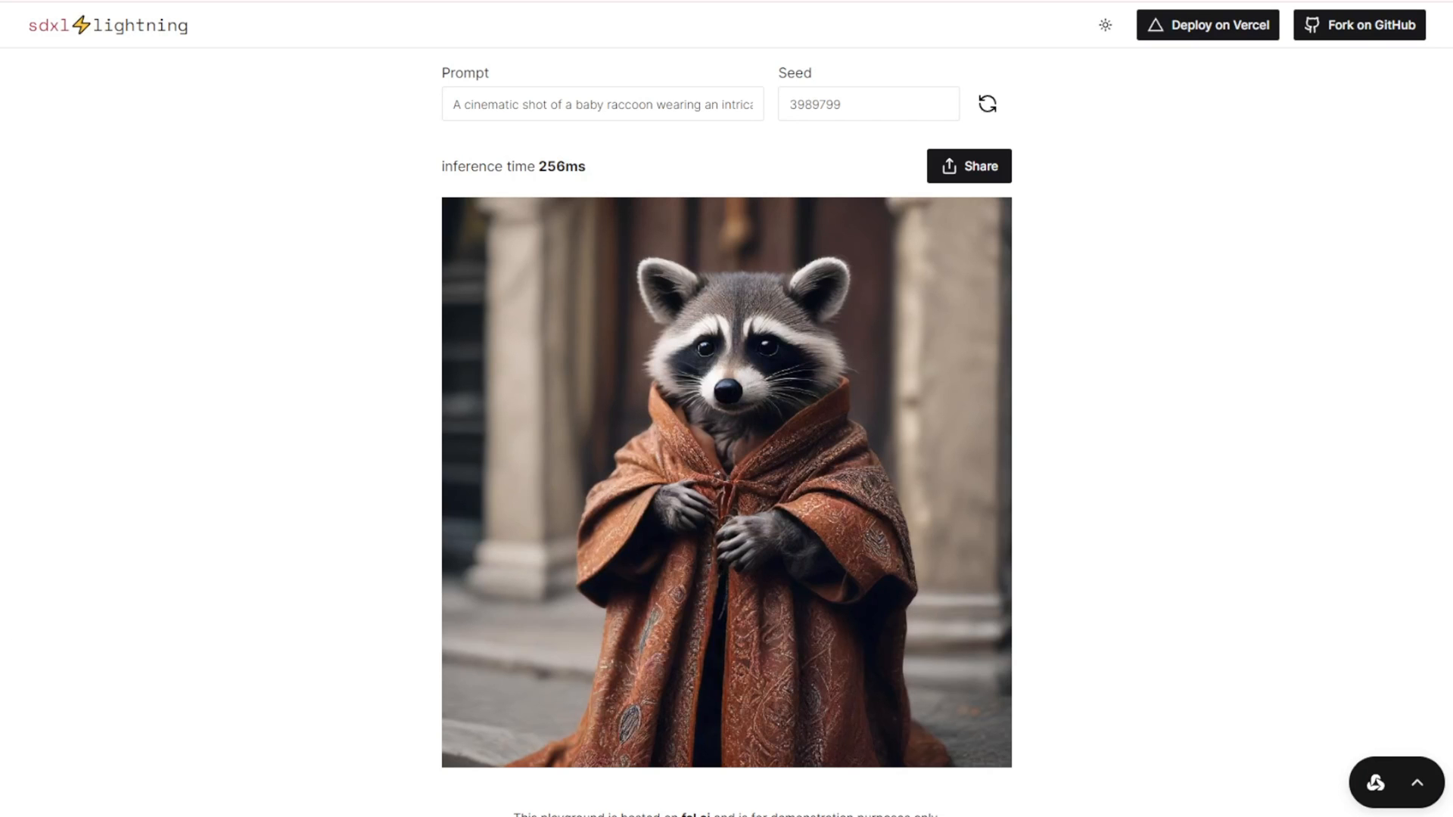
mouse_move(1224, 389)
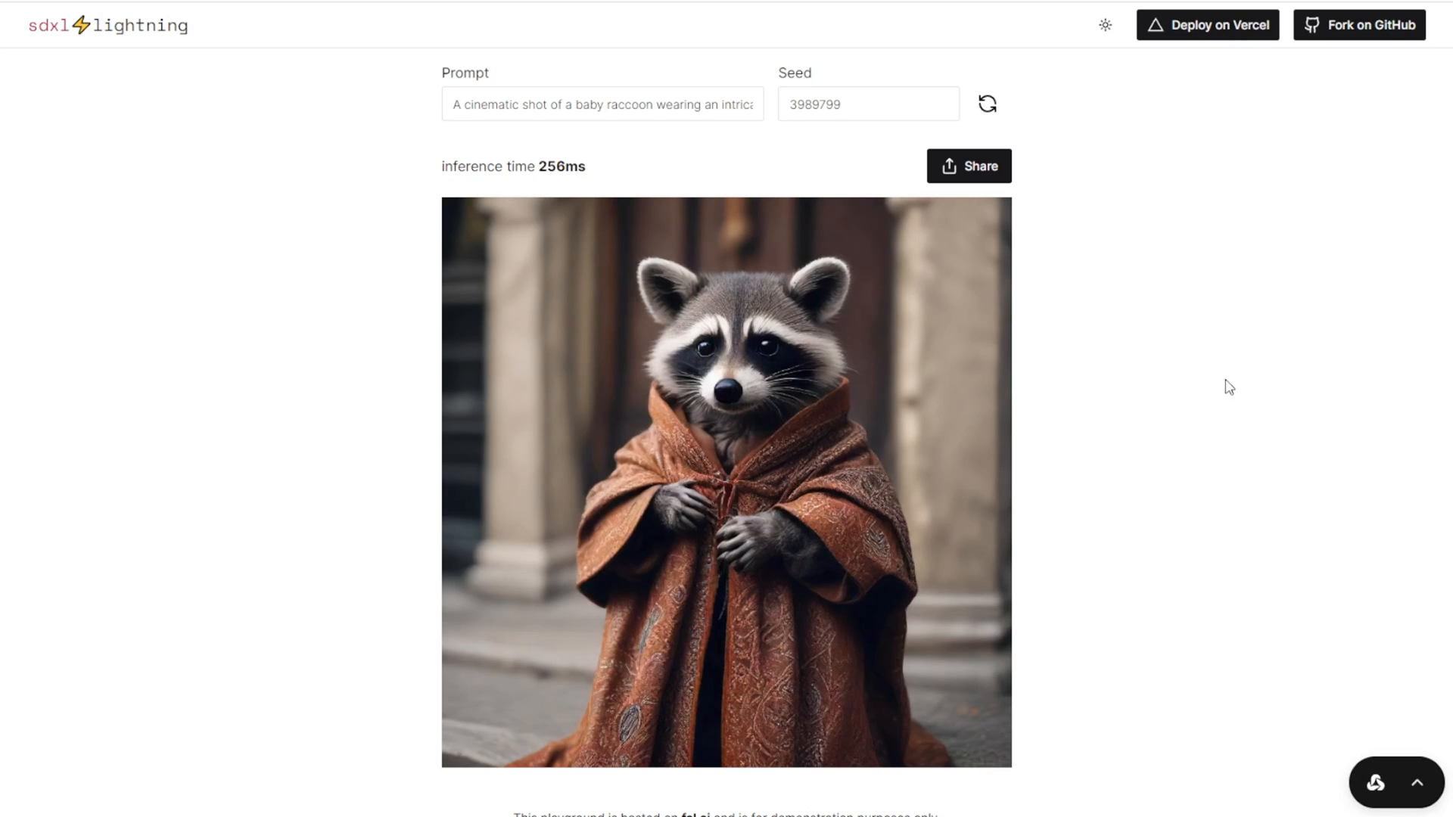
mouse_move(112, 38)
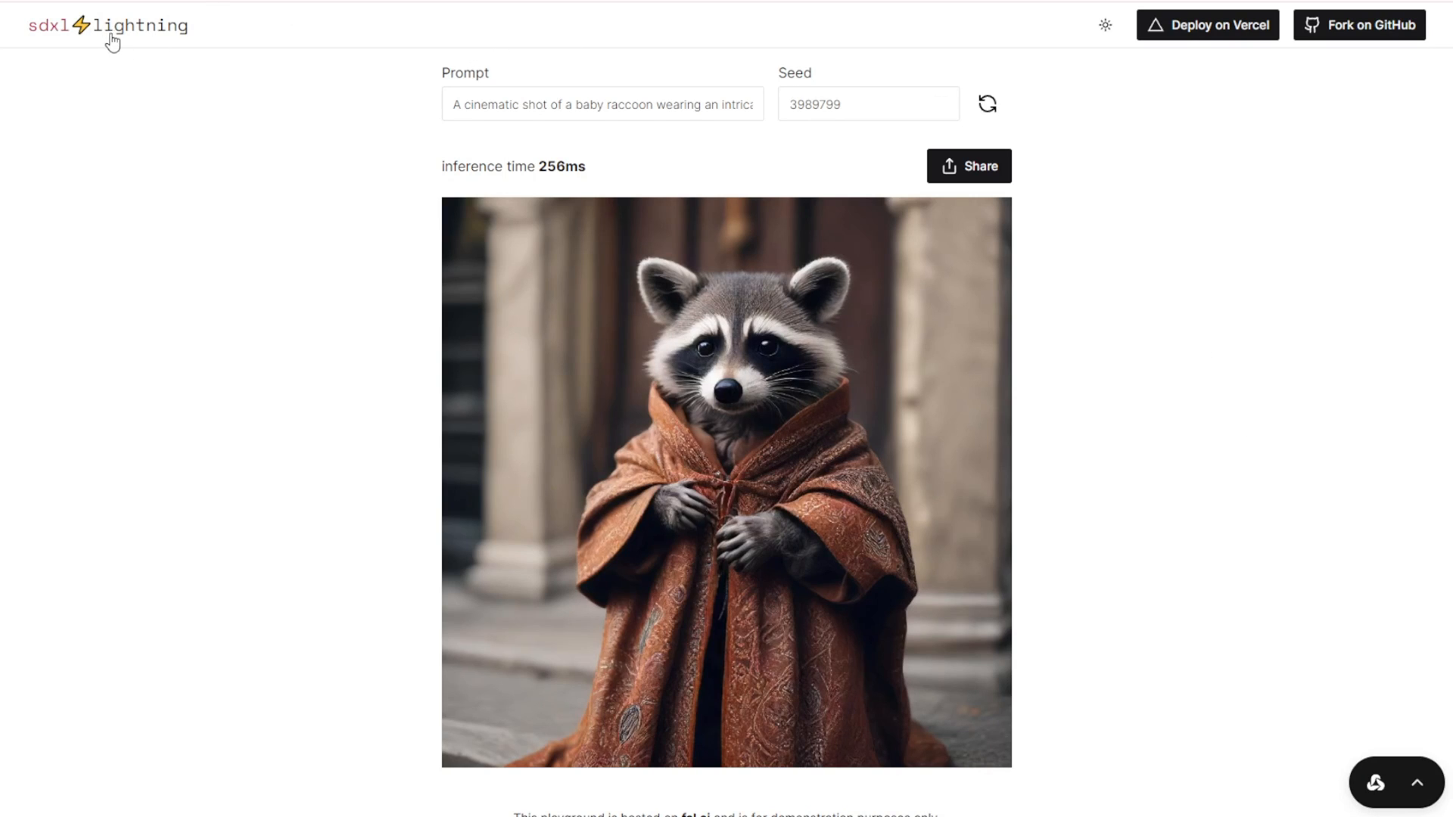
mouse_move(210, 48)
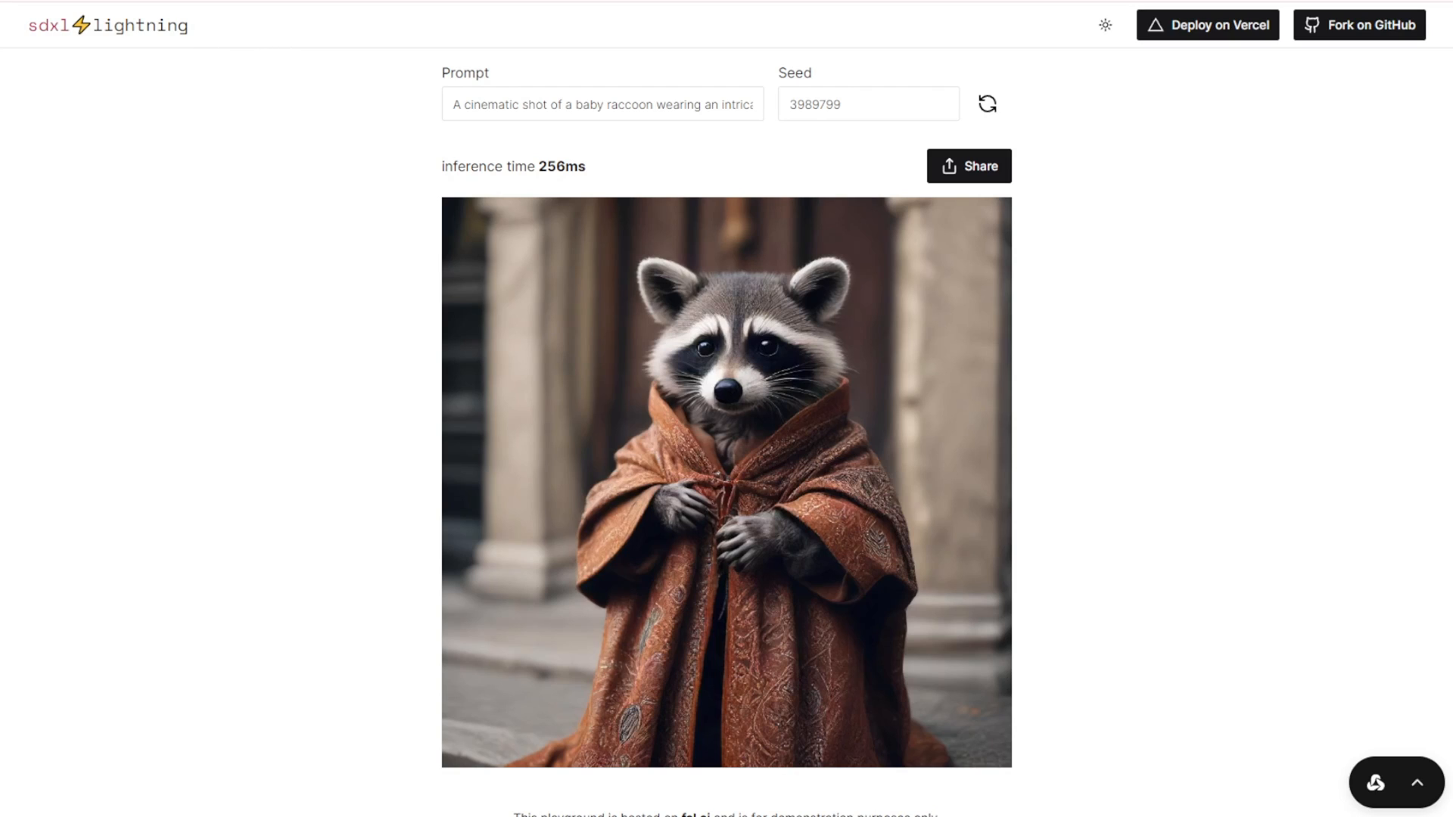
scroll("down", 3)
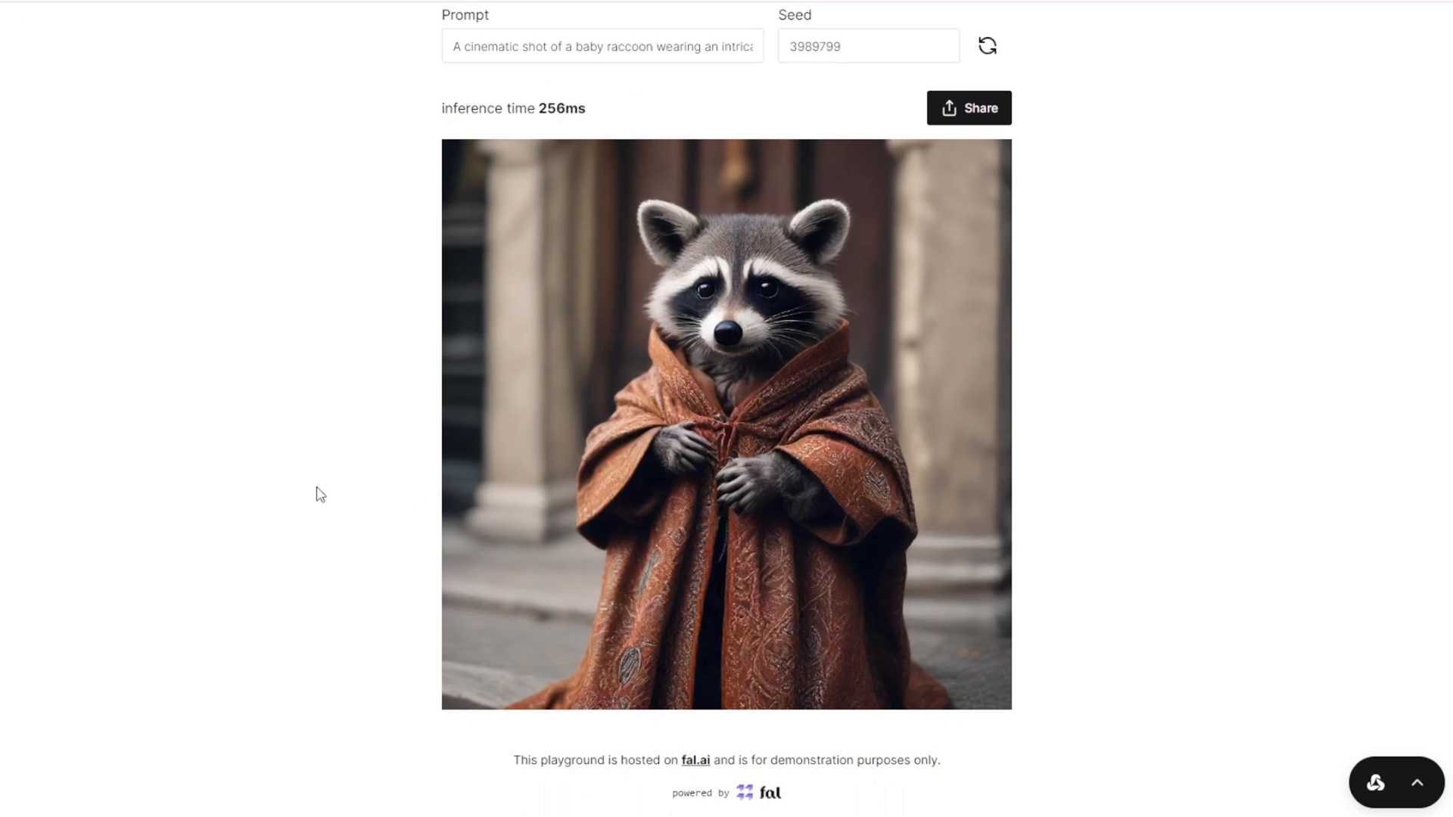
mouse_move(801, 677)
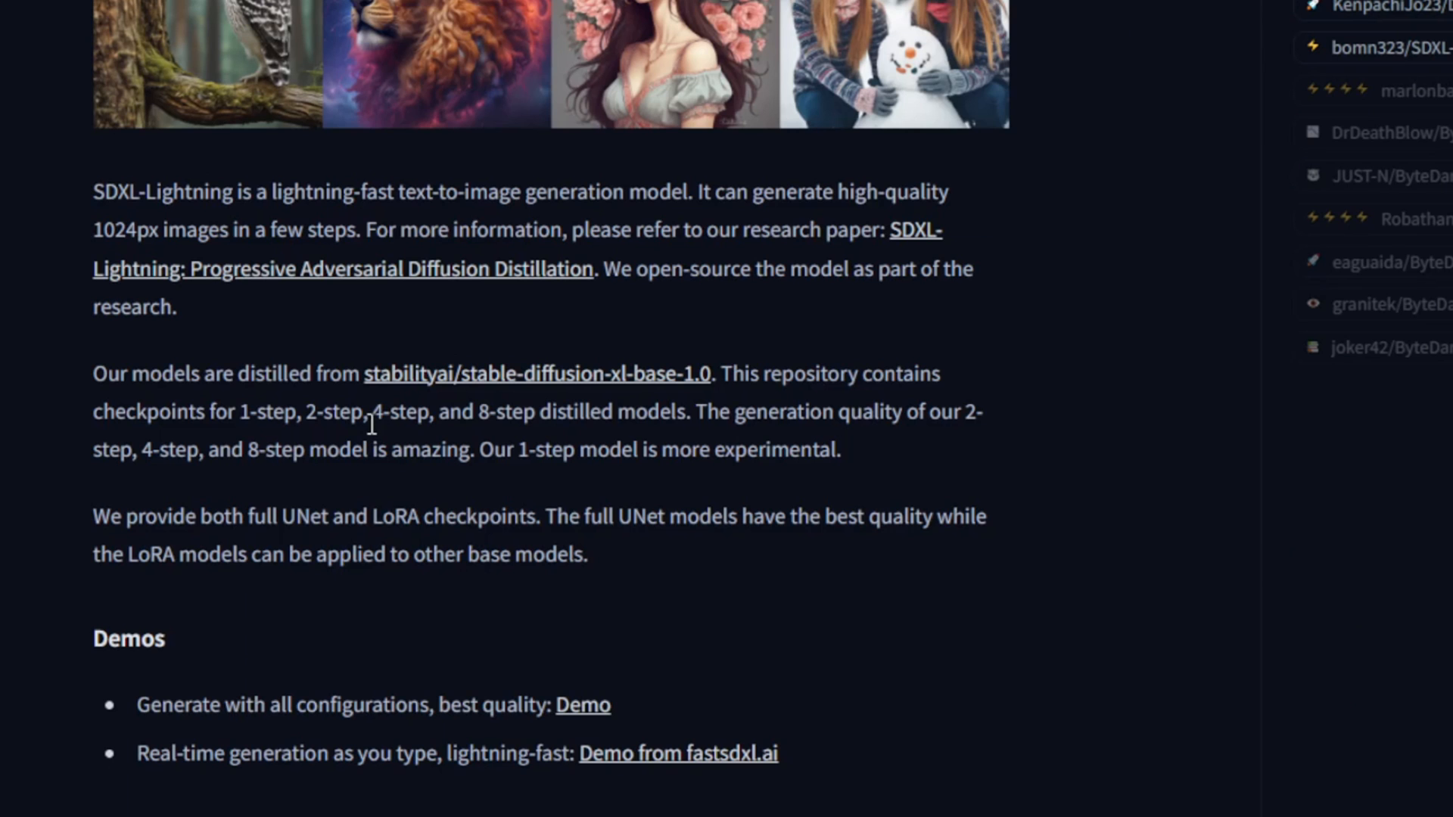
mouse_move(424, 444)
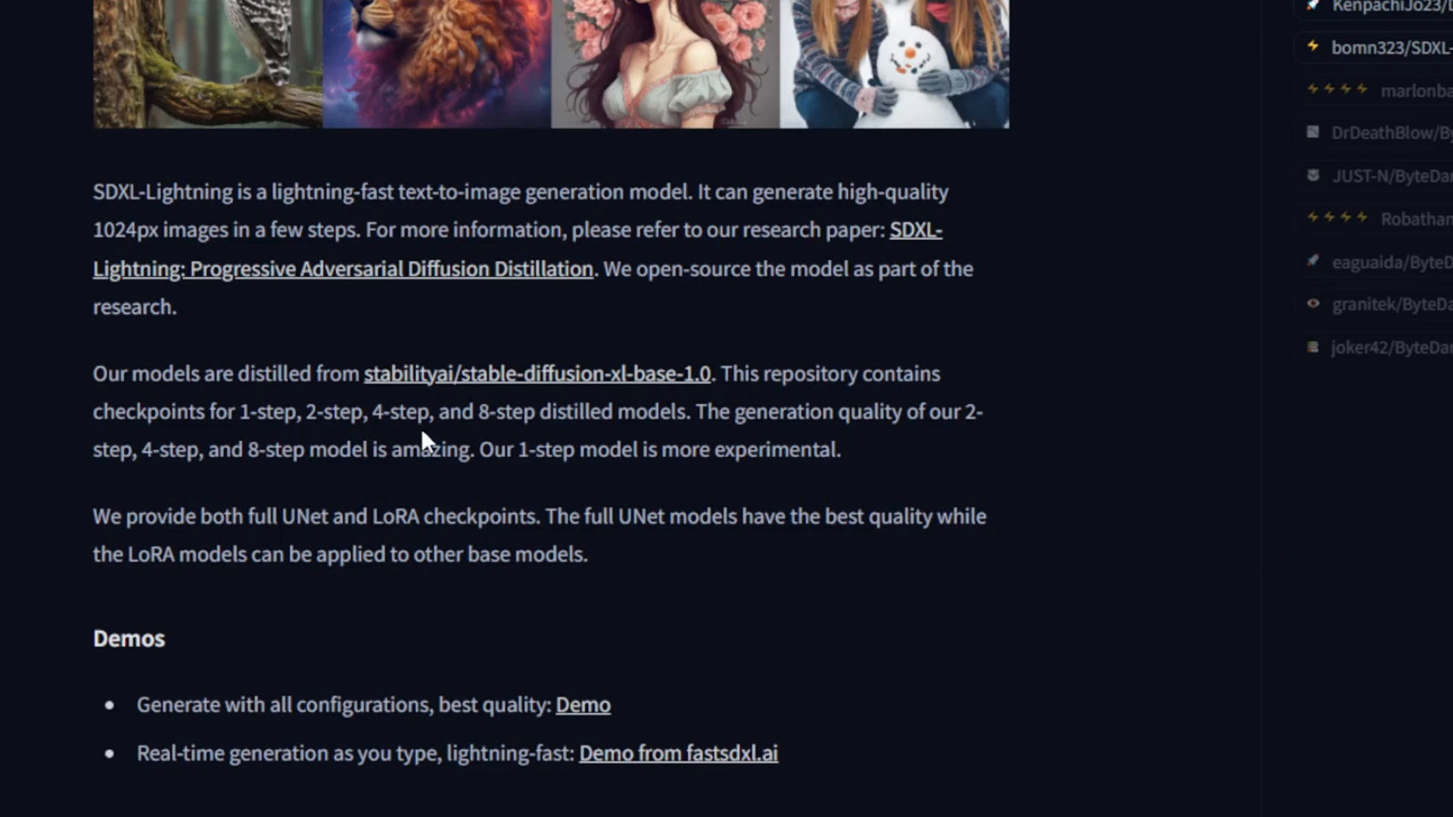
mouse_move(990, 491)
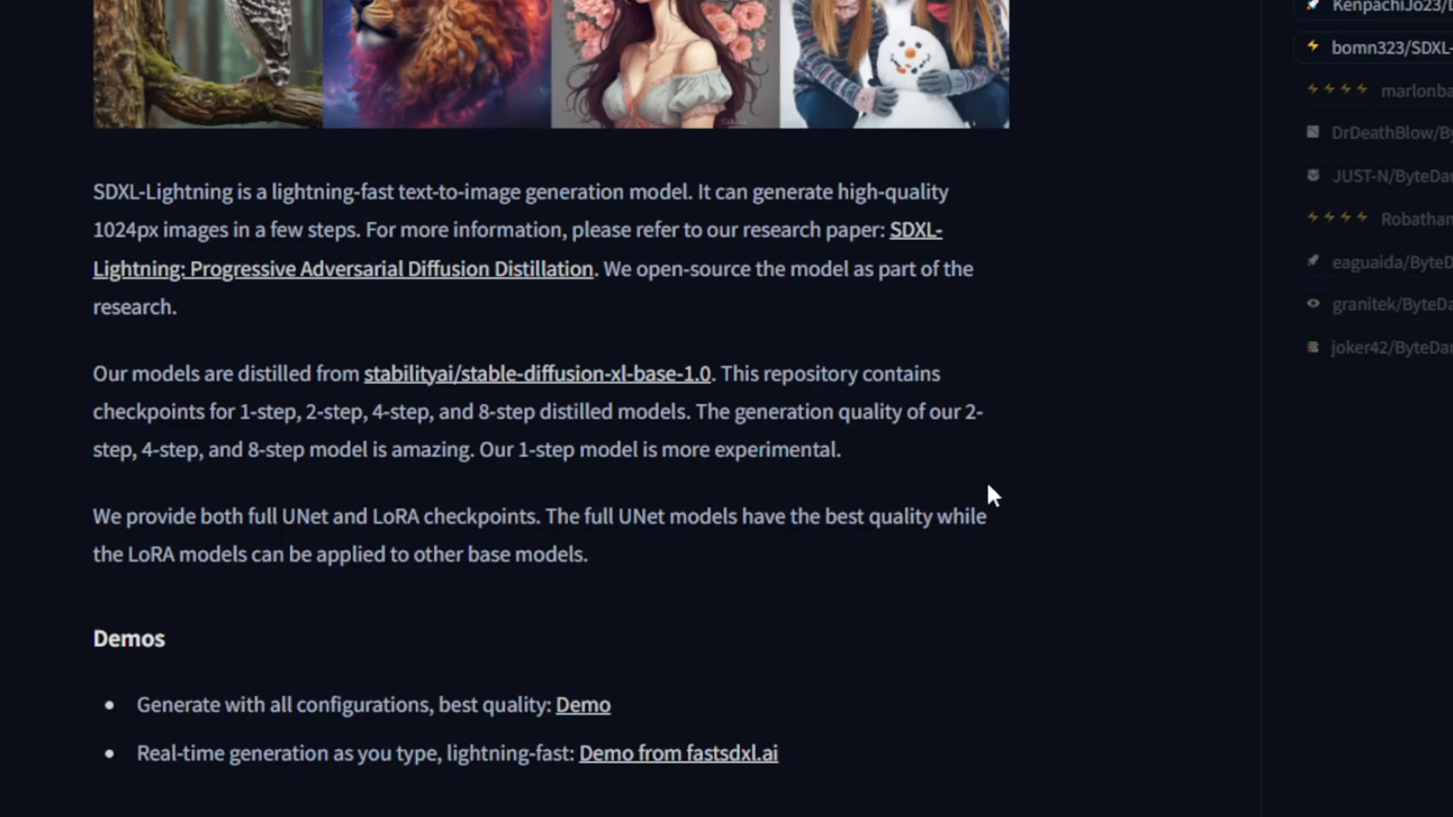
mouse_move(1278, 491)
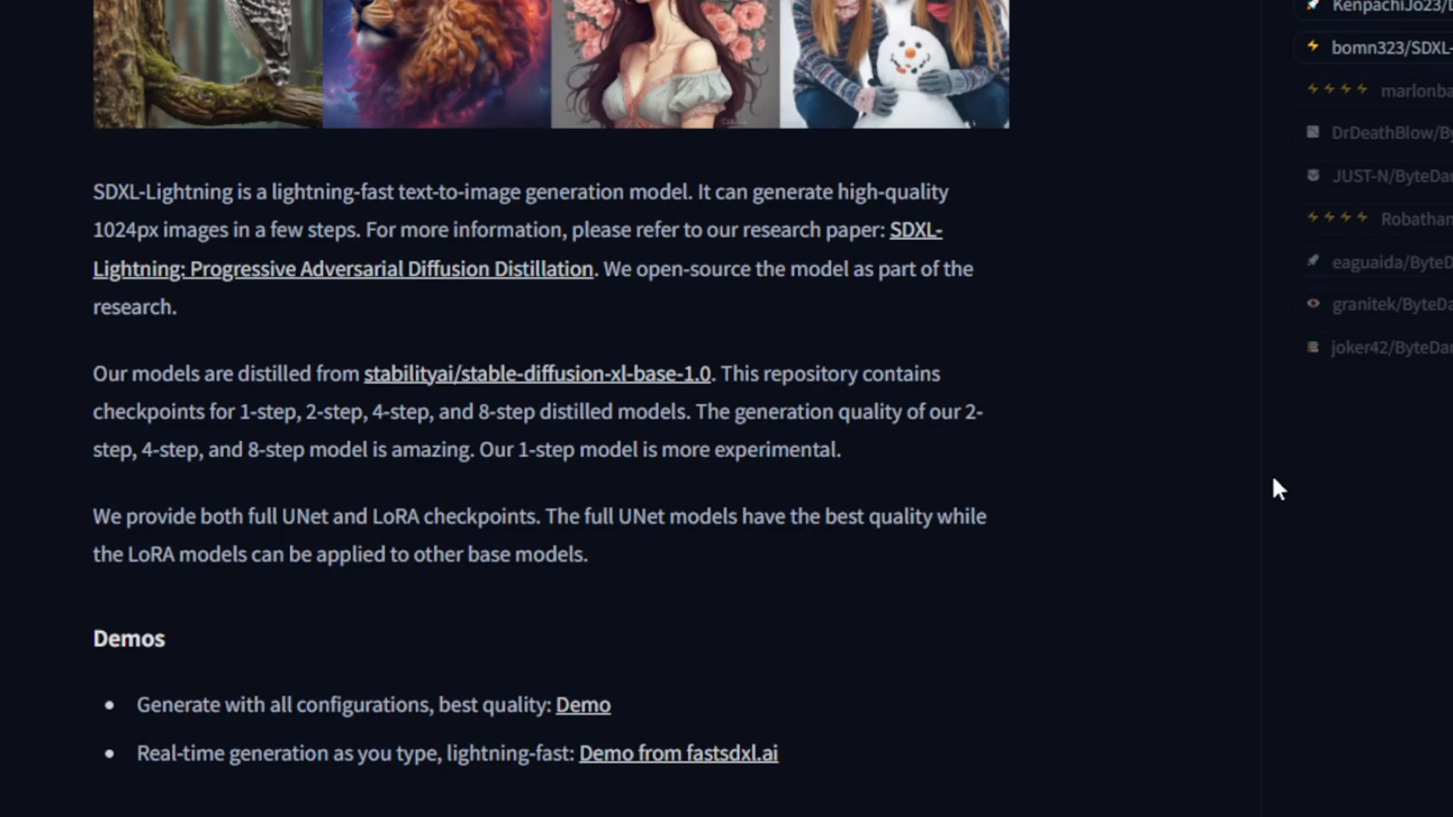
mouse_move(757, 529)
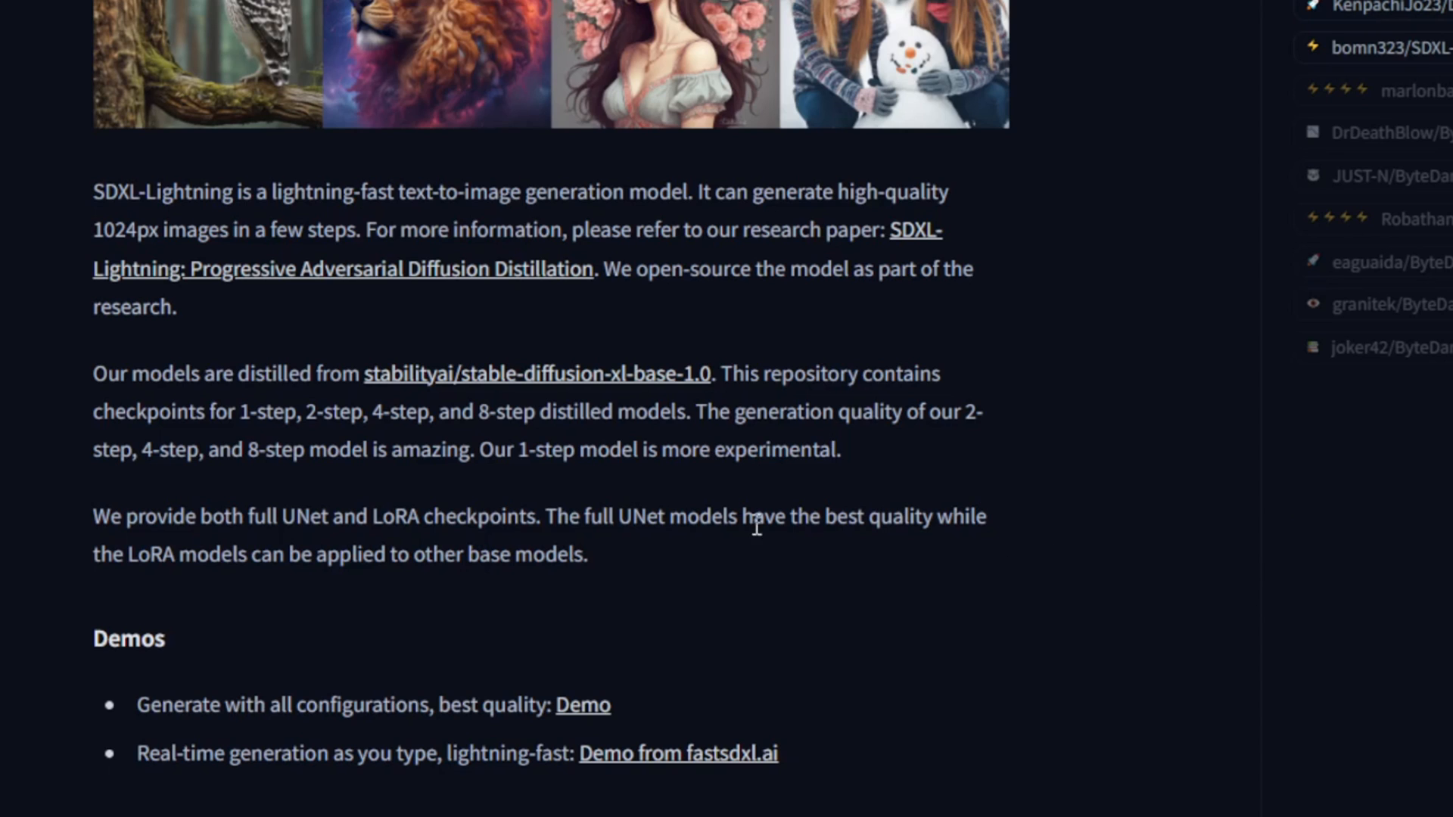
- Scroll the model card and highlight the 4-Step and 8-Step parts of the heading
scroll("down", 3)
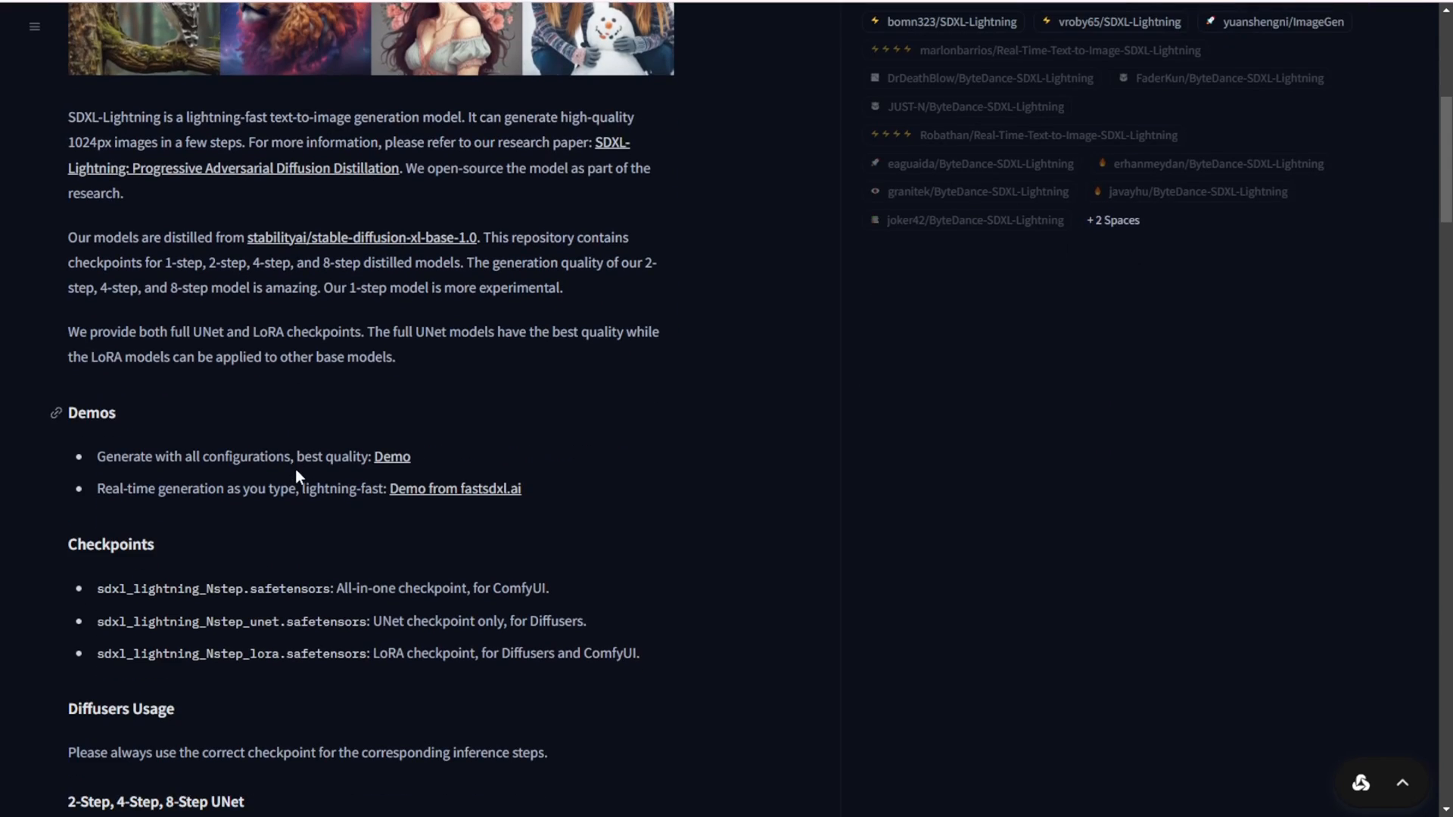
scroll("down", 3)
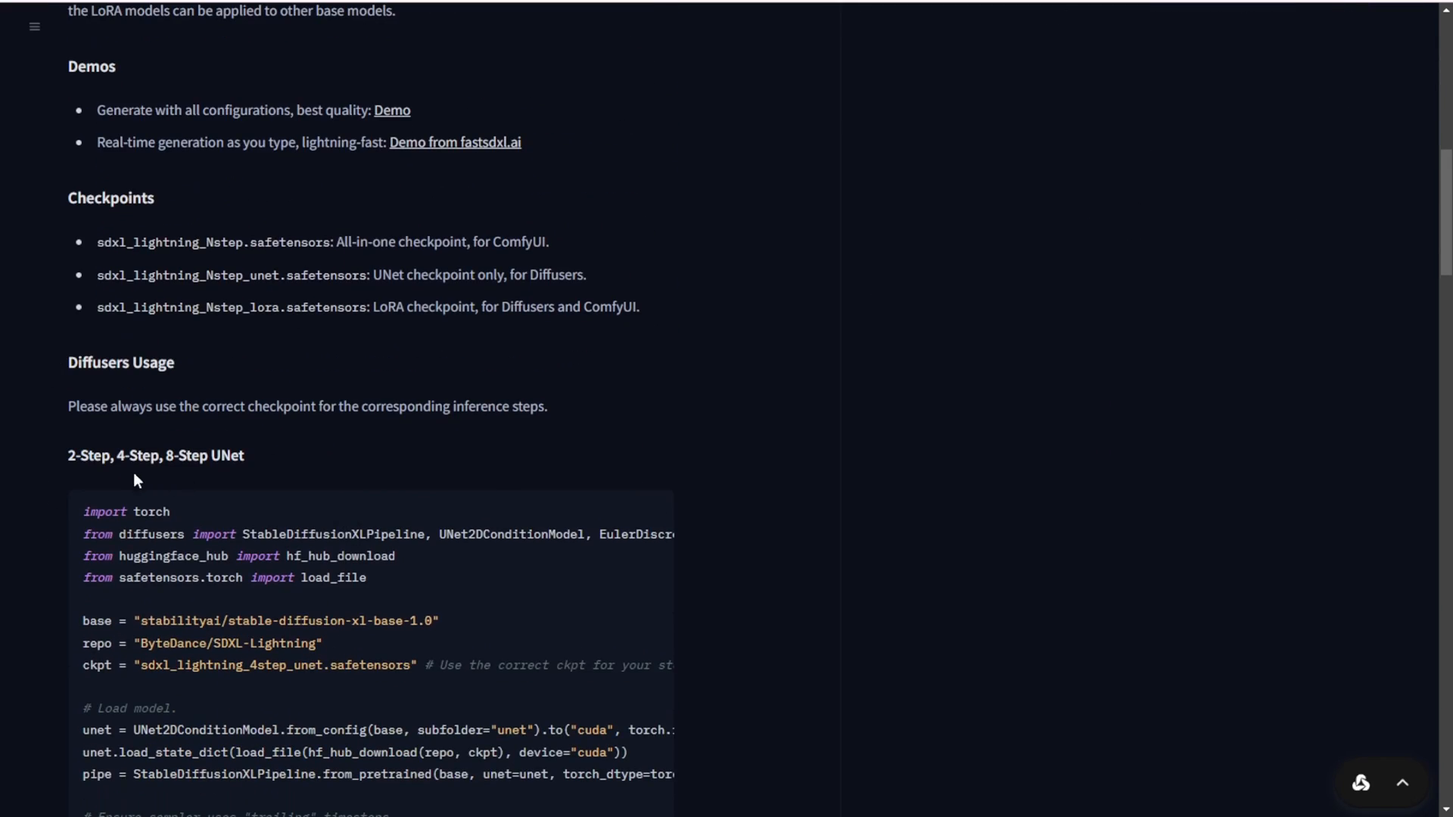
double_click(133, 456)
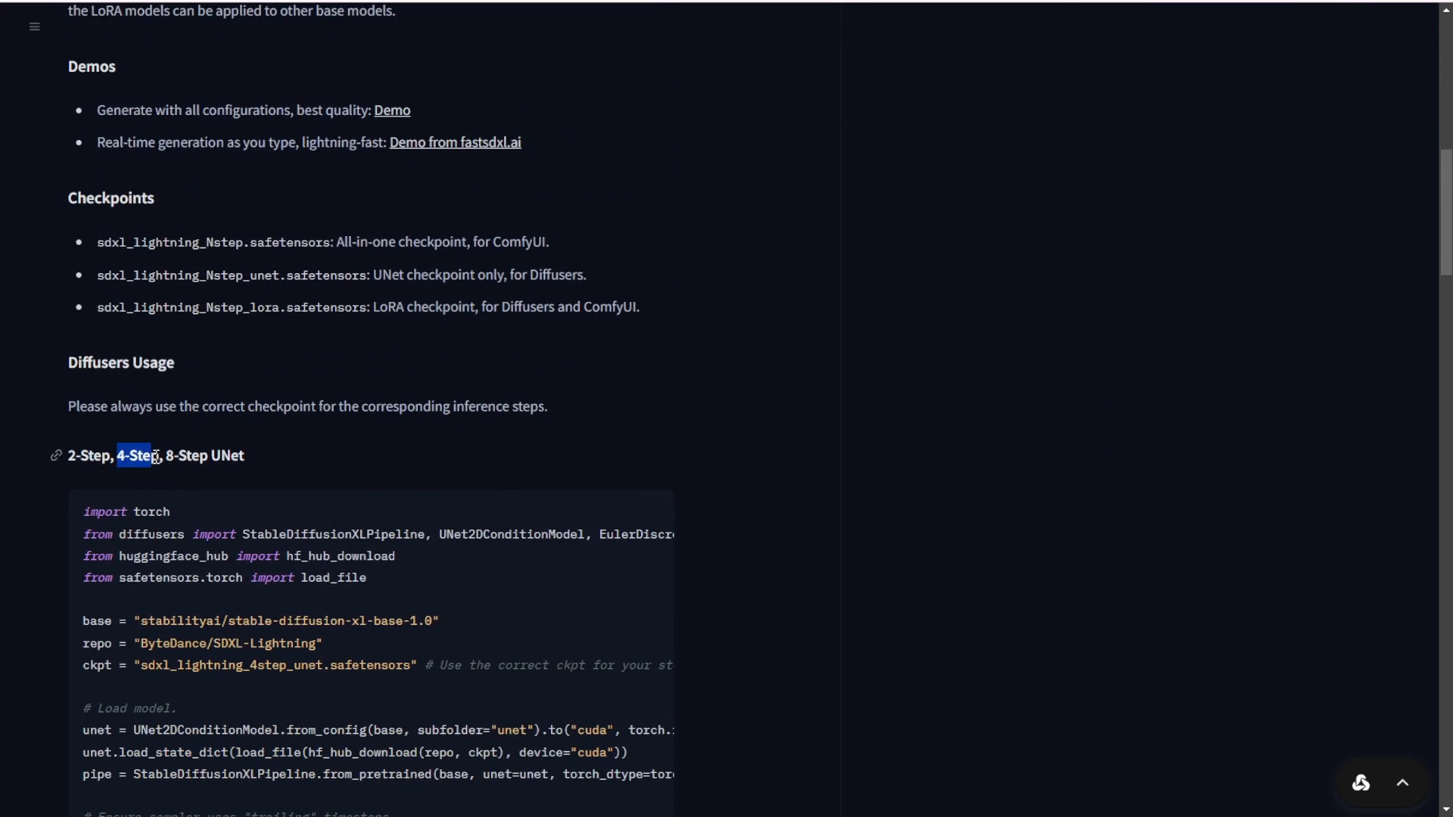
mouse_move(283, 372)
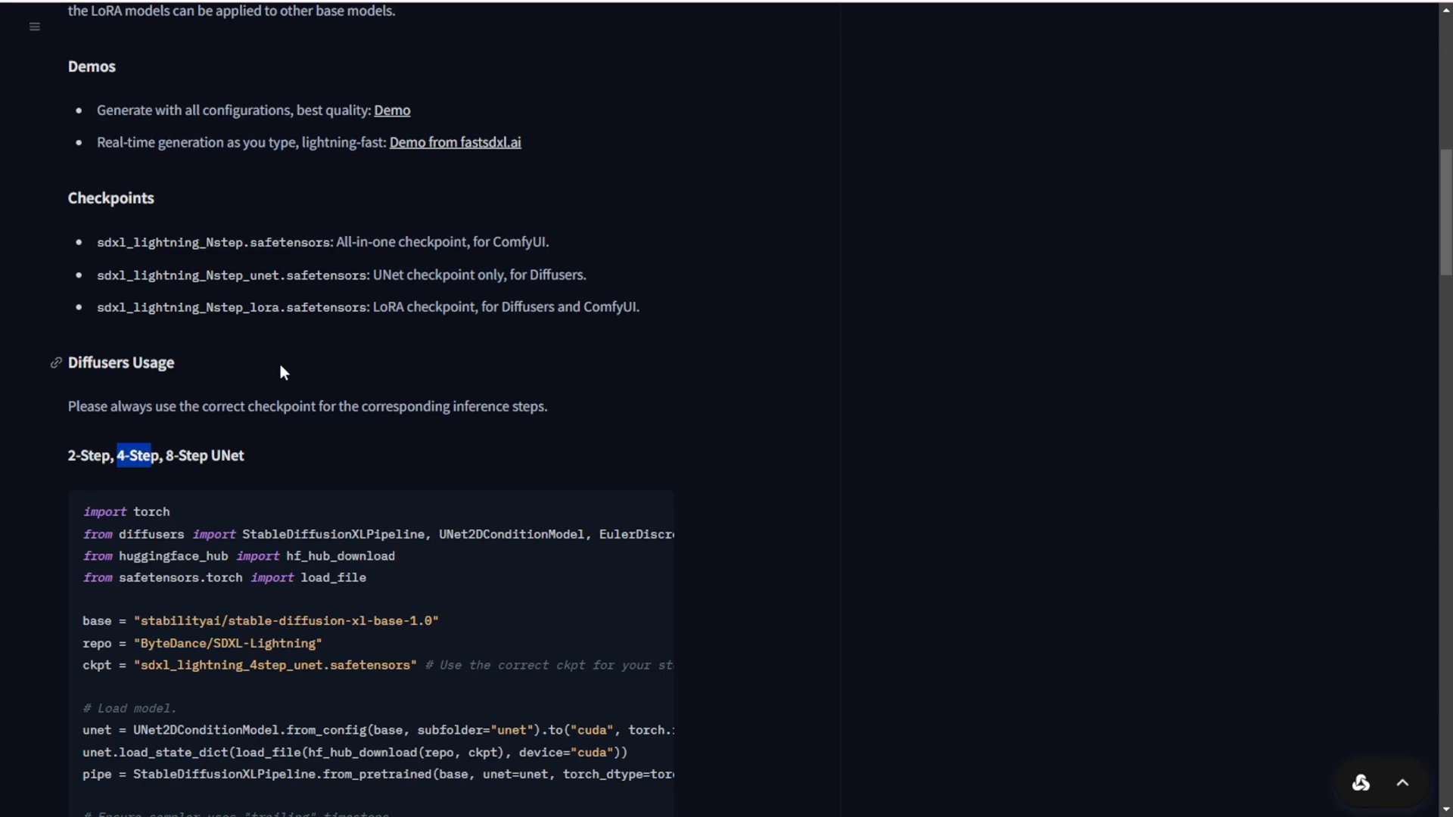
left_click(124, 455)
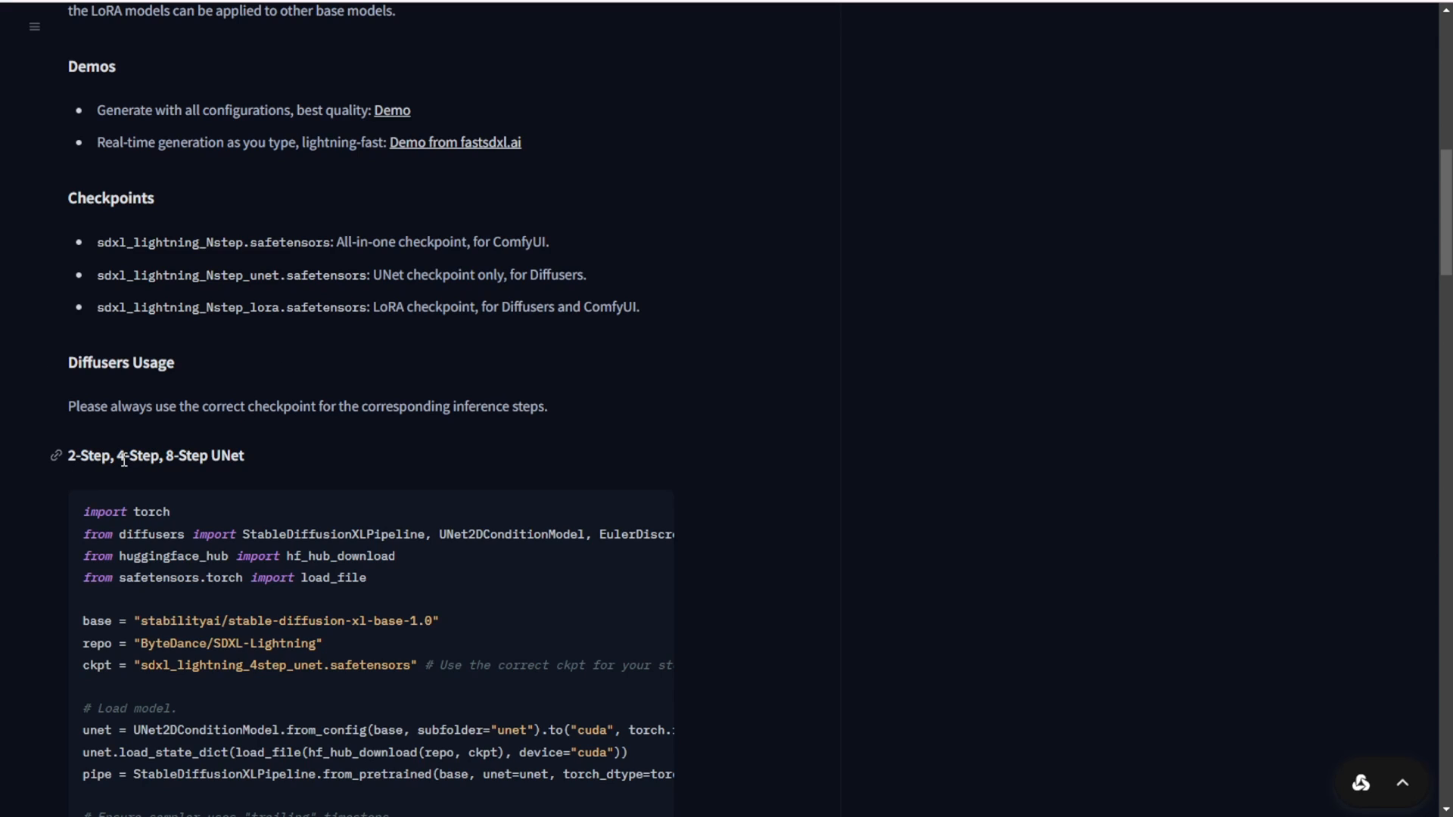
double_click(181, 456)
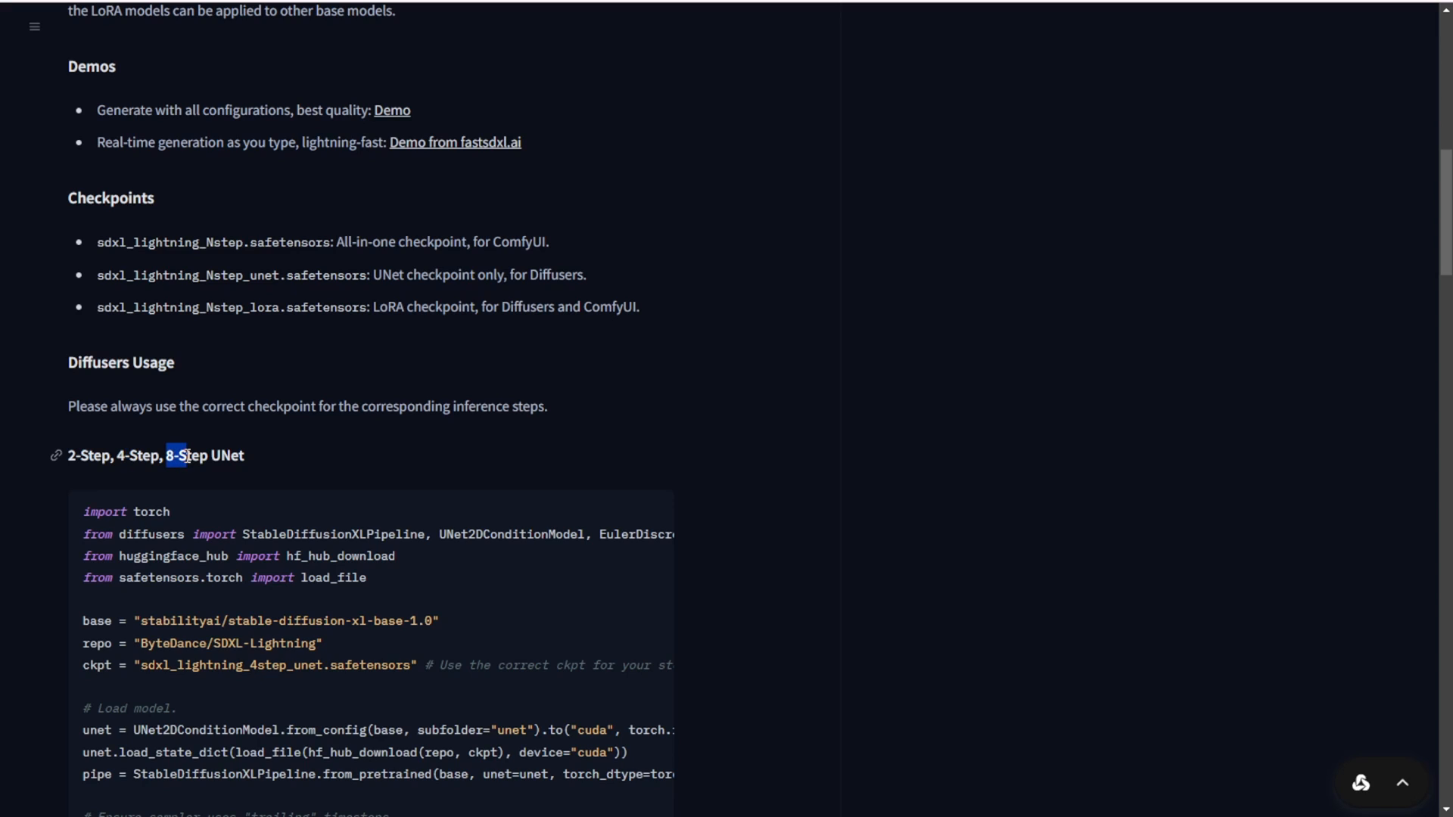
mouse_move(280, 453)
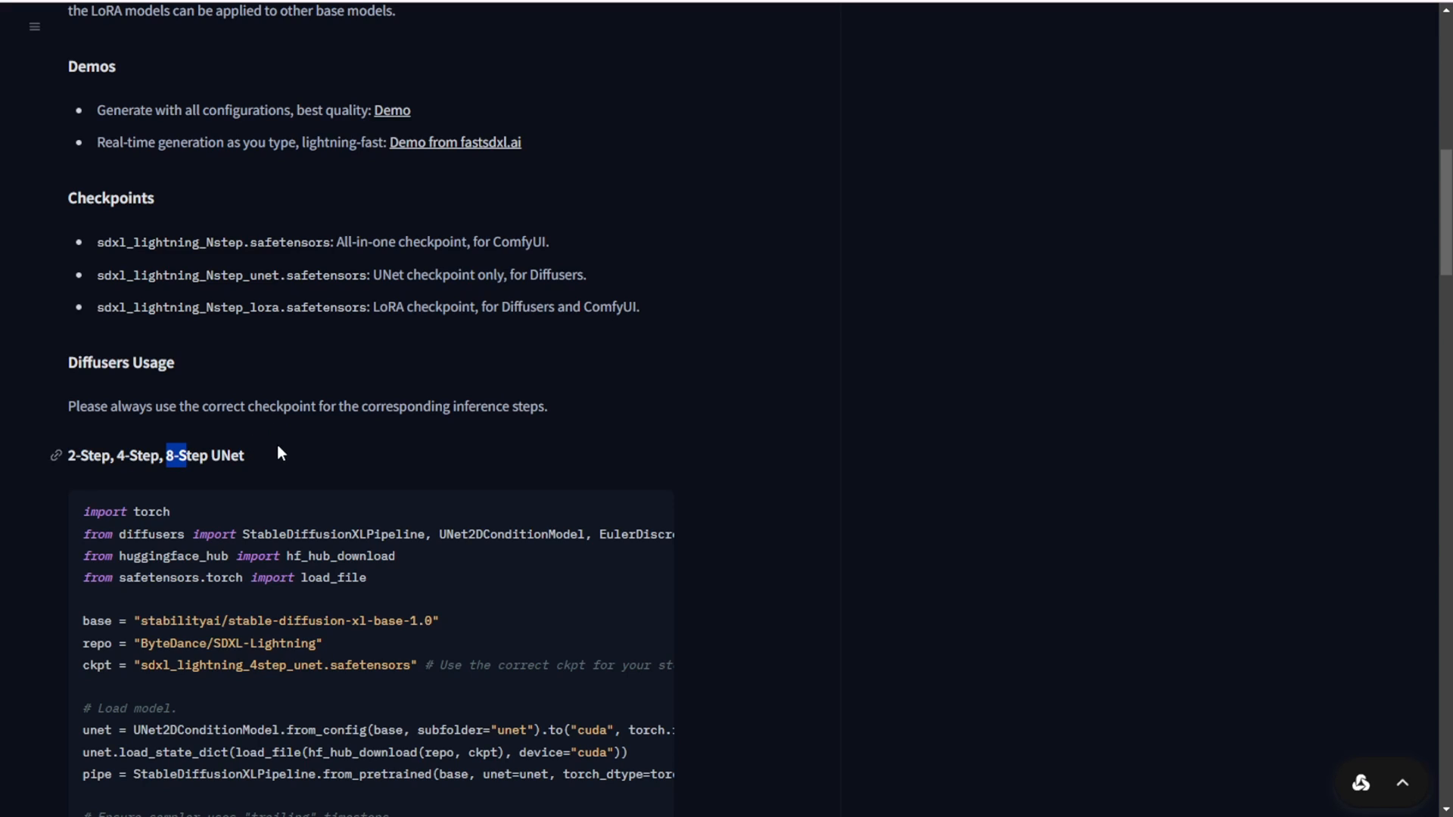
- Highlight the all-in-one ComfyUI checkpoint description and the LoRA checkpoint file name and description
scroll("down", 3)
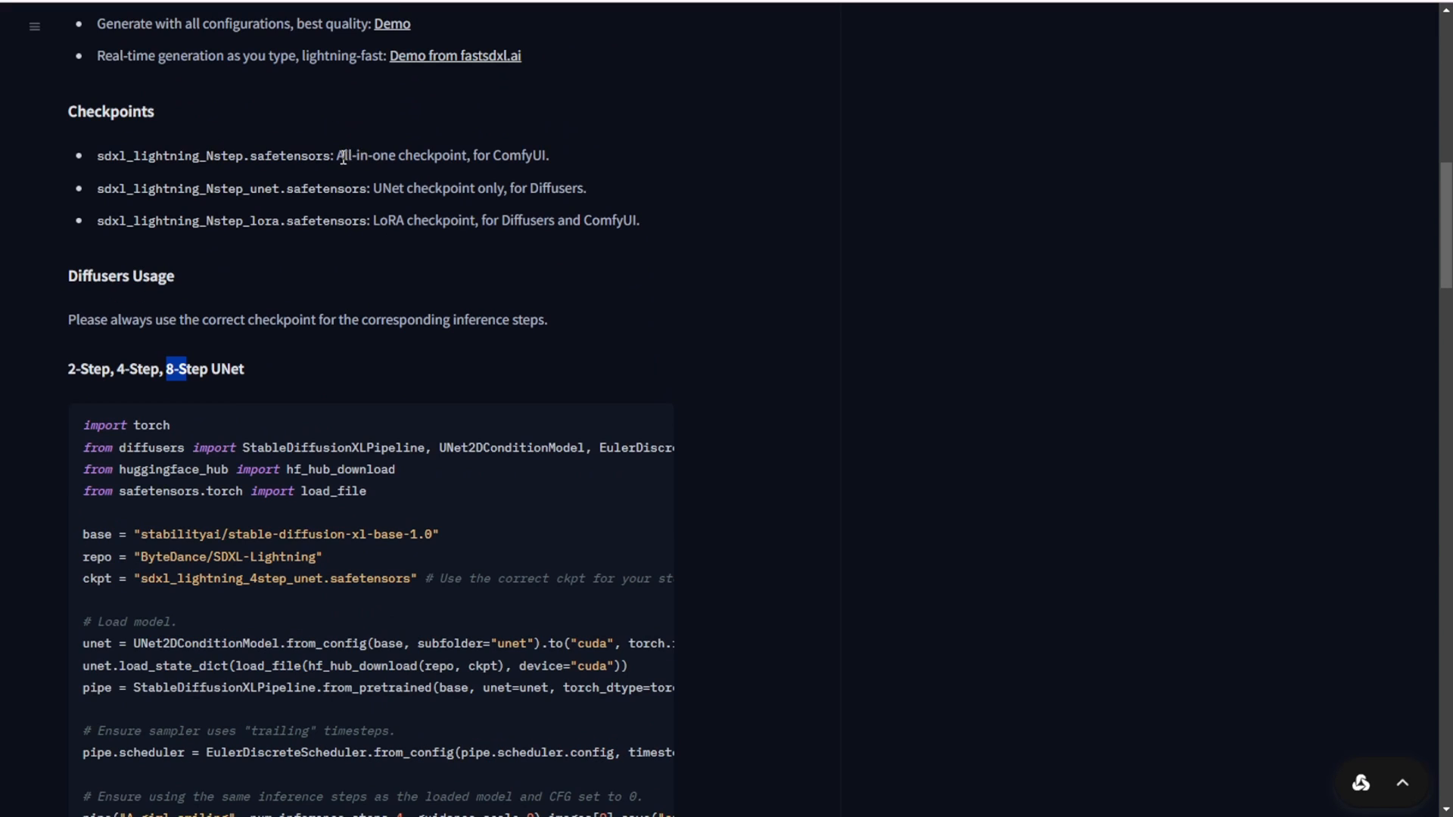
left_click_drag(338, 155, 470, 154)
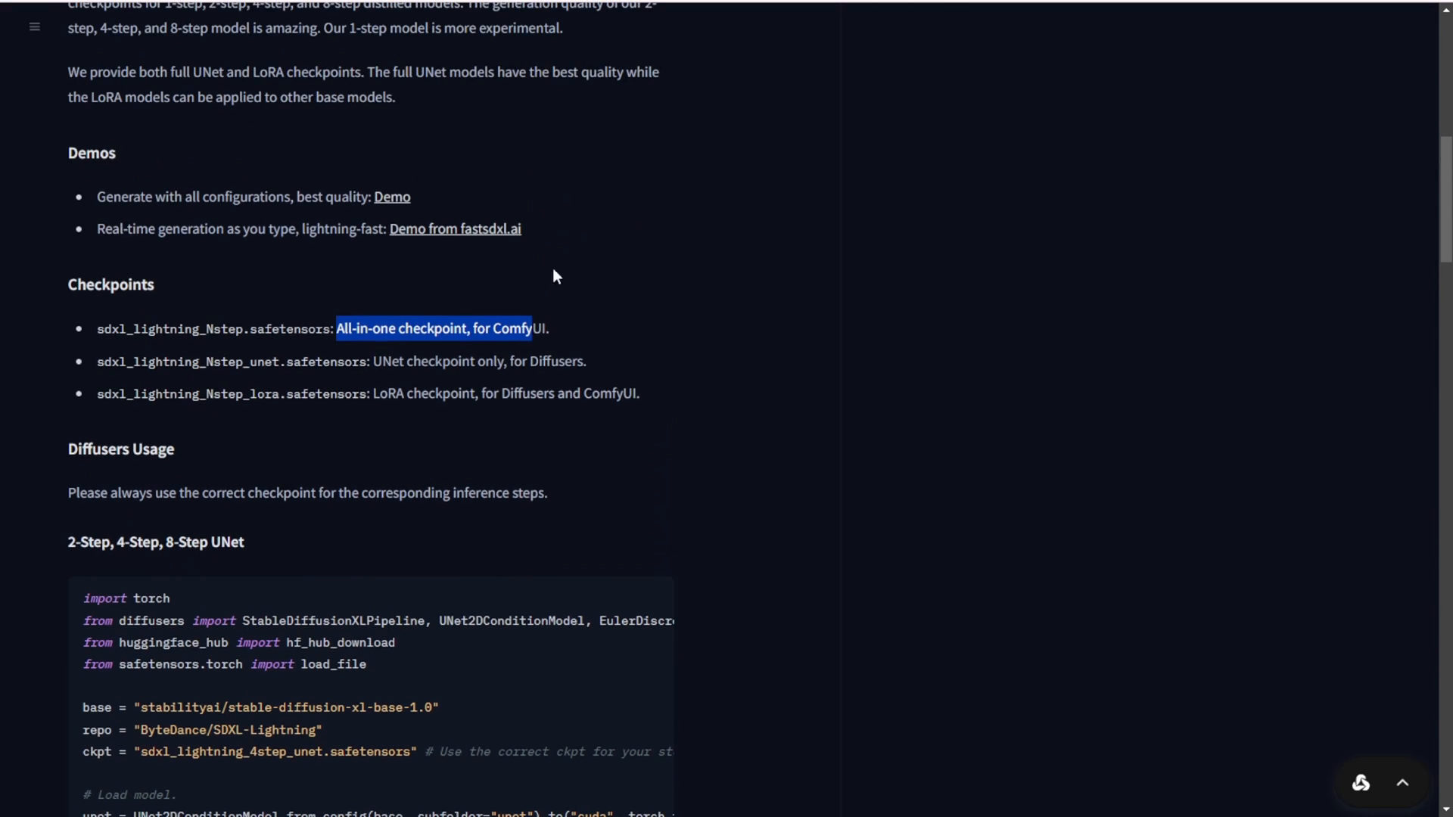
mouse_move(385, 361)
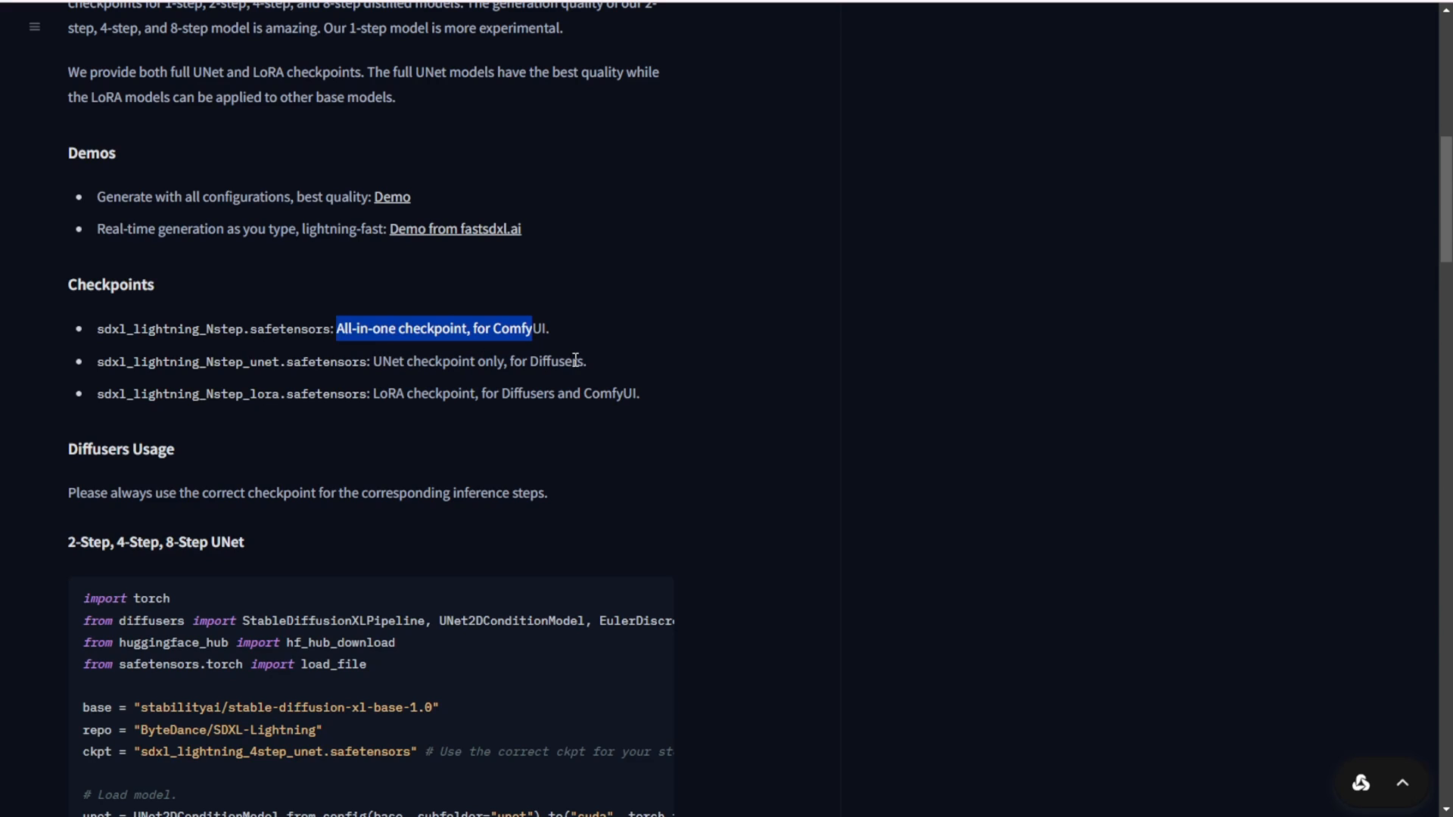
mouse_move(375, 394)
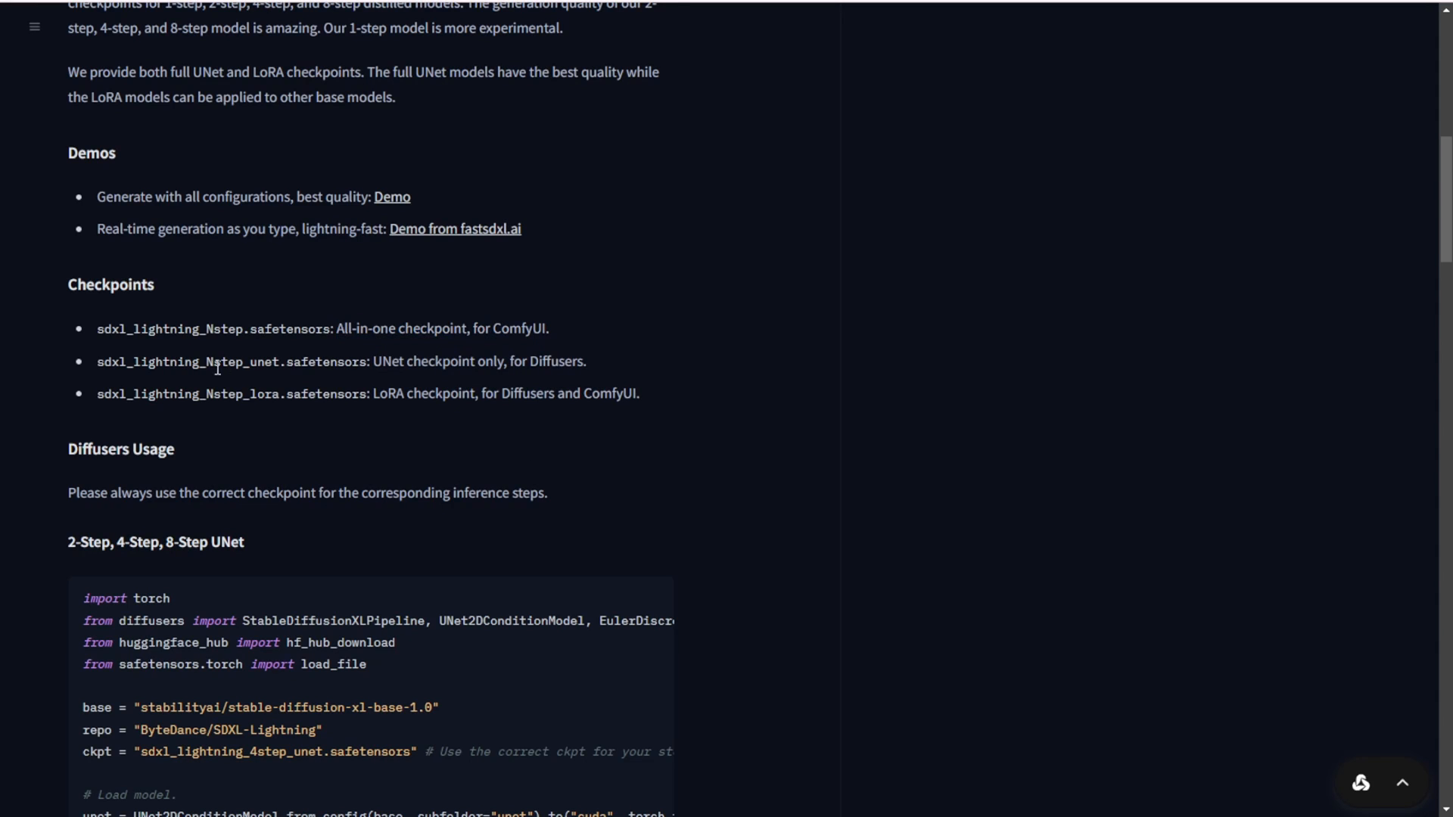
left_click_drag(118, 328, 351, 328)
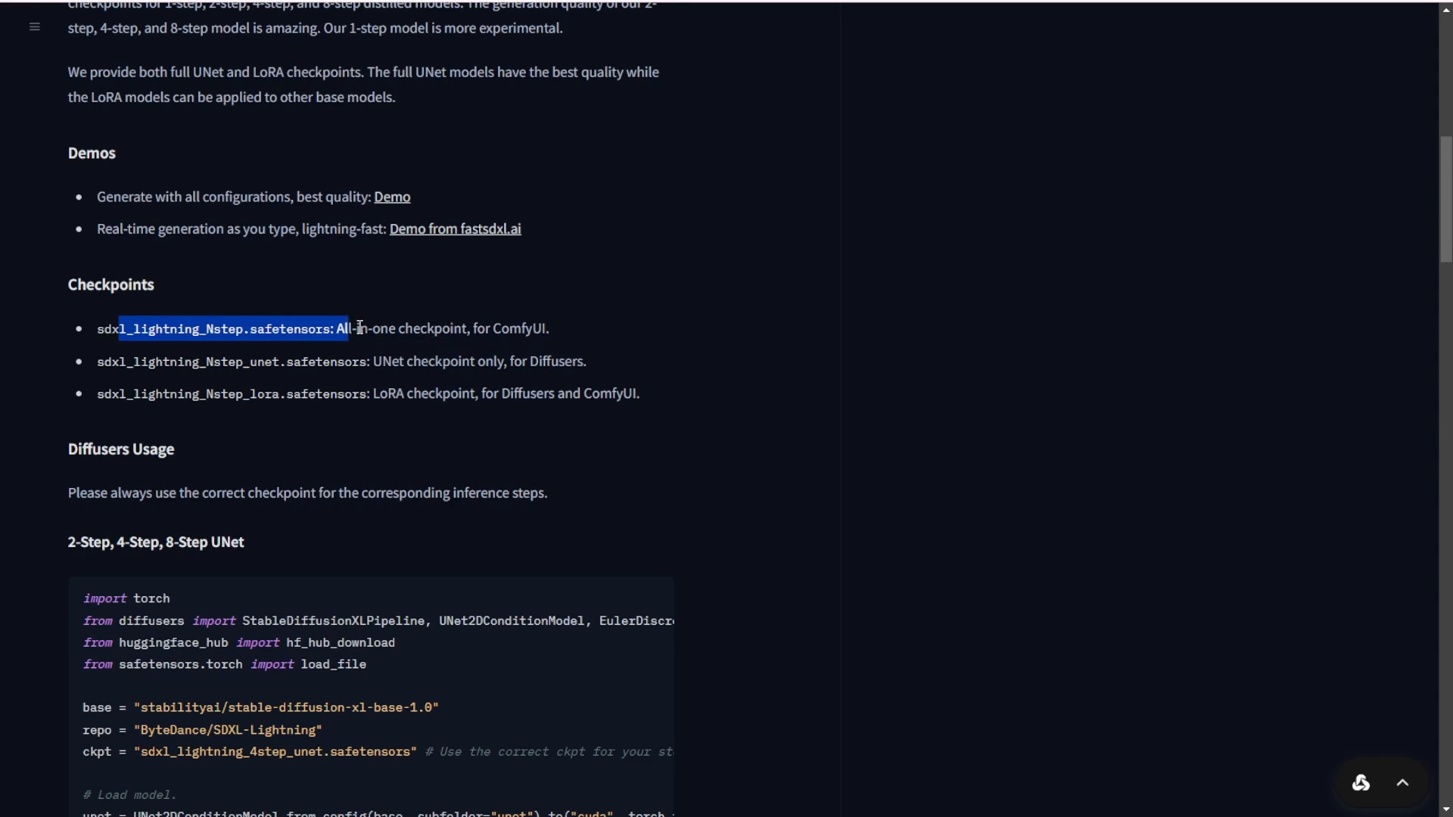
left_click_drag(356, 328, 475, 327)
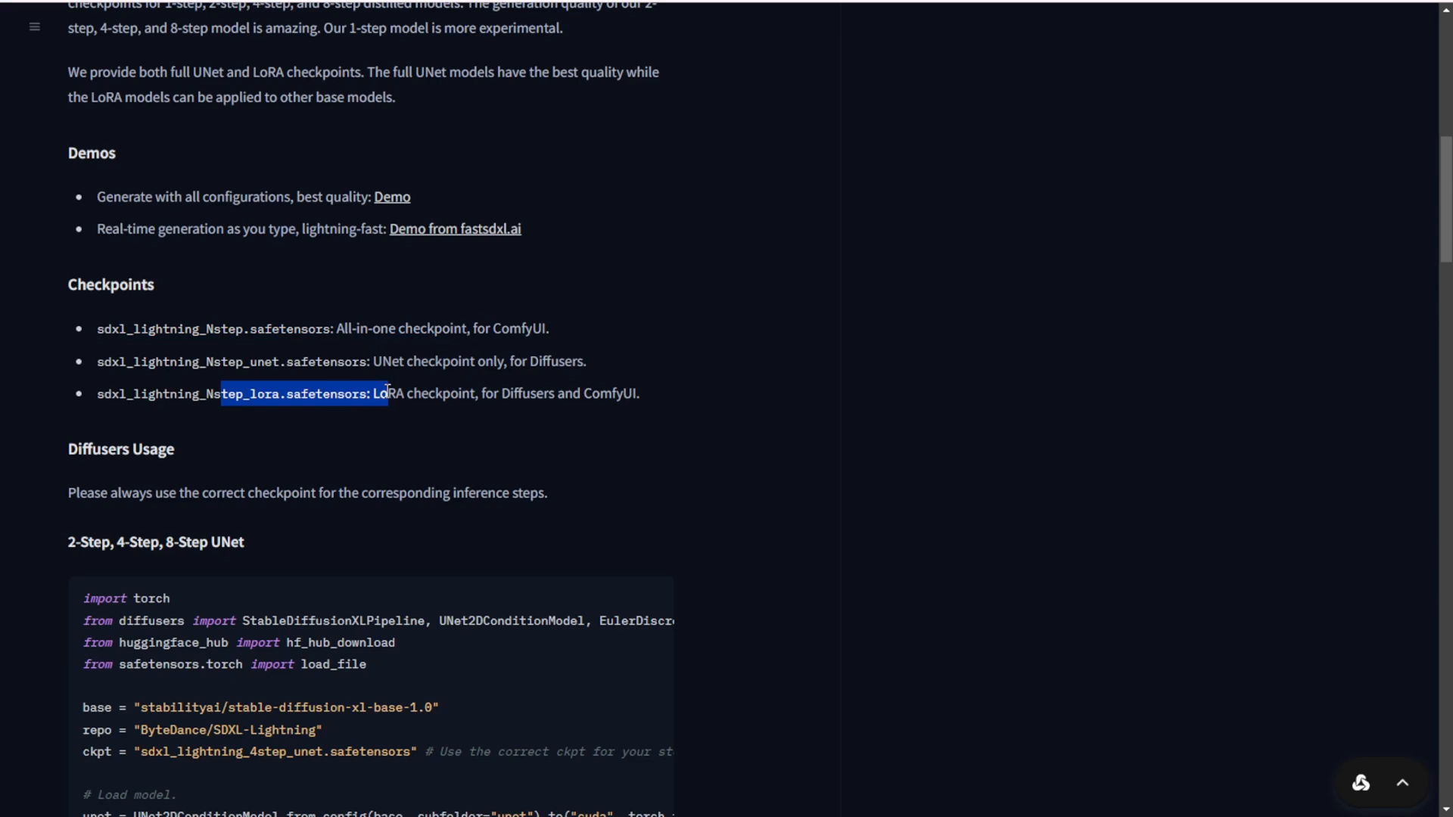
left_click_drag(380, 393, 498, 393)
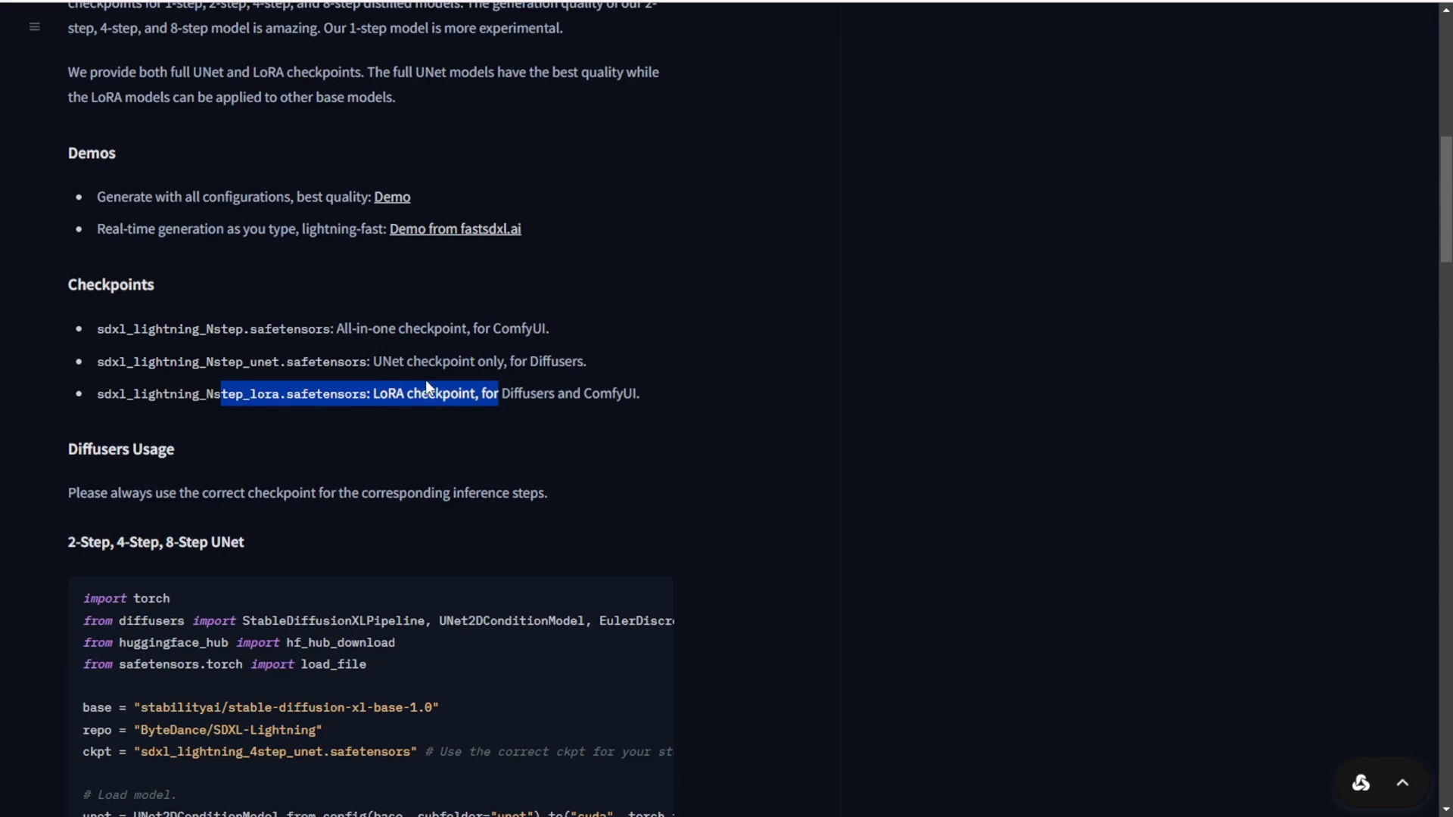
mouse_move(497, 568)
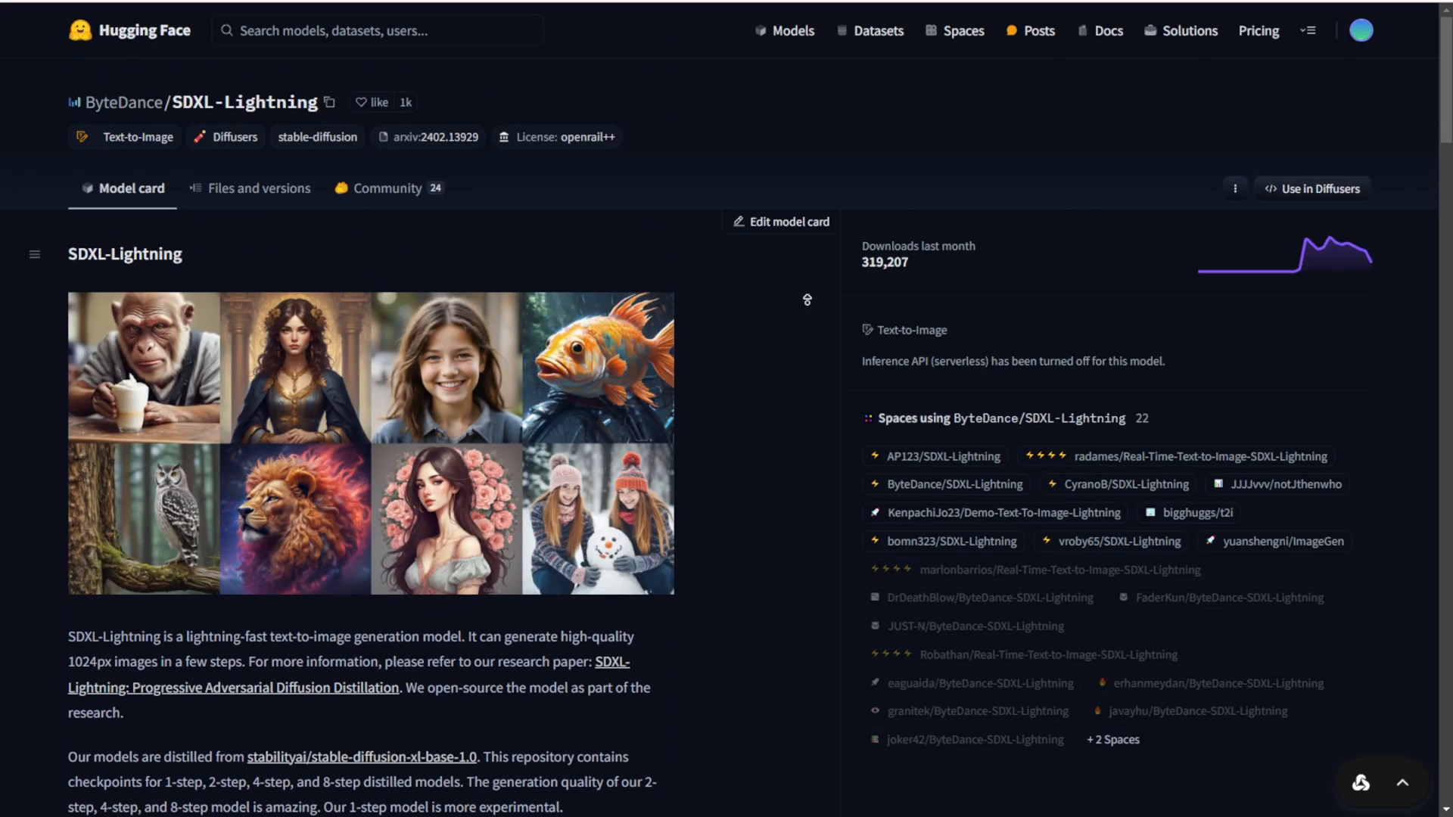
mouse_move(268, 196)
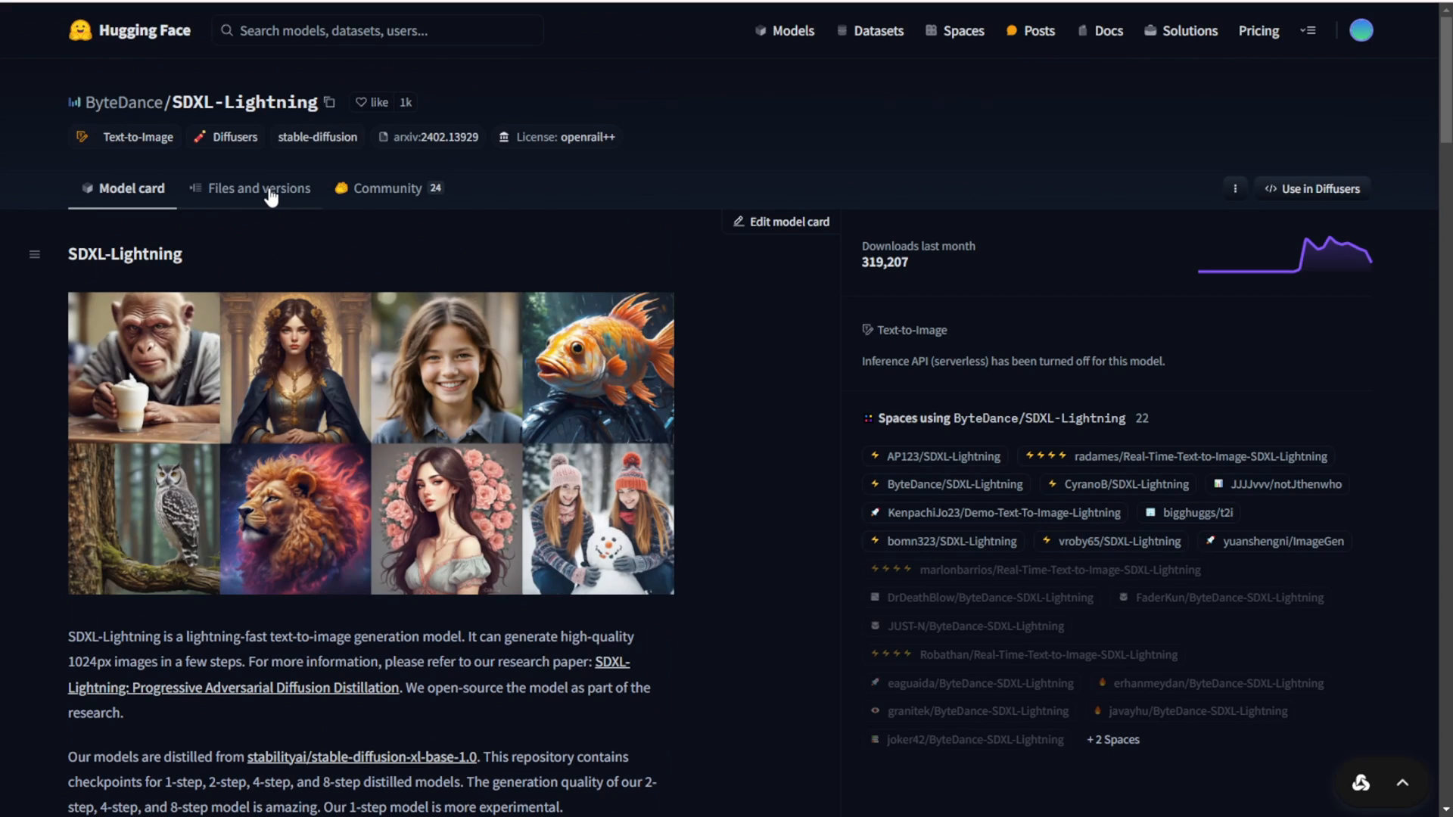
- Open Files and versions and mark the 4-step all-in-one checkpoint file name
left_click(259, 188)
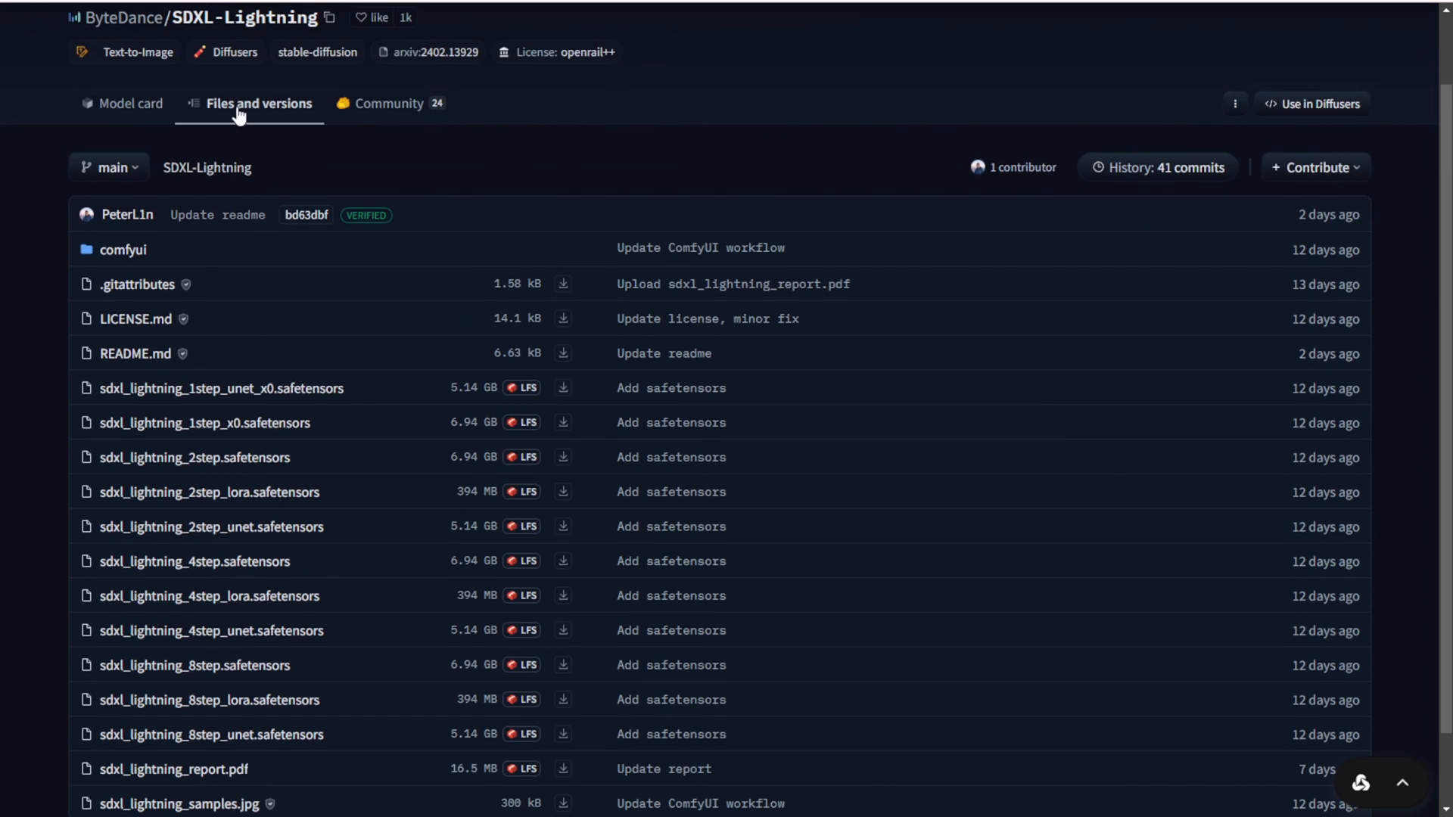
scroll("down", 3)
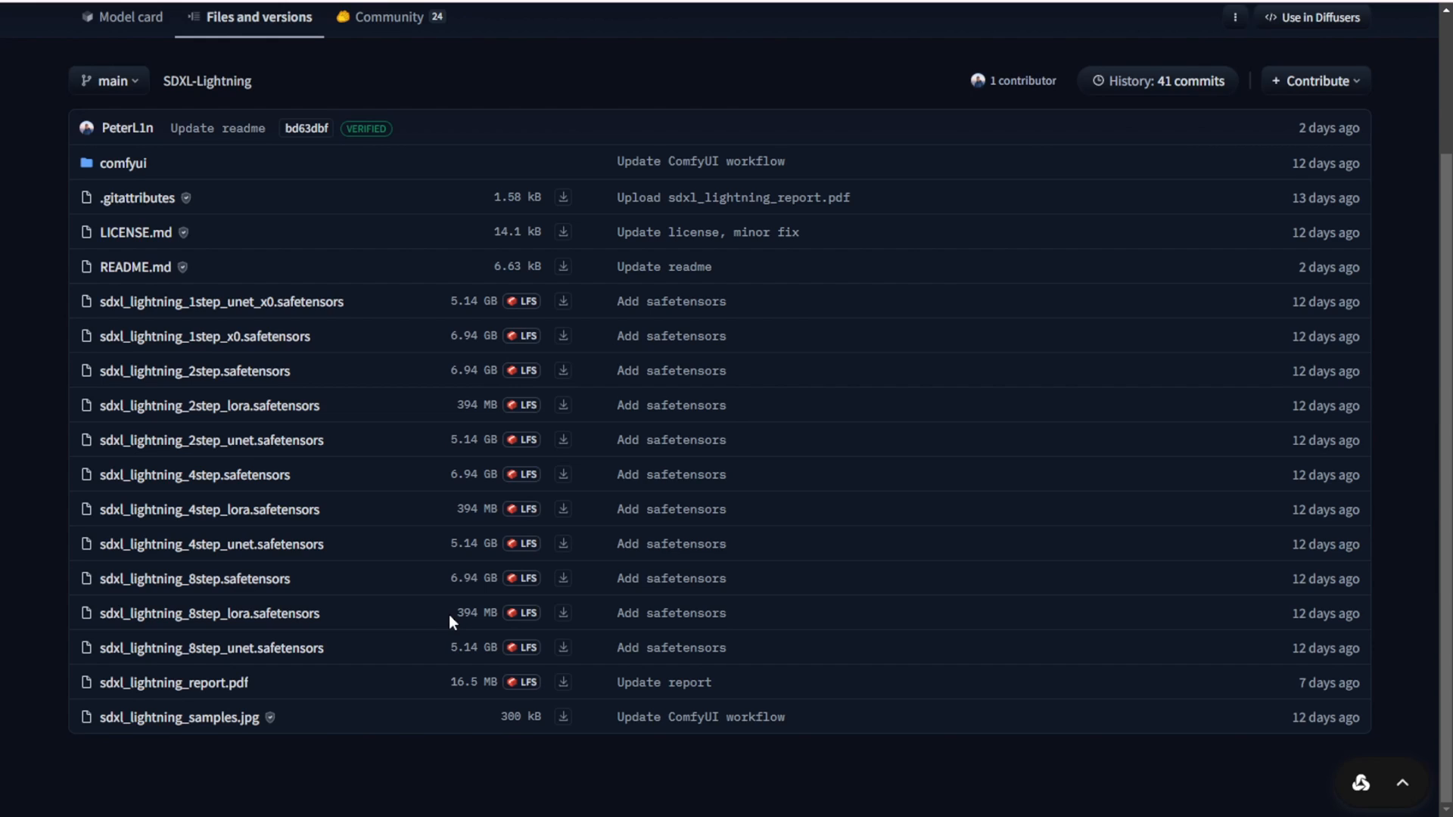
mouse_move(190, 488)
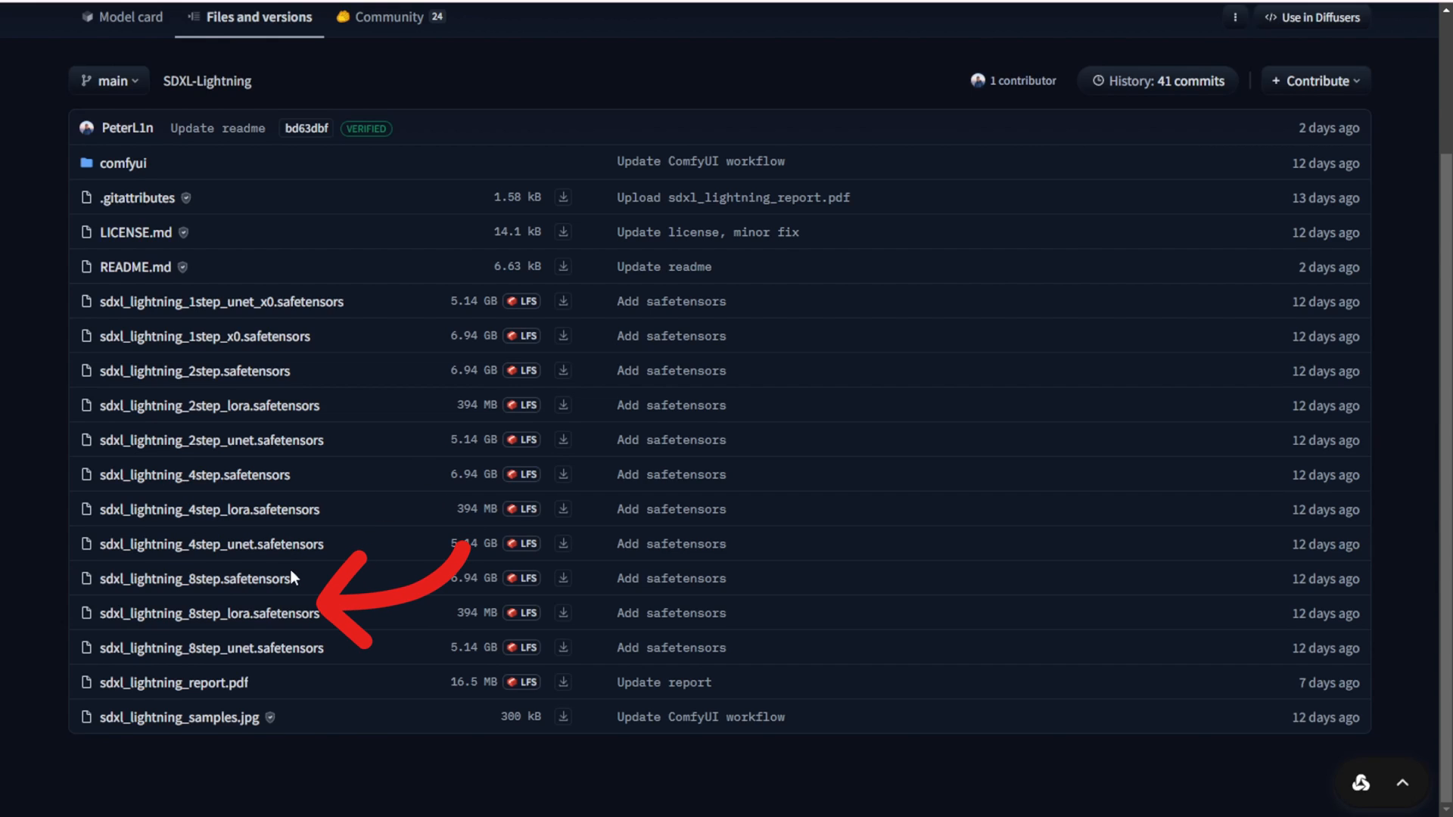
mouse_move(624, 530)
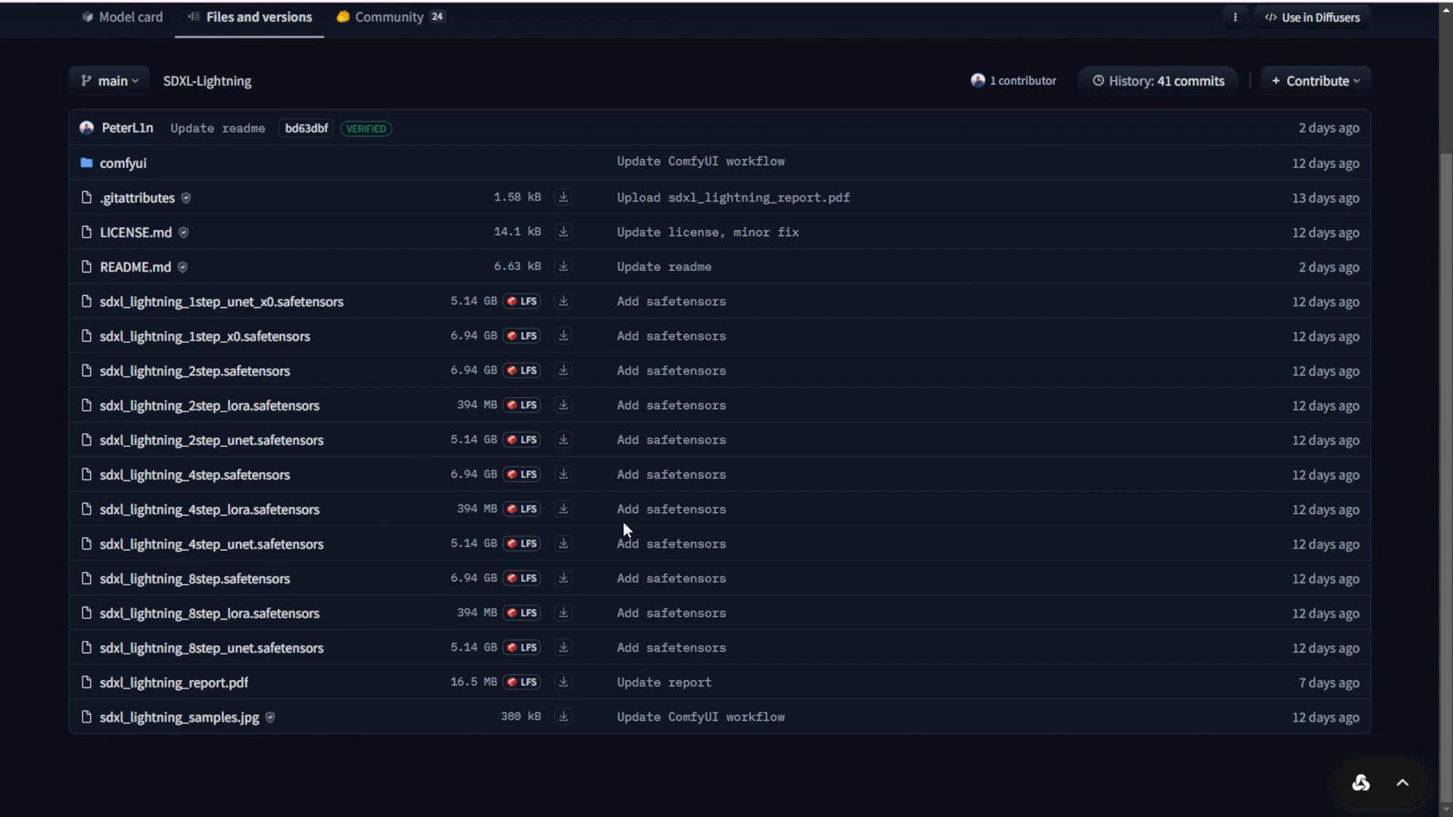
mouse_move(563, 509)
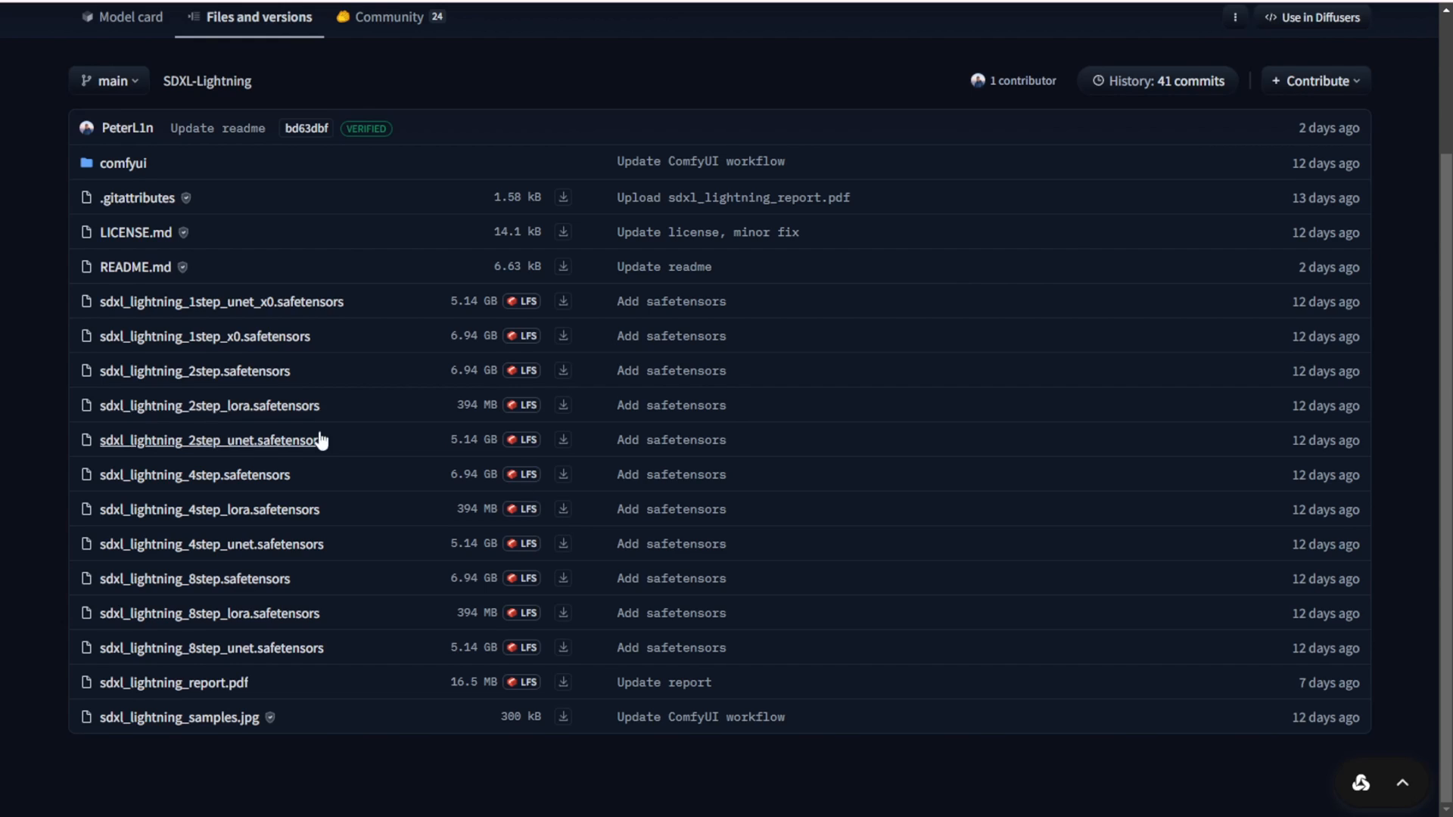
mouse_move(388, 511)
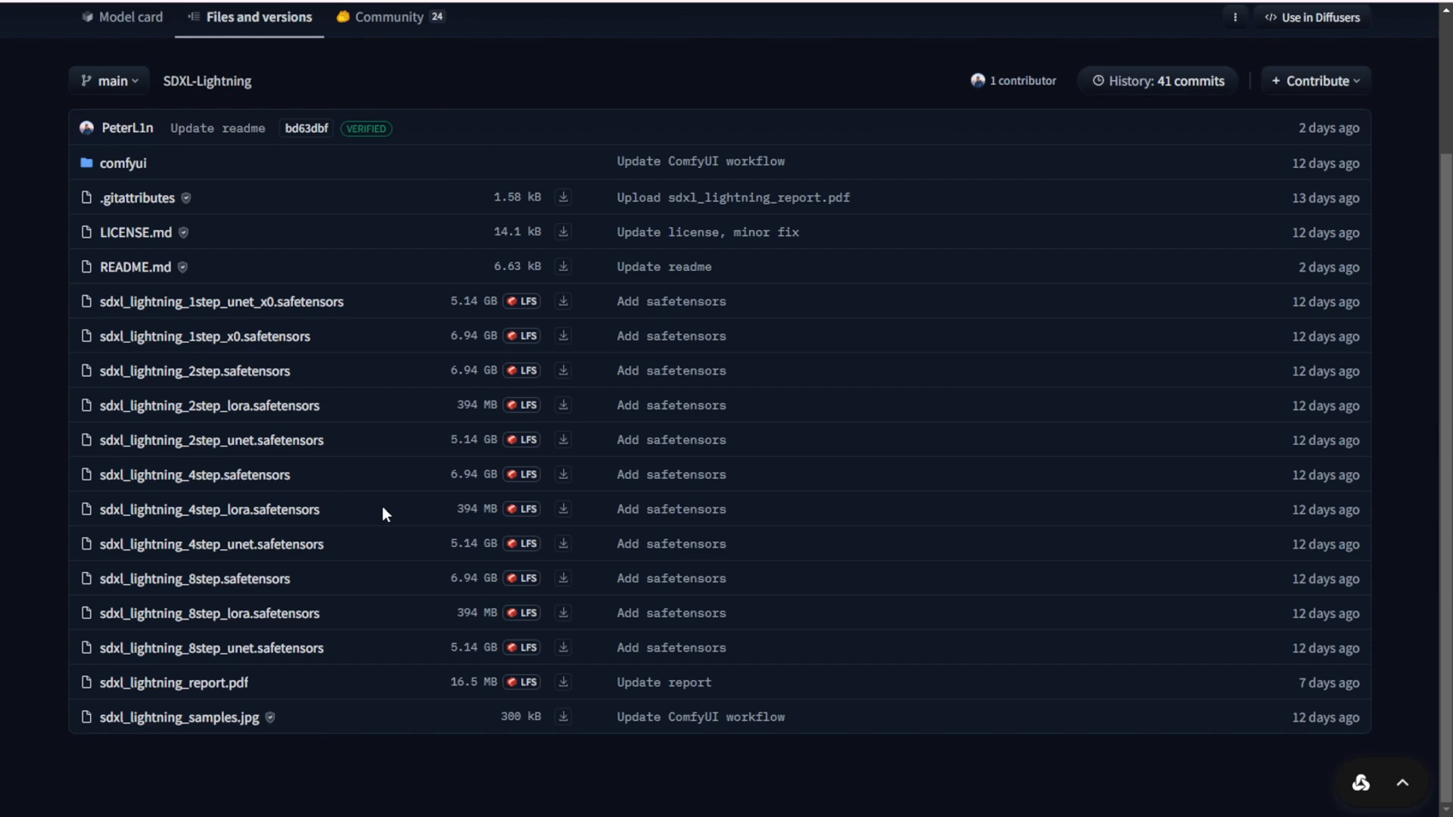
mouse_move(195, 545)
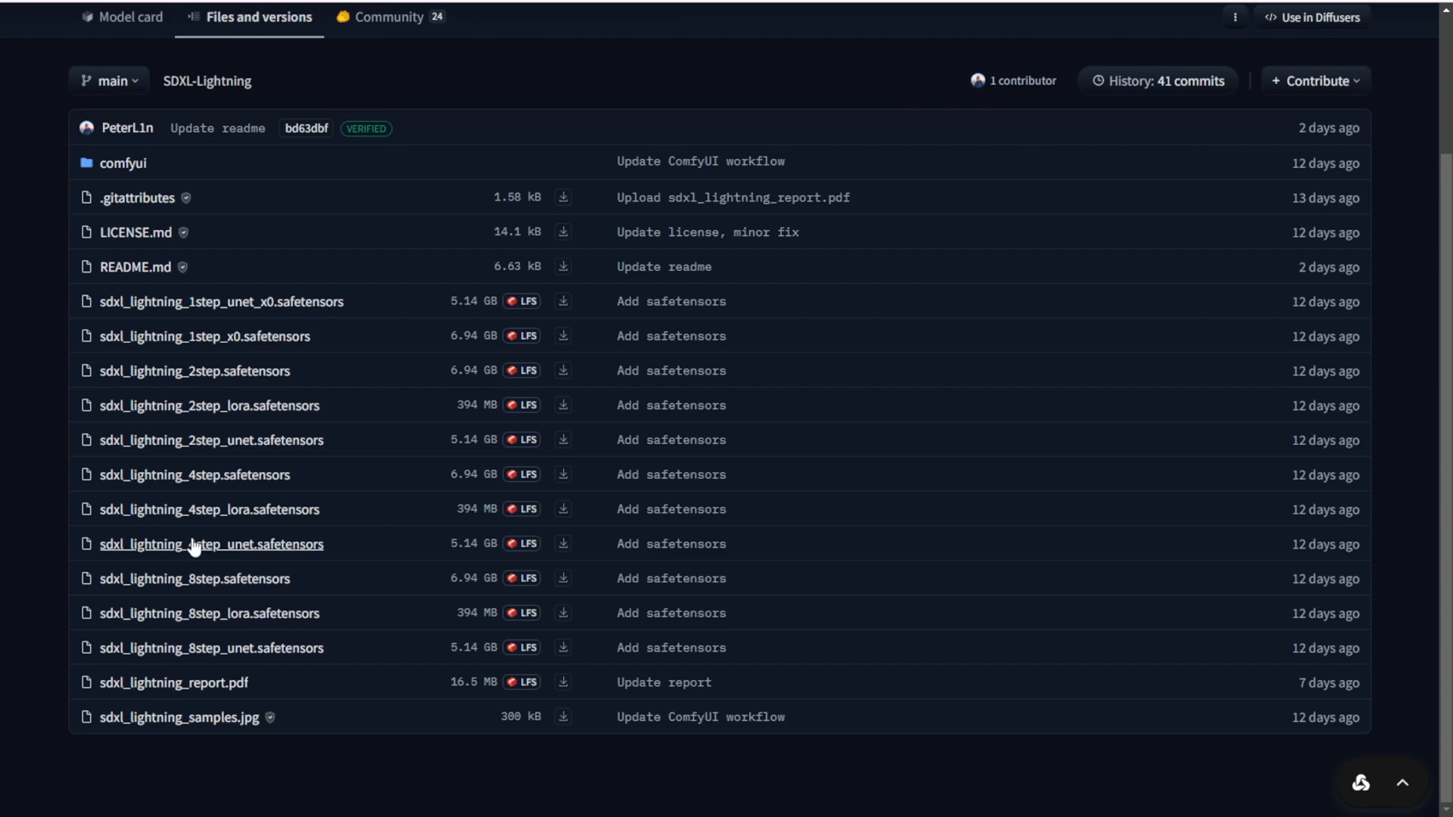
mouse_move(176, 589)
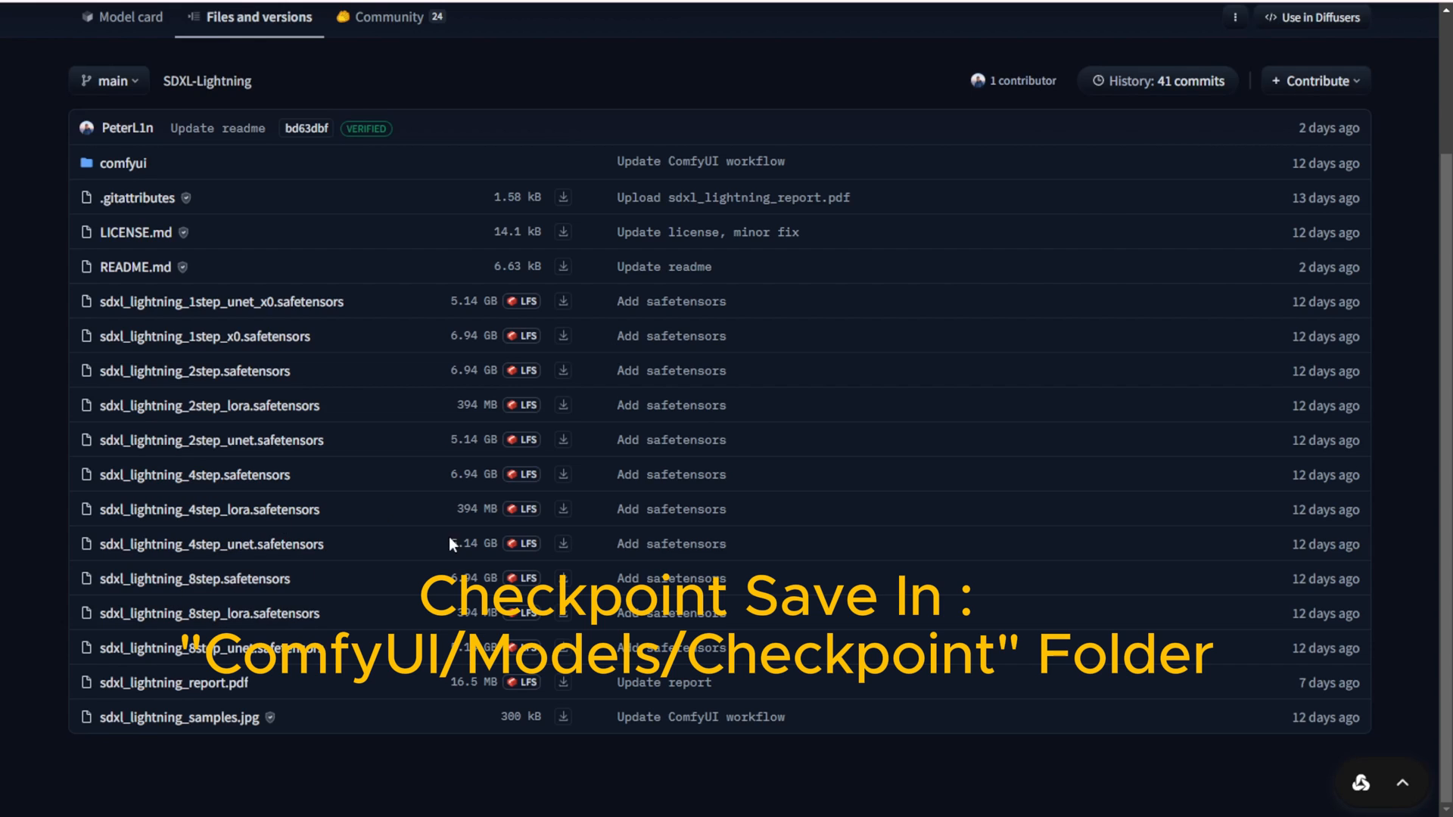
mouse_move(347, 541)
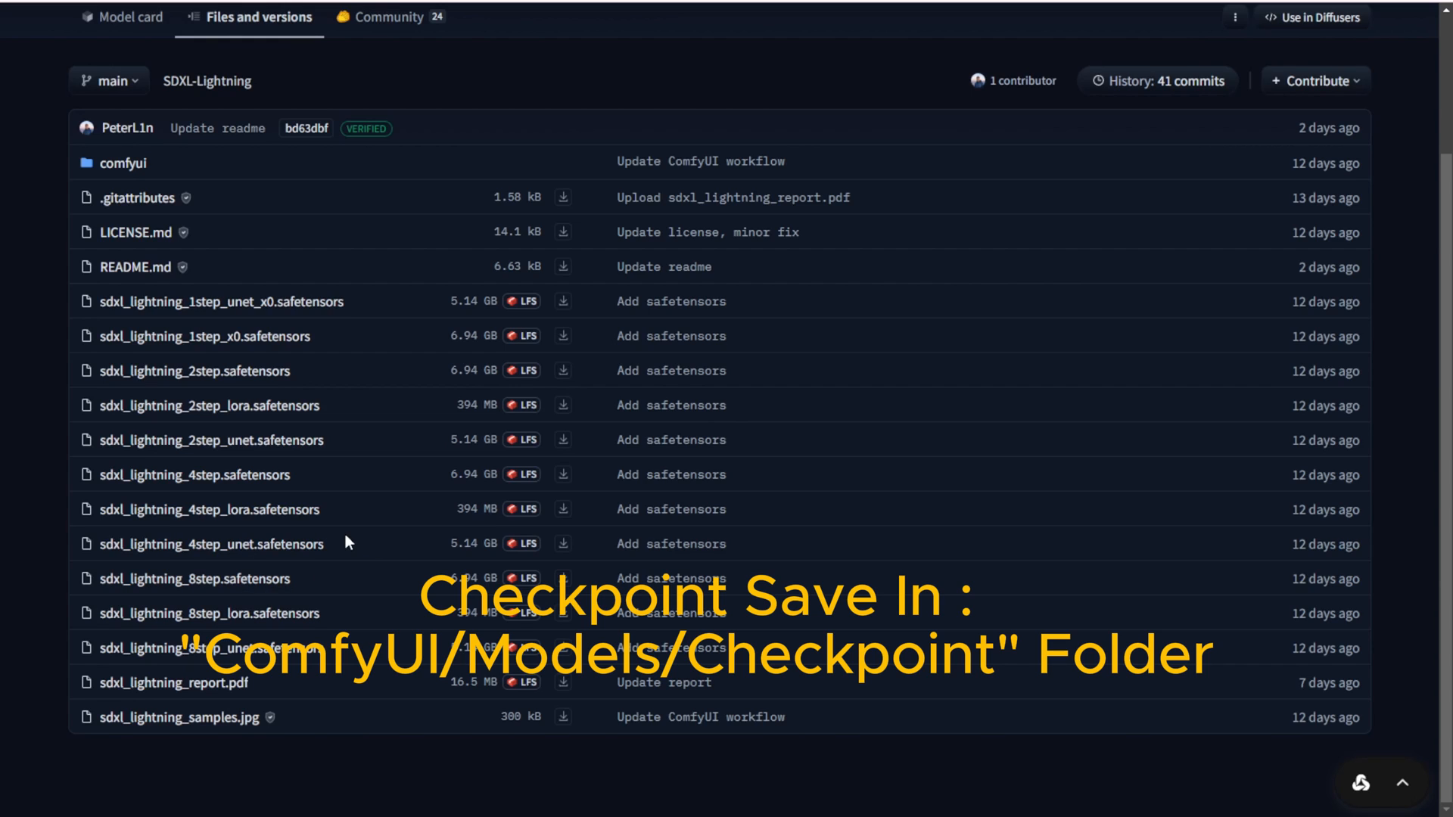
mouse_move(217, 583)
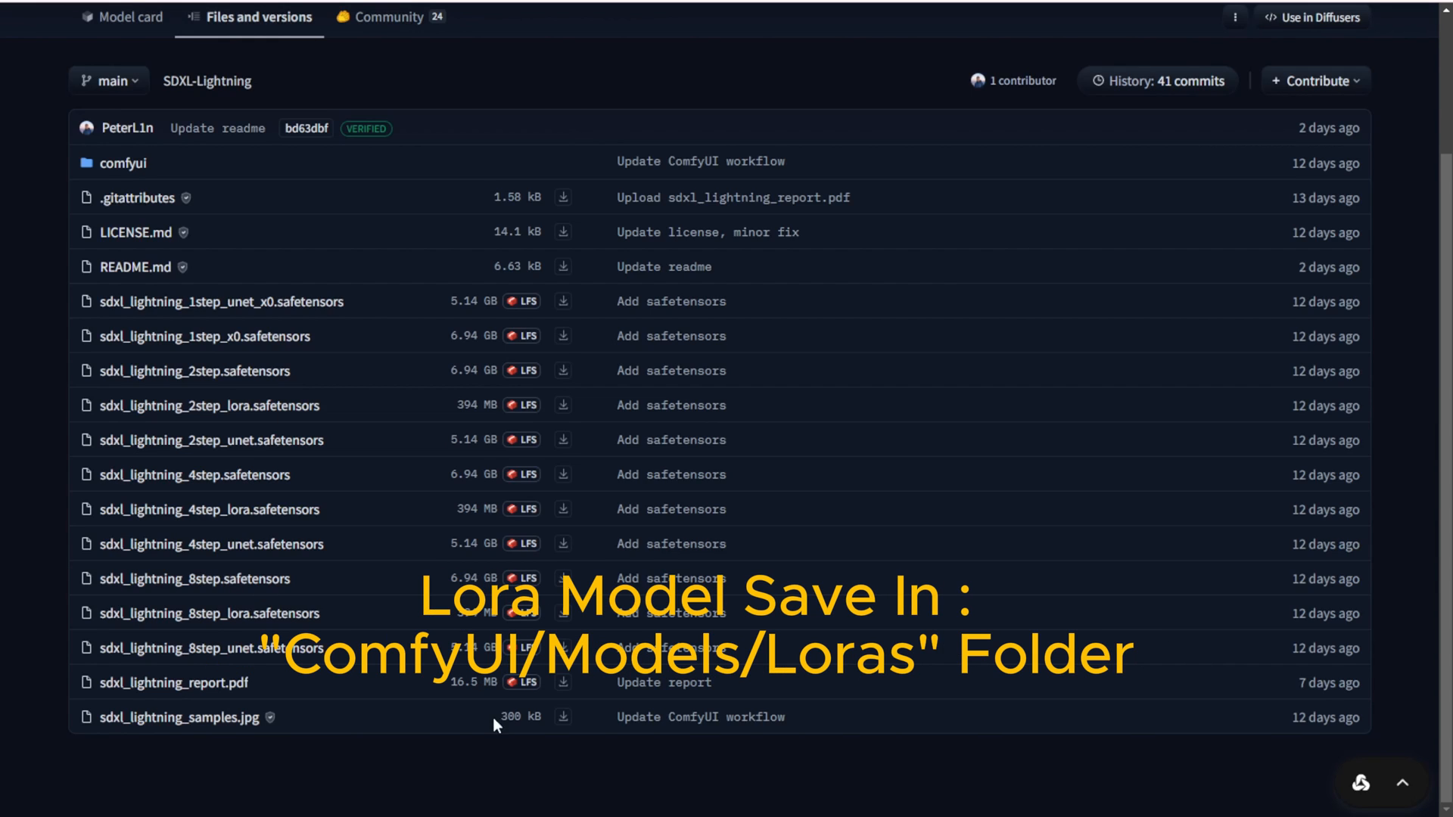
mouse_move(374, 588)
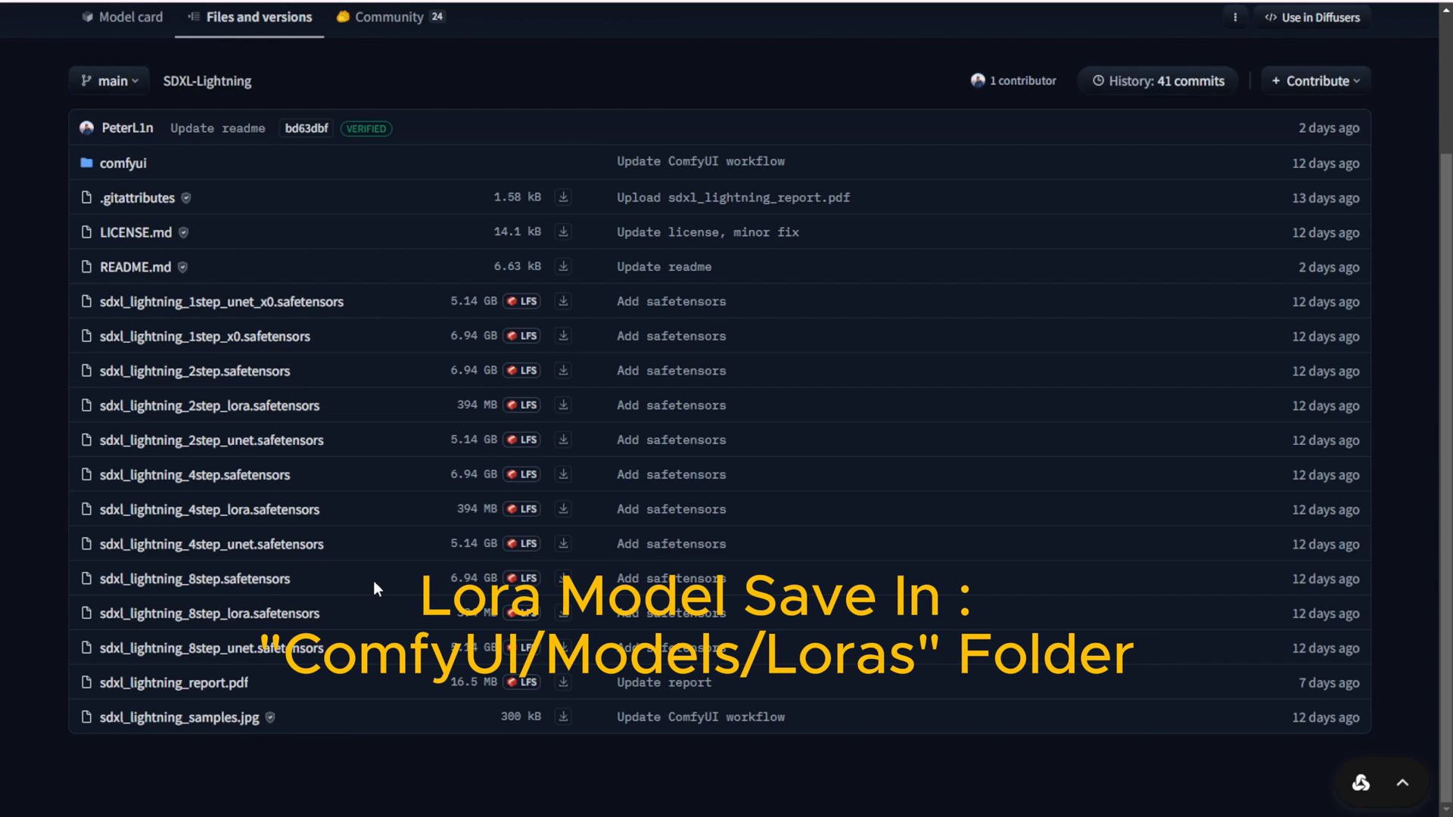
double_click(185, 579)
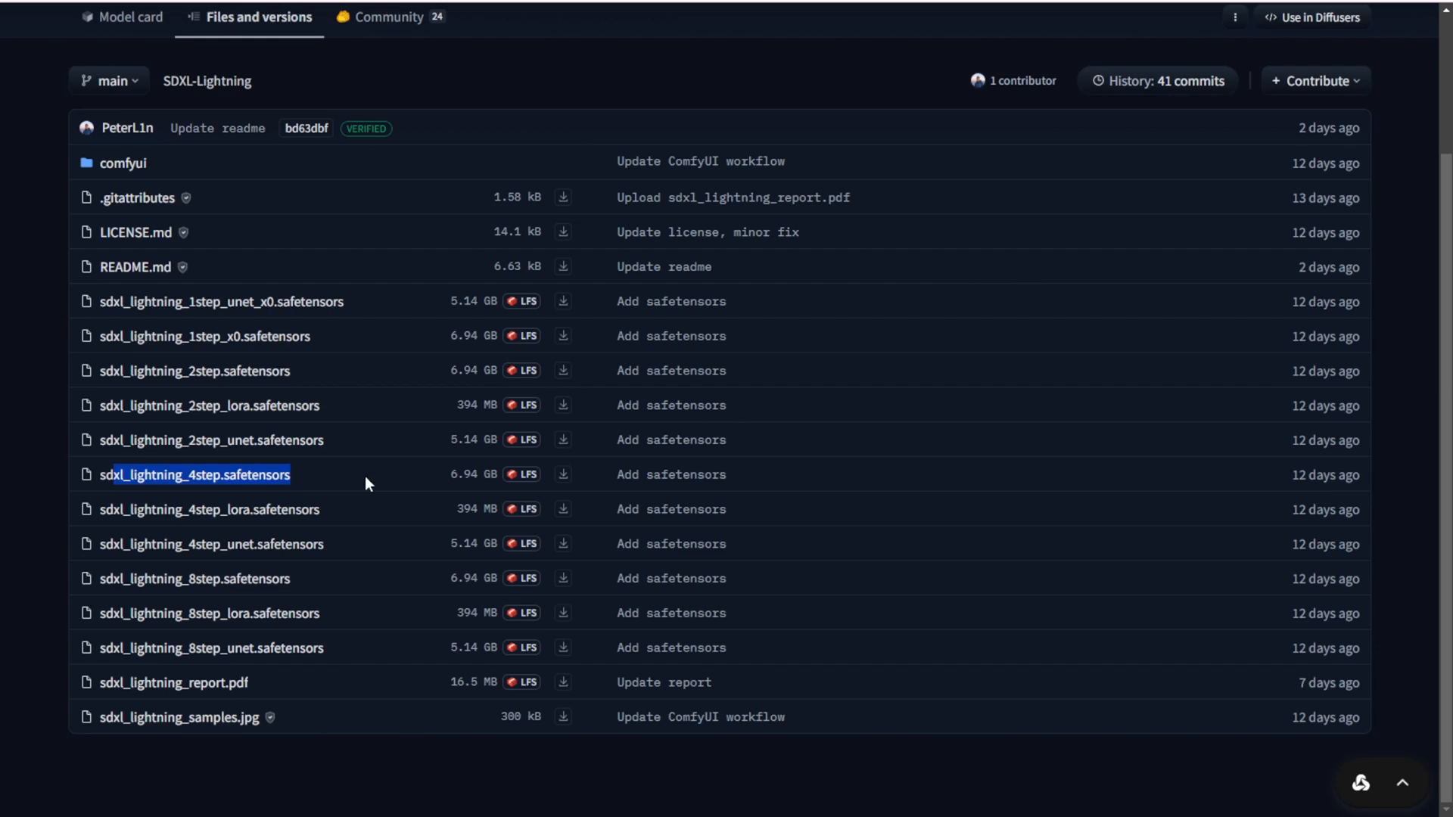
mouse_move(377, 514)
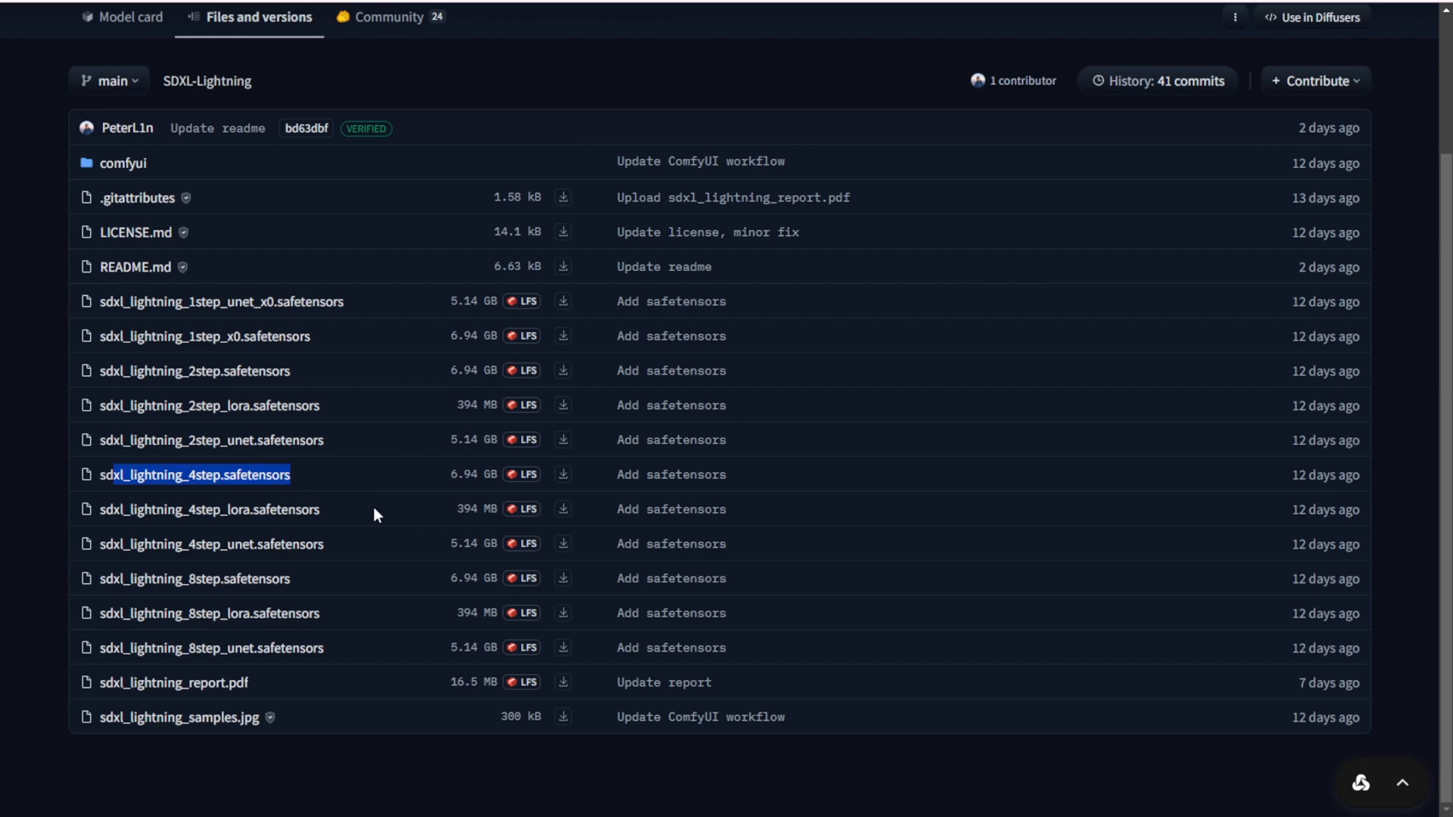
mouse_move(248, 565)
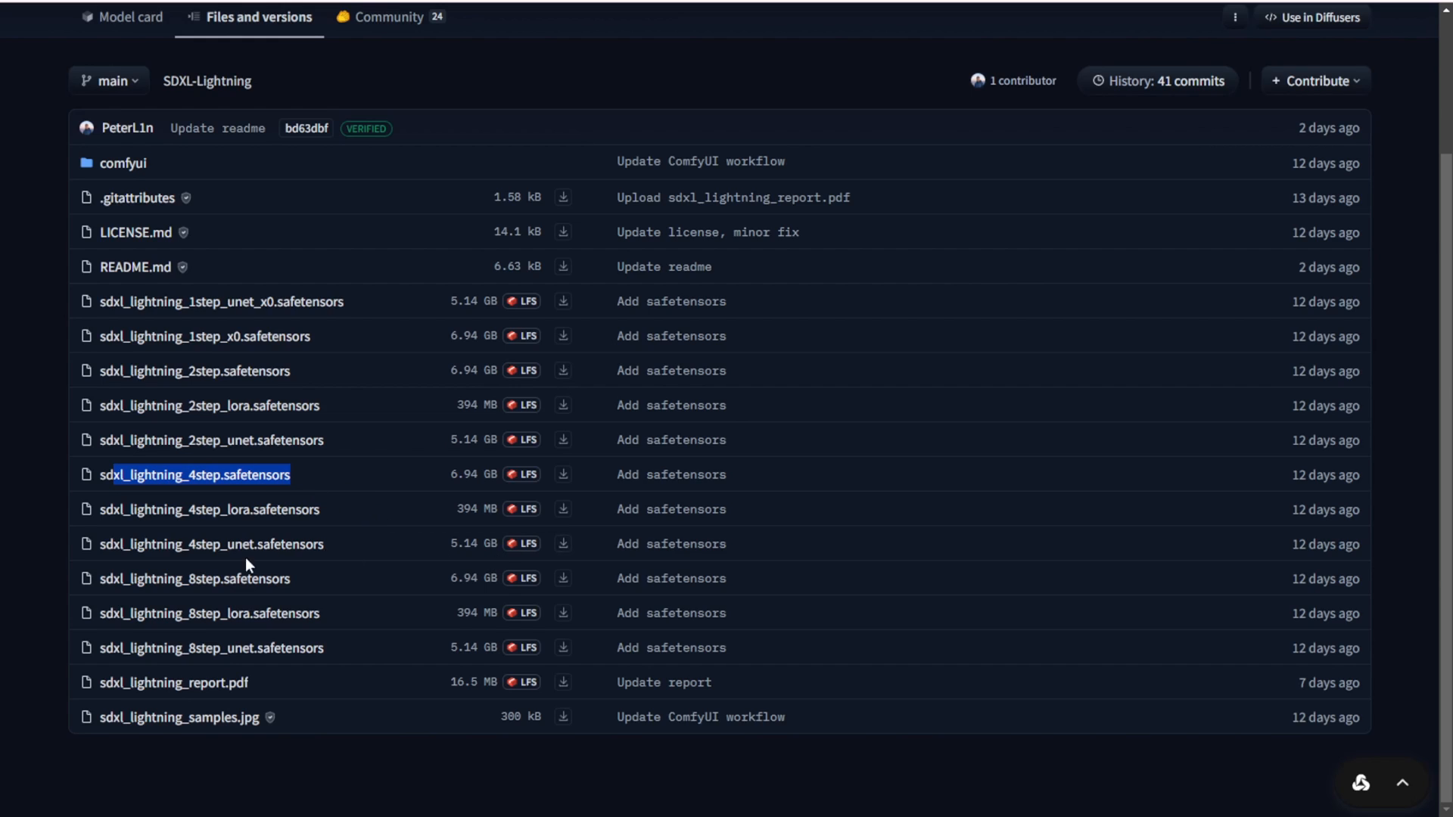
mouse_move(231, 556)
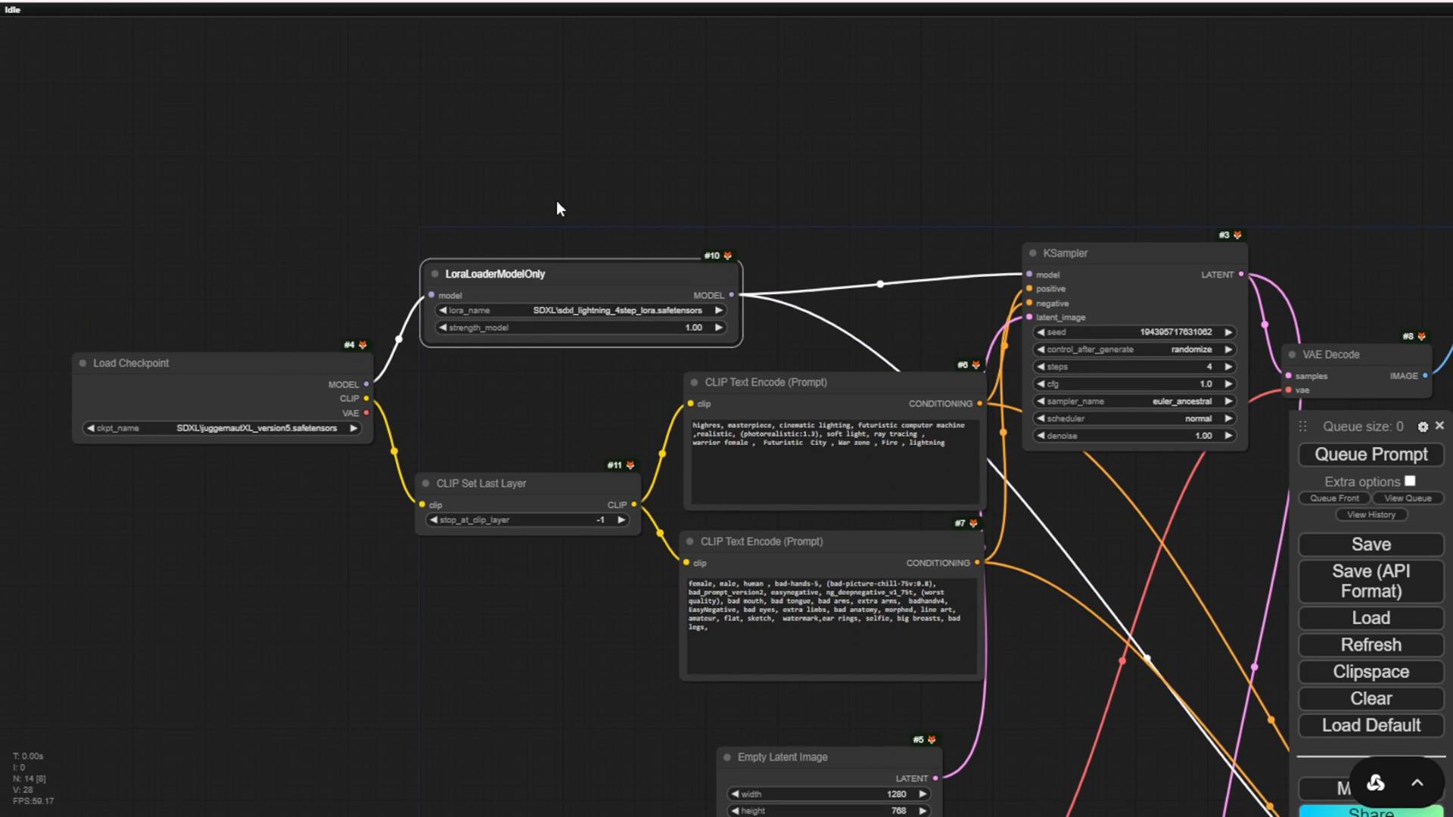
mouse_move(458, 327)
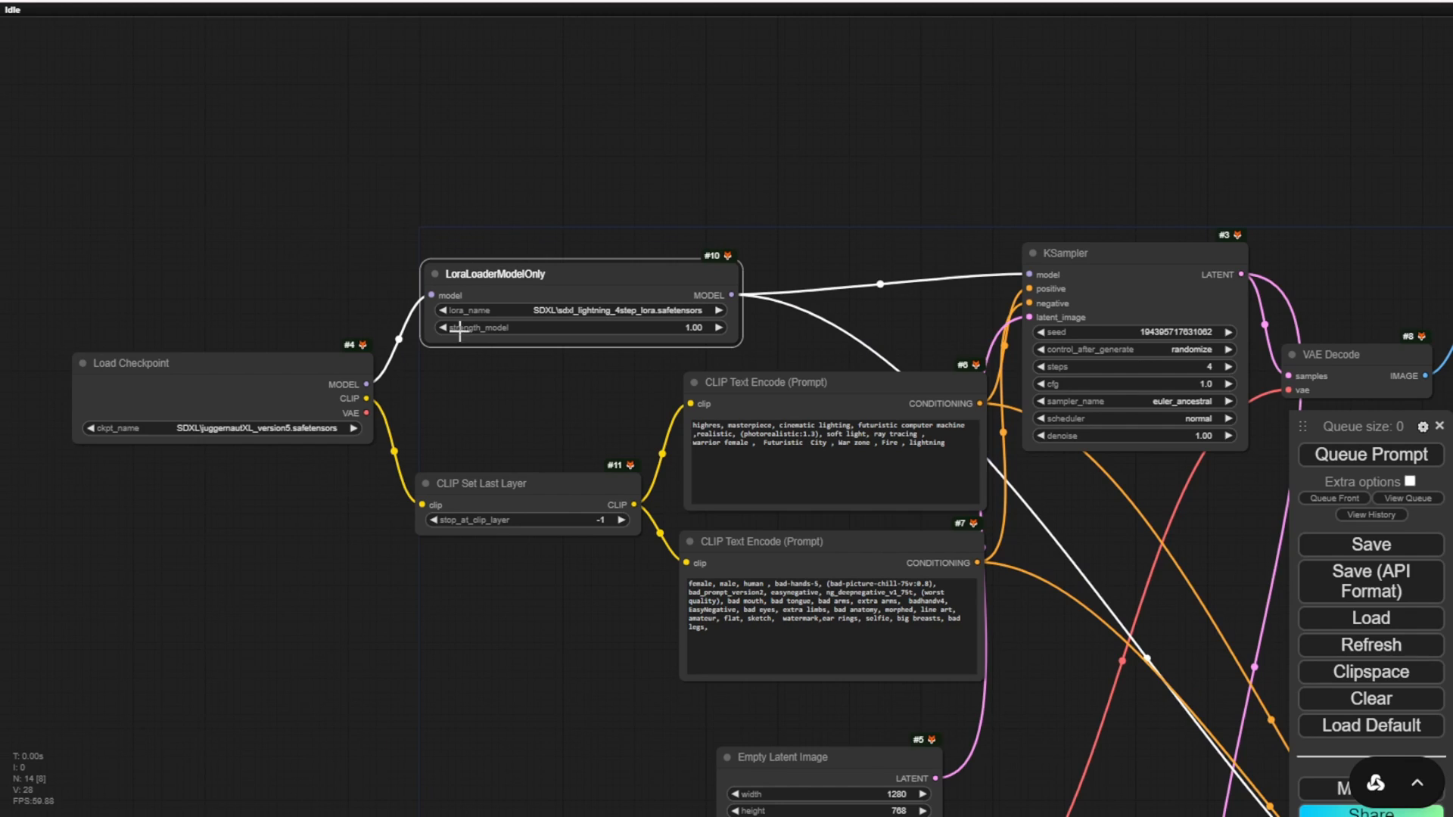
mouse_move(472, 310)
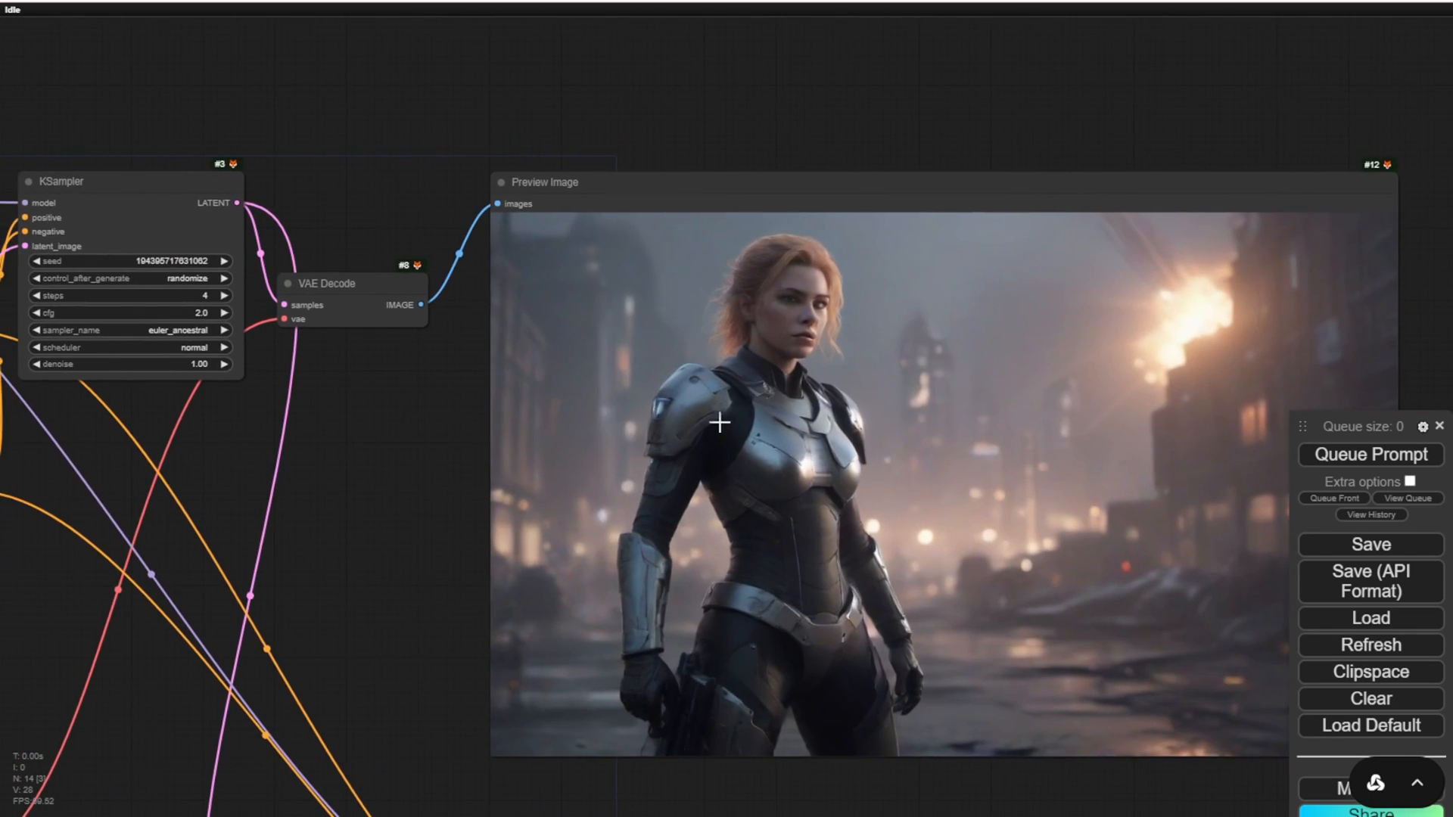
- Queue the Juggernaut plus 4-step Lightning LoRA workflow at 4 steps, cfg 2
left_click(1370, 454)
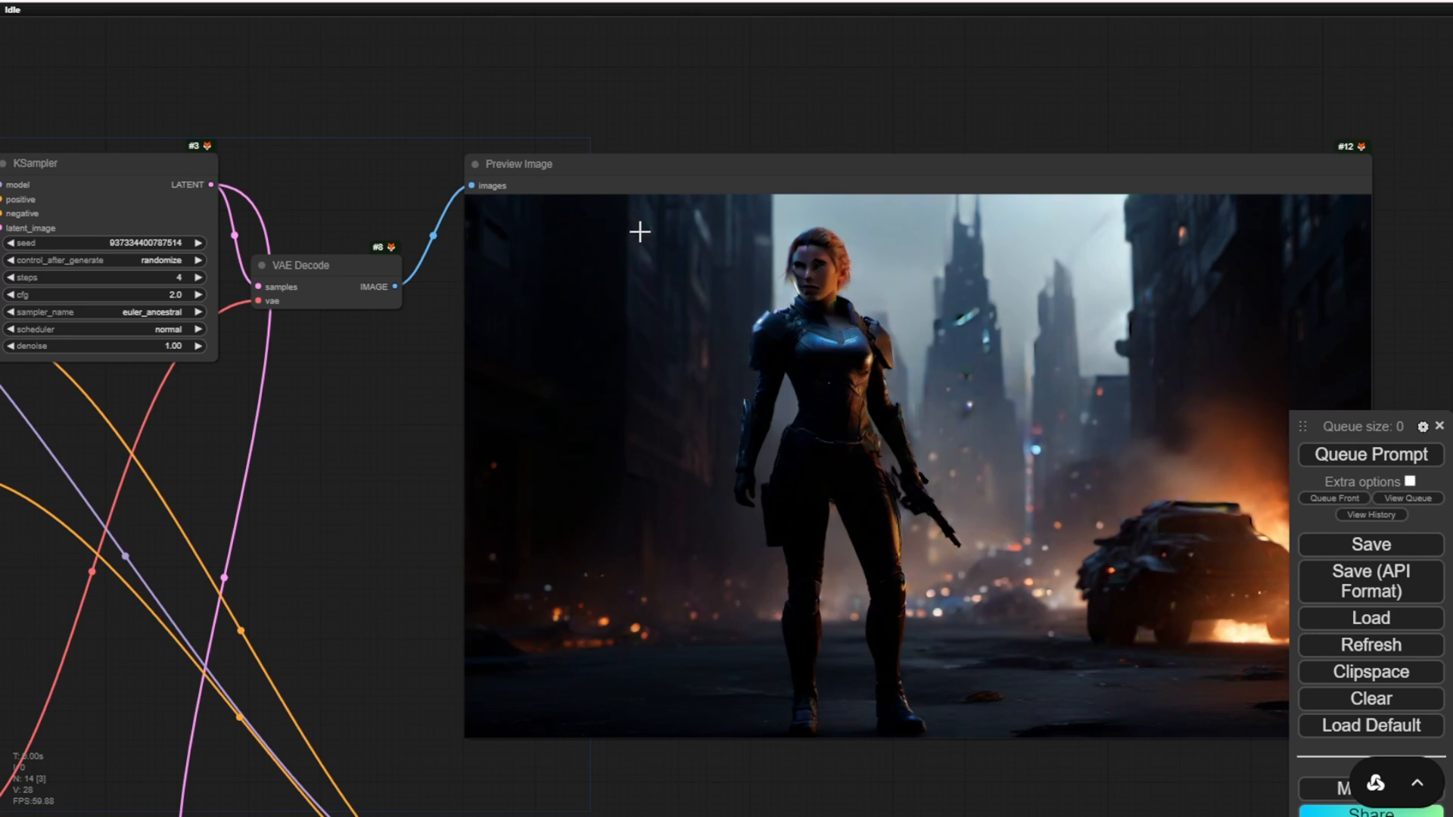
mouse_move(162, 588)
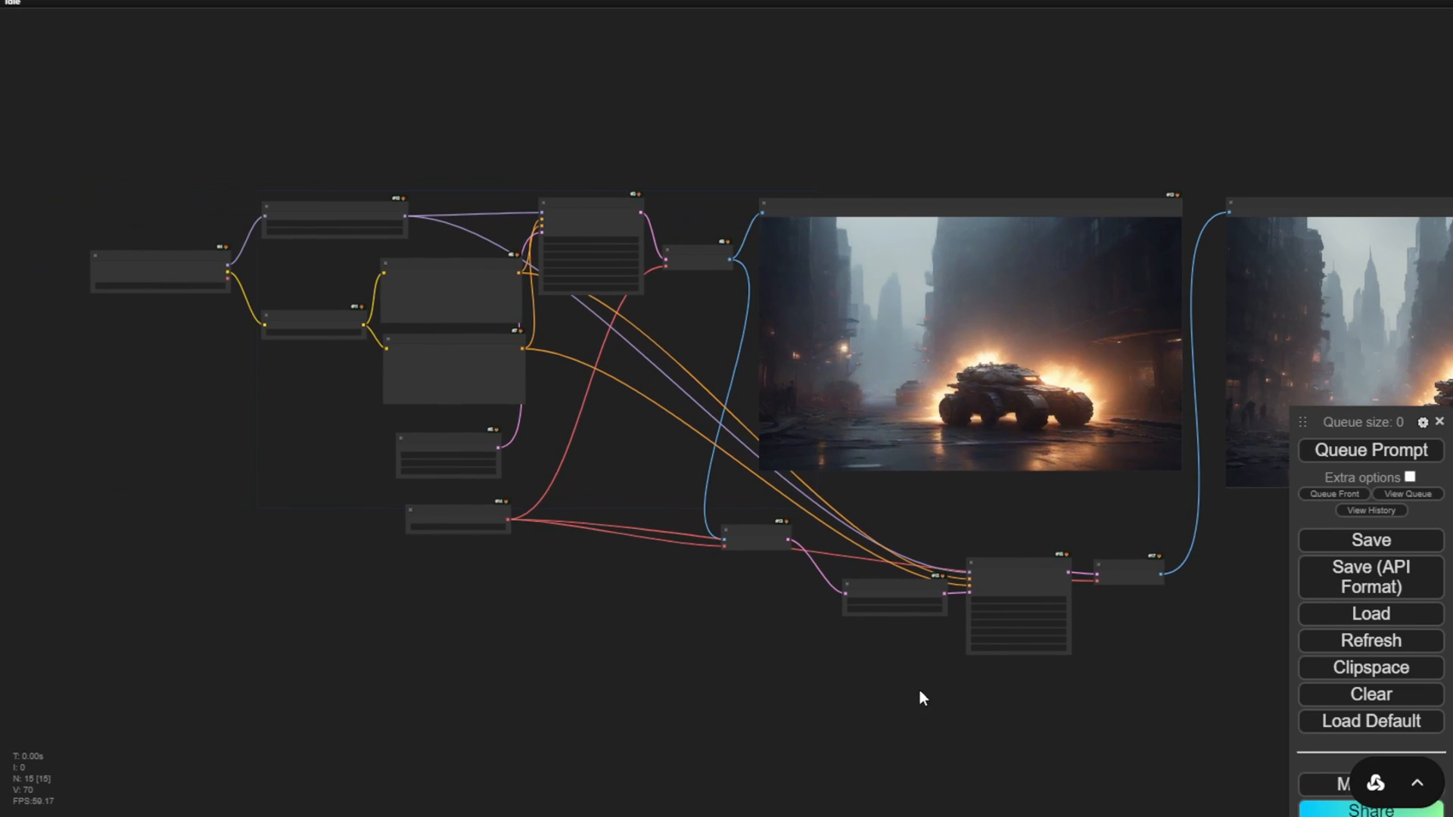
mouse_move(253, 335)
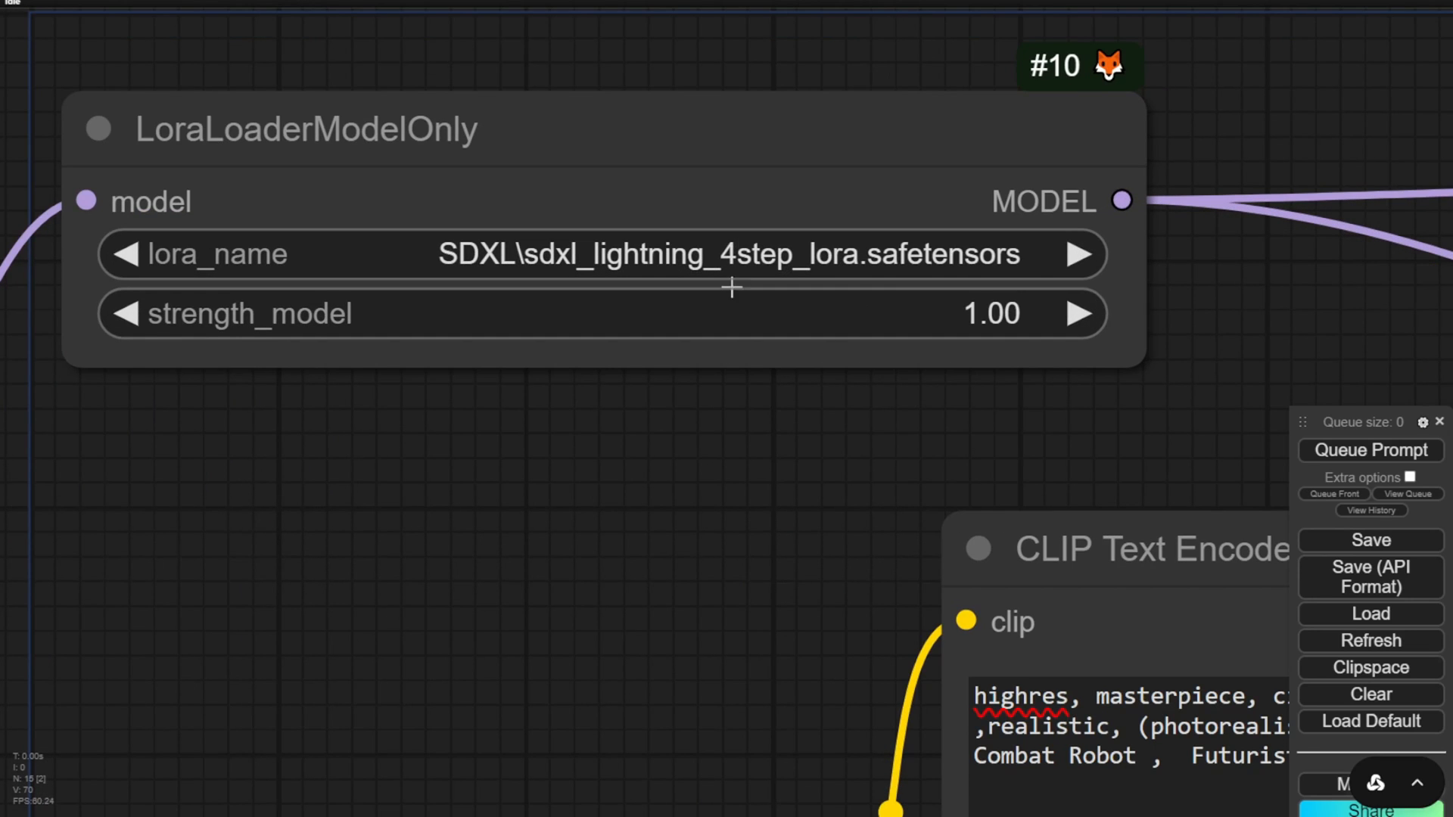
- Change the prompt to a combat robot war-zone scene with cfg 1.0
scroll("down", 3)
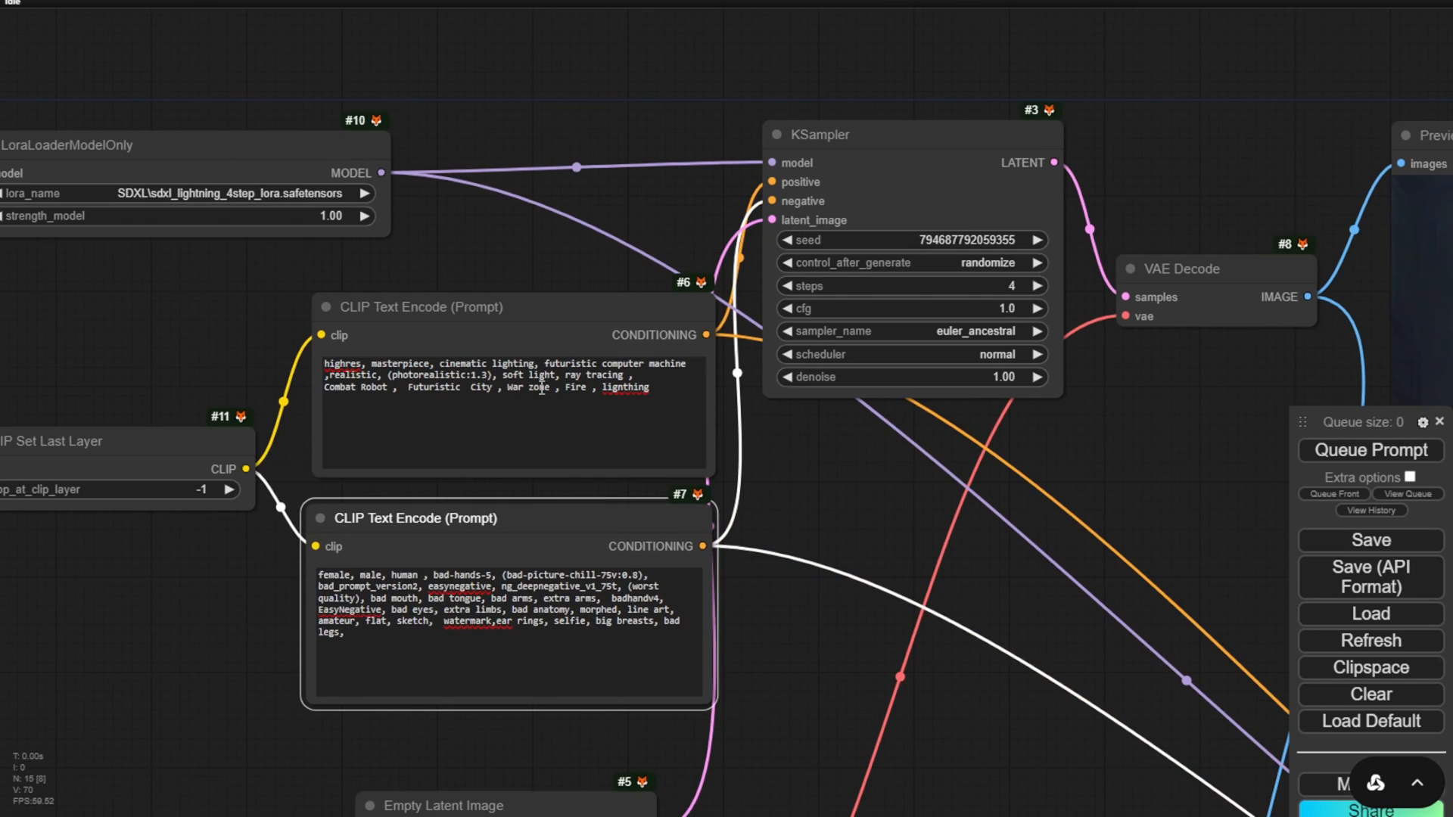
mouse_move(820, 440)
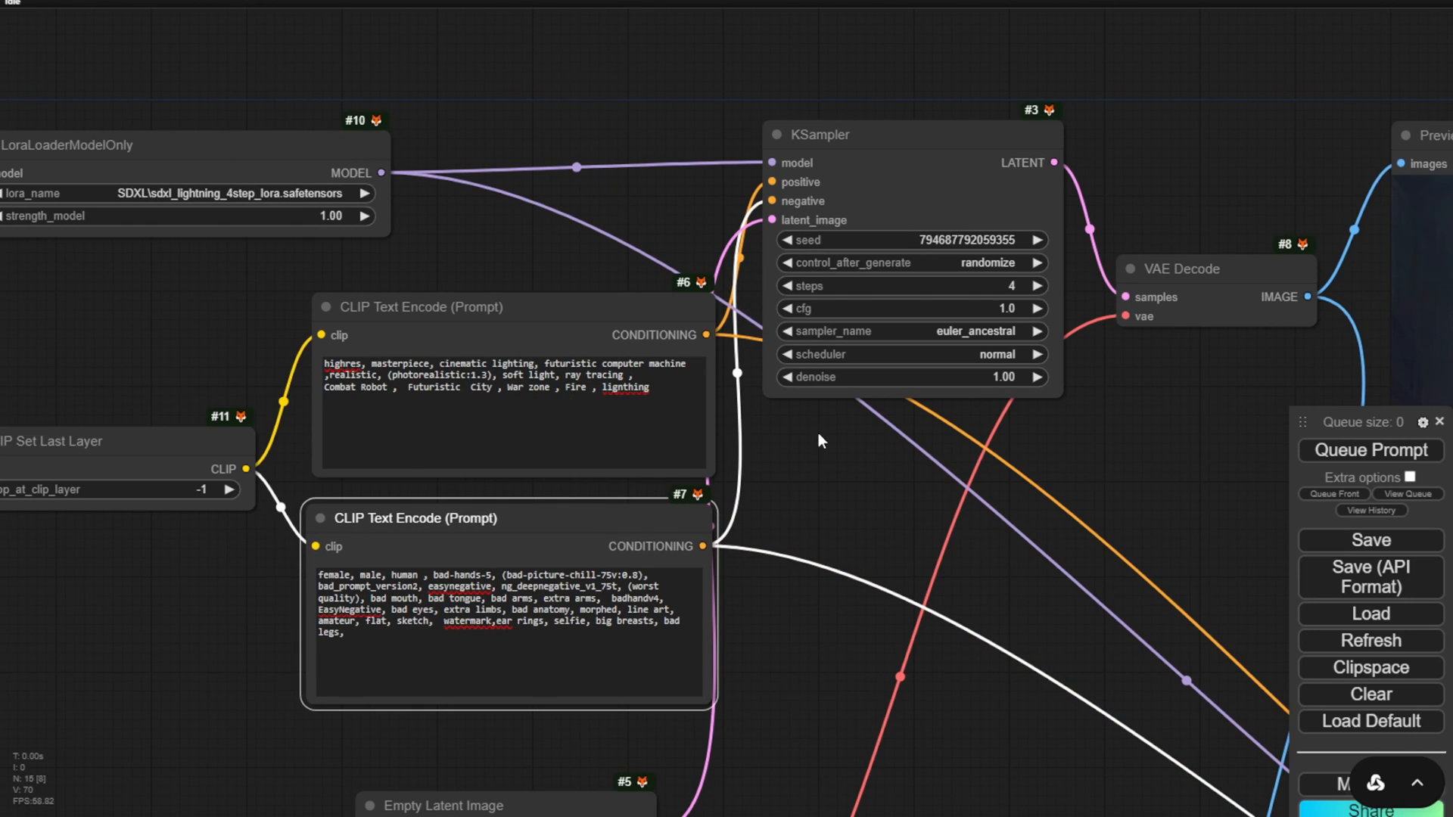
mouse_move(843, 422)
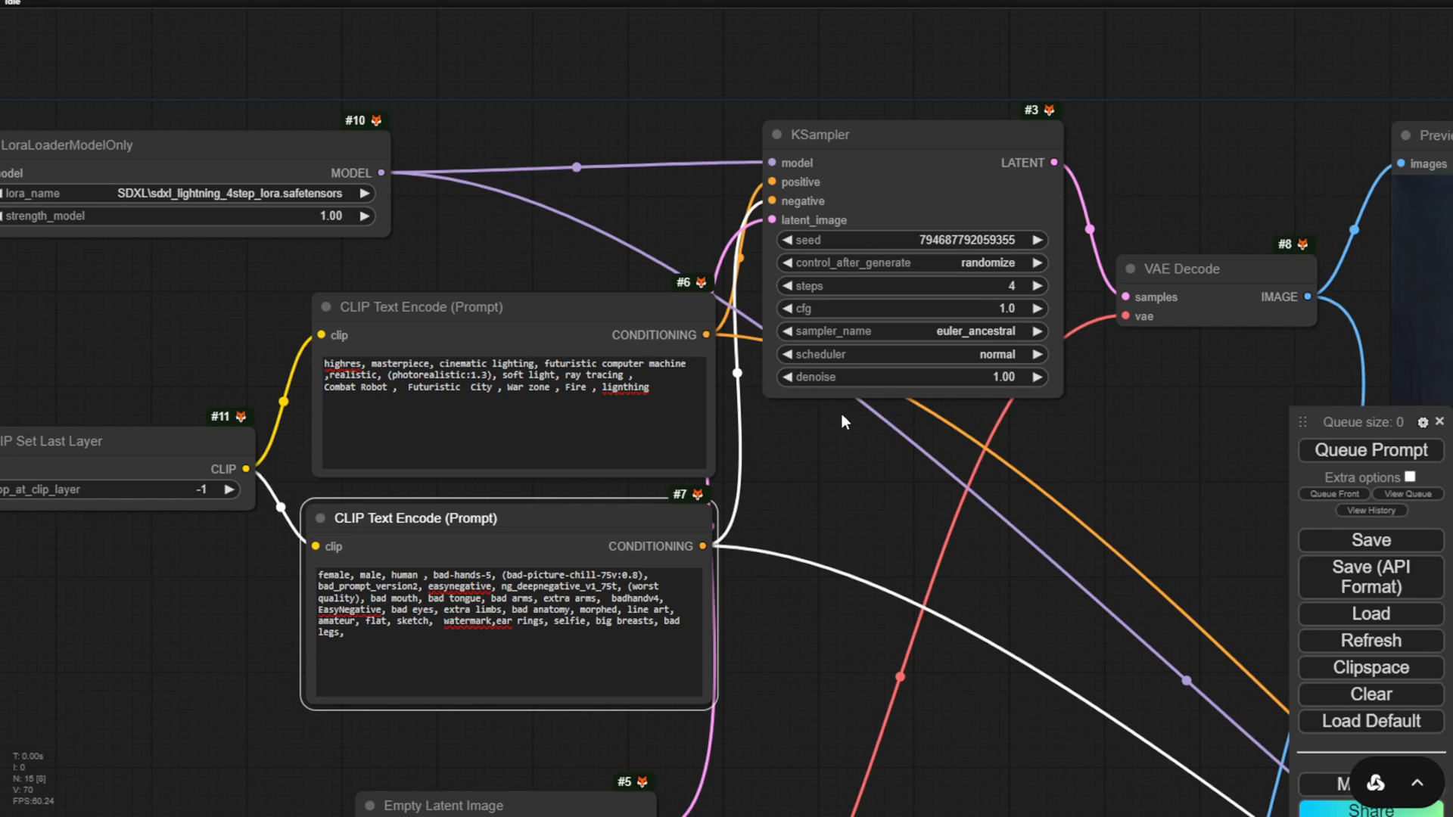
mouse_move(851, 153)
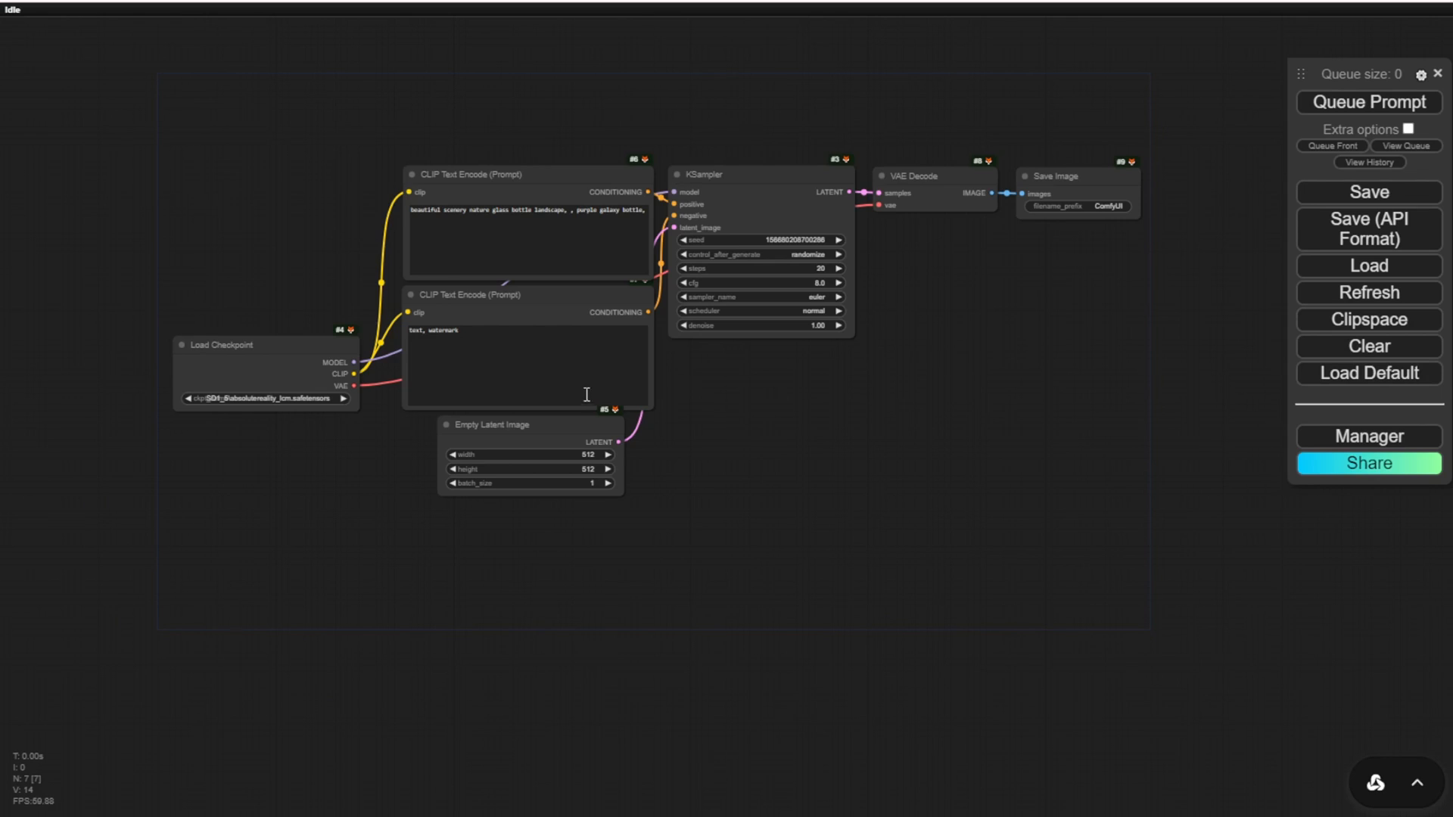
mouse_move(260, 276)
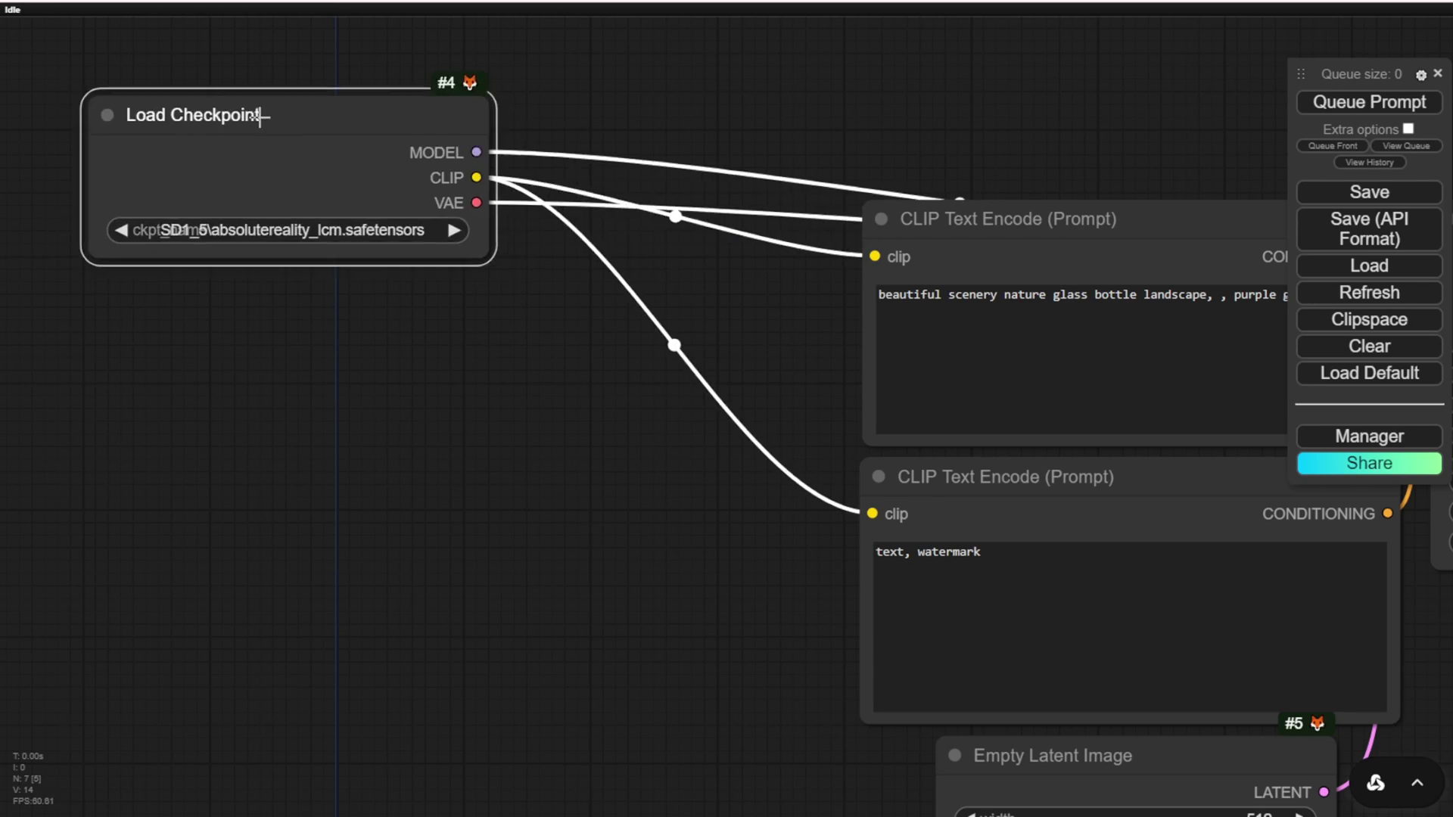
- Nudge the Load Checkpoint node upward and open its ckpt_name checkpoint list
left_click_drag(278, 115, 276, 84)
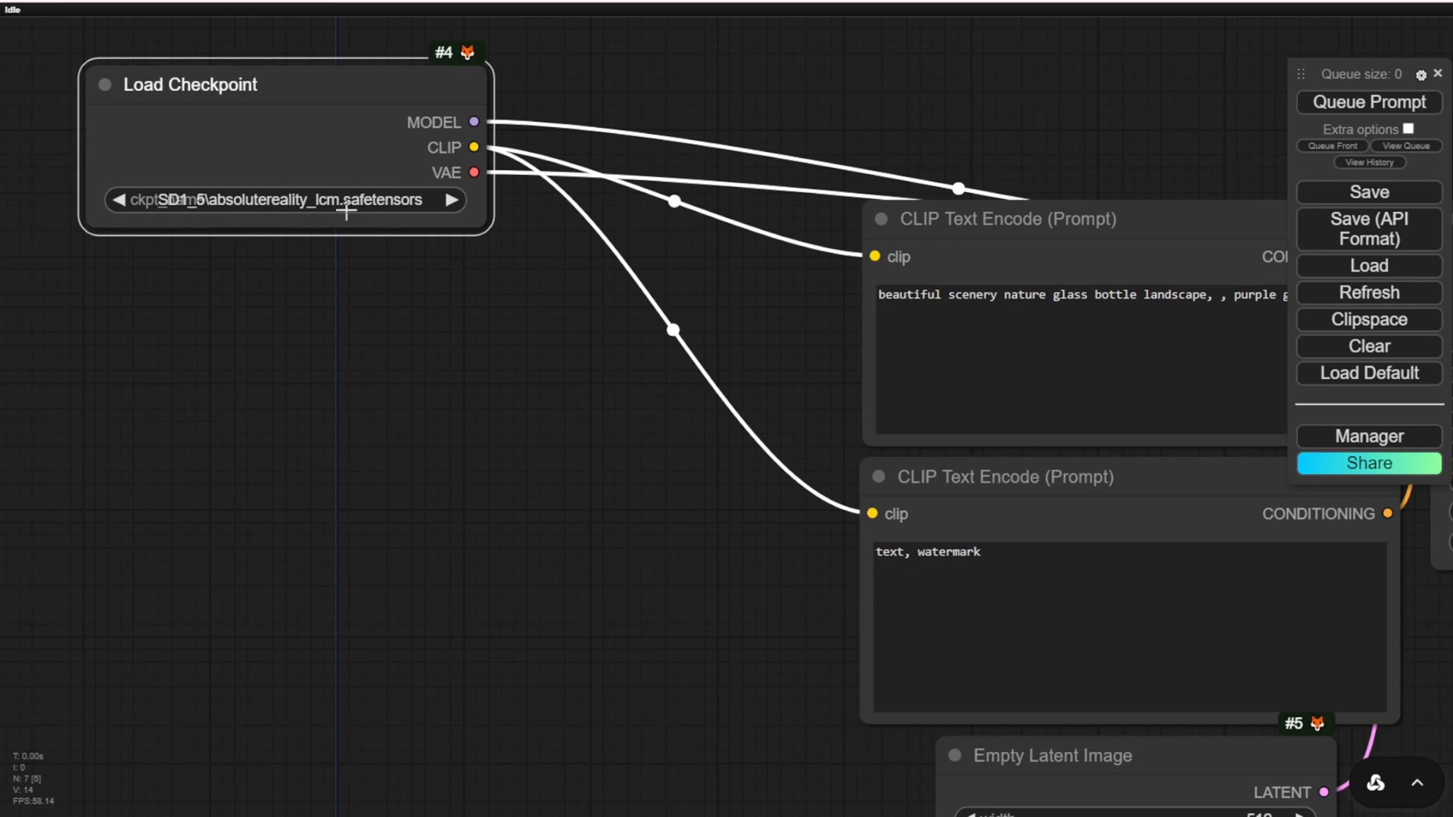
left_click(285, 200)
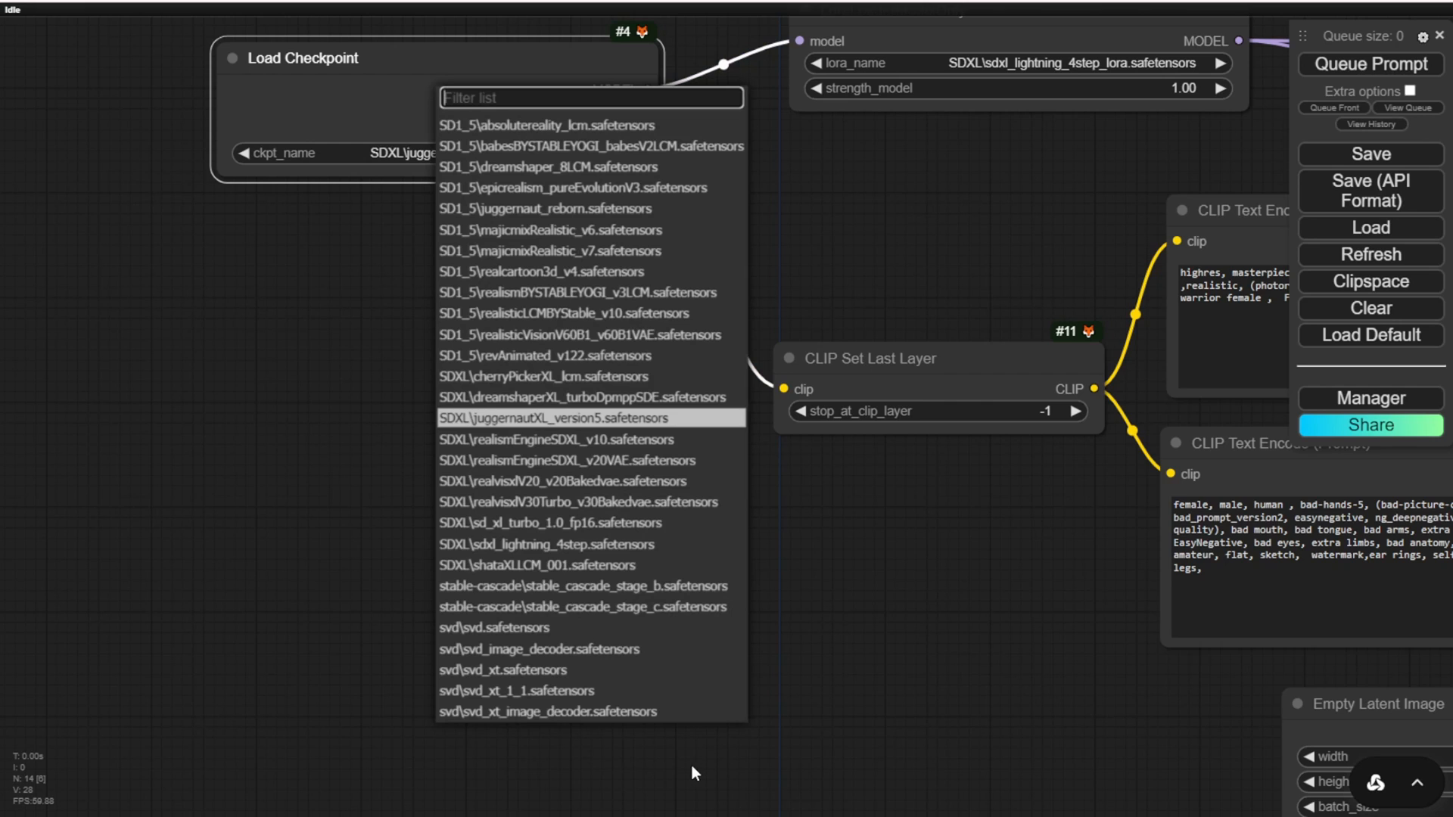
- Load sdxl_lightning_4step and set KSampler to cfg 1.0 with sgm_uniform scheduler
left_click(551, 544)
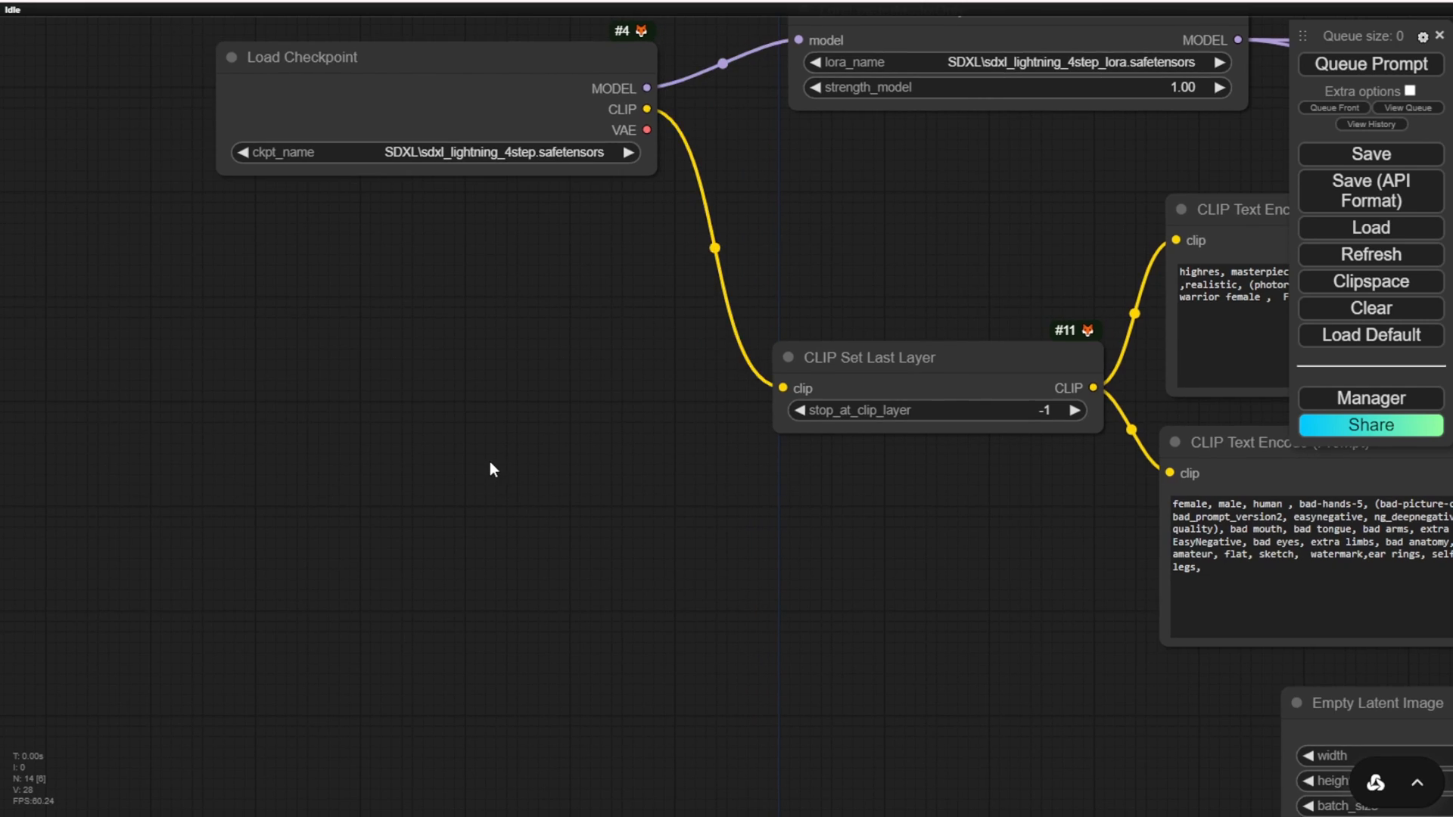
scroll("down", 3)
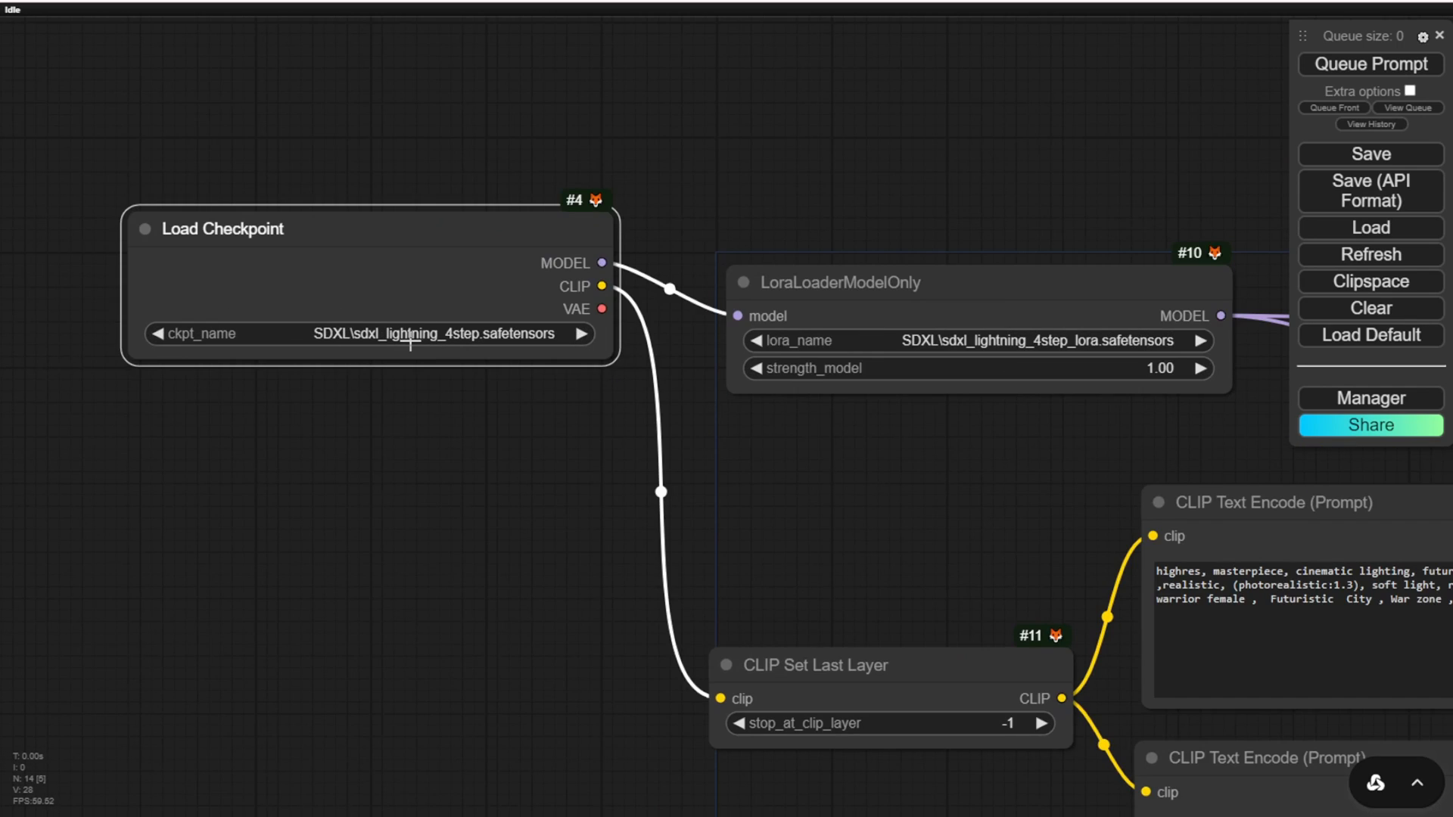
mouse_move(763, 343)
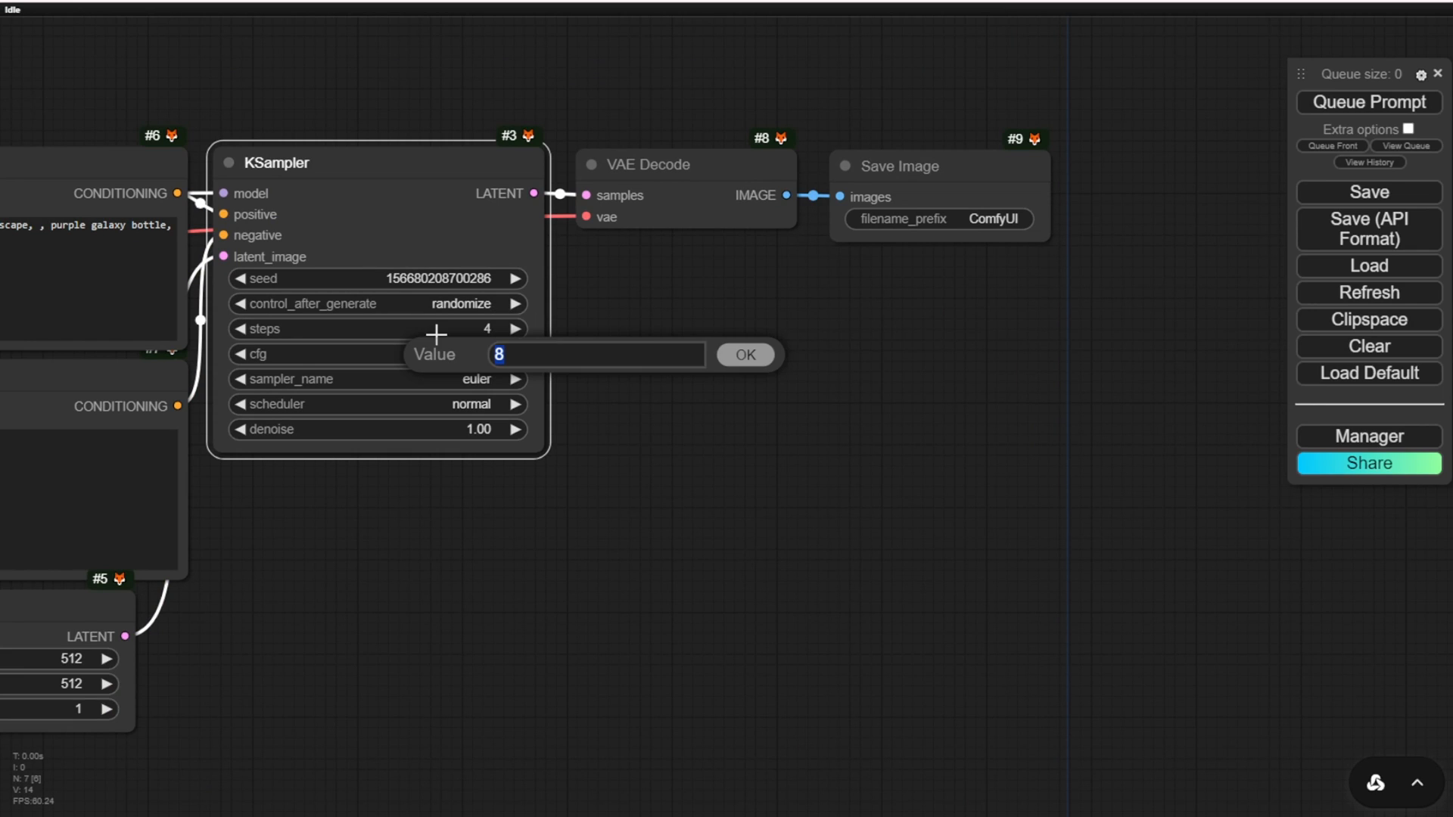
left_click(745, 355)
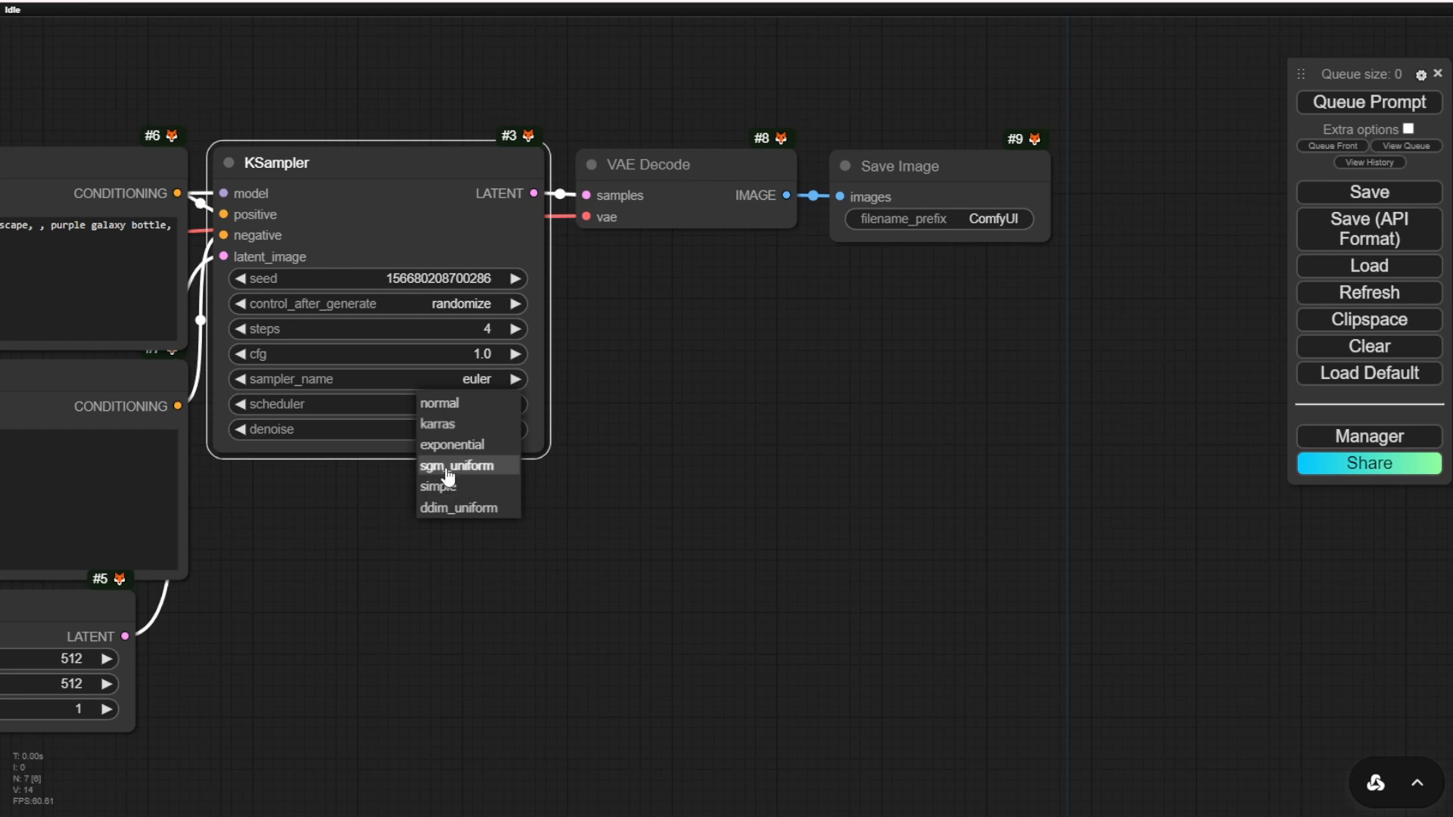
left_click(456, 465)
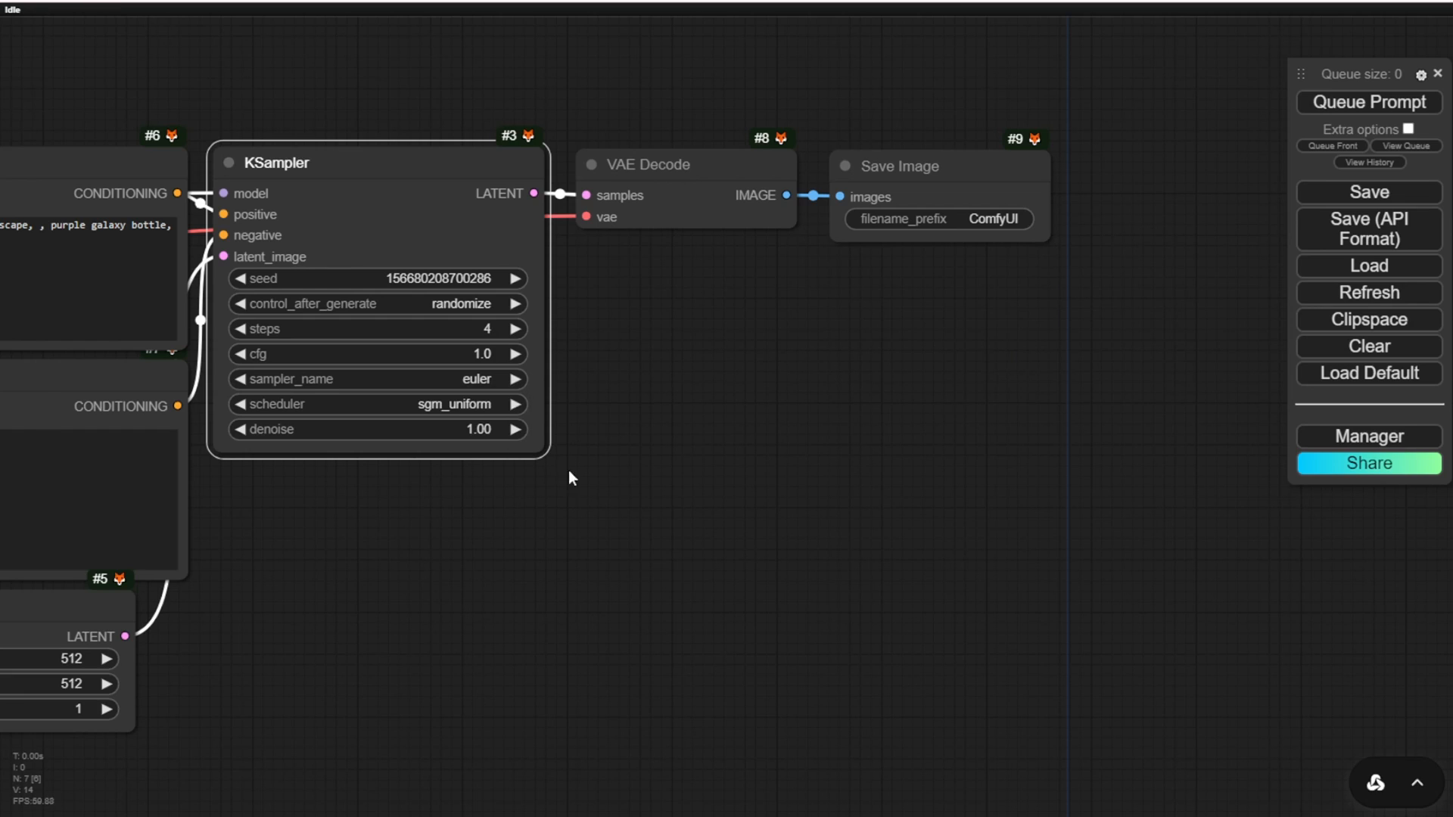
- Generate purple galaxy bottle images and replace Save Image with a Preview Image node
left_click(1363, 102)
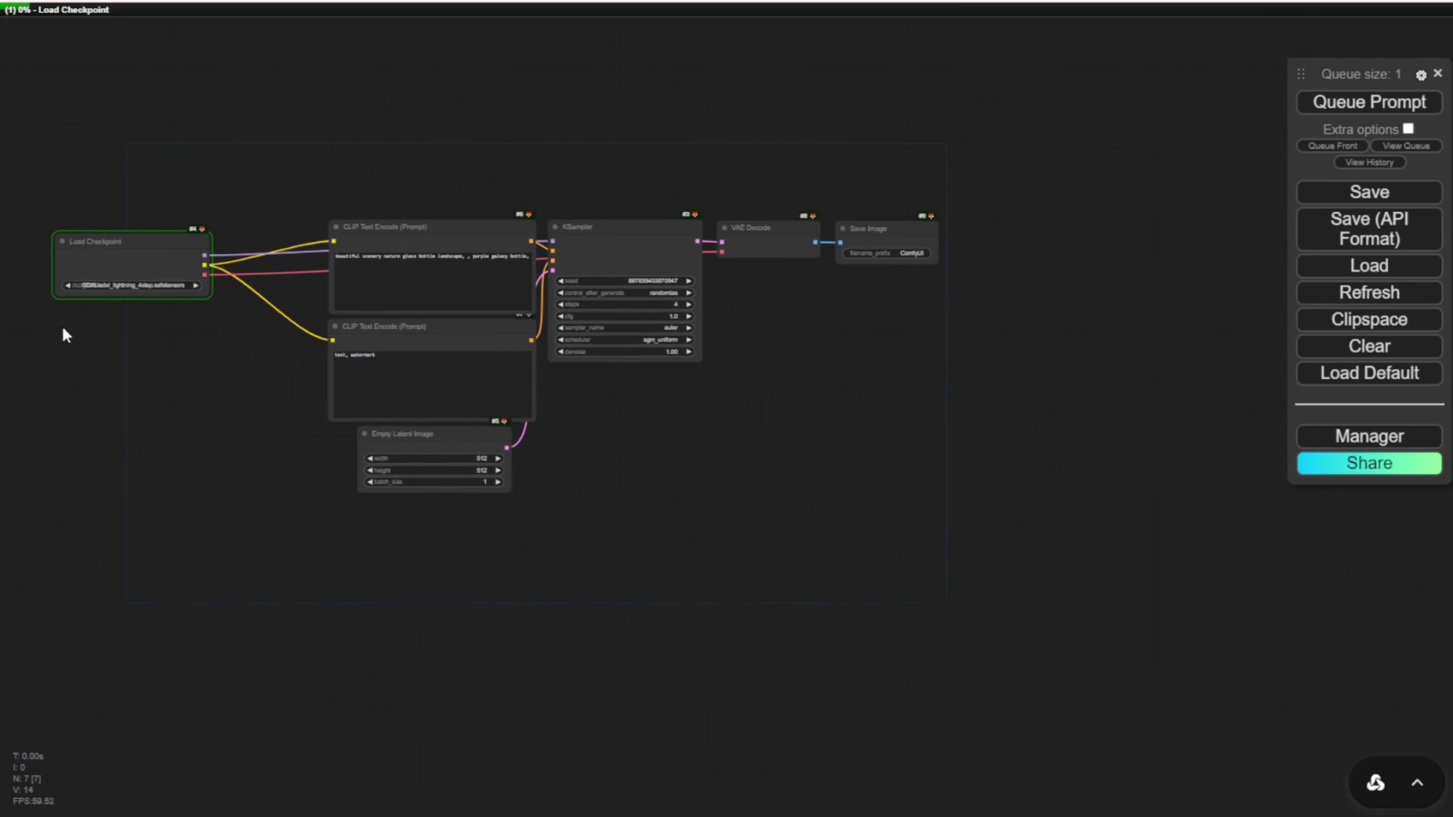
left_click(1364, 102)
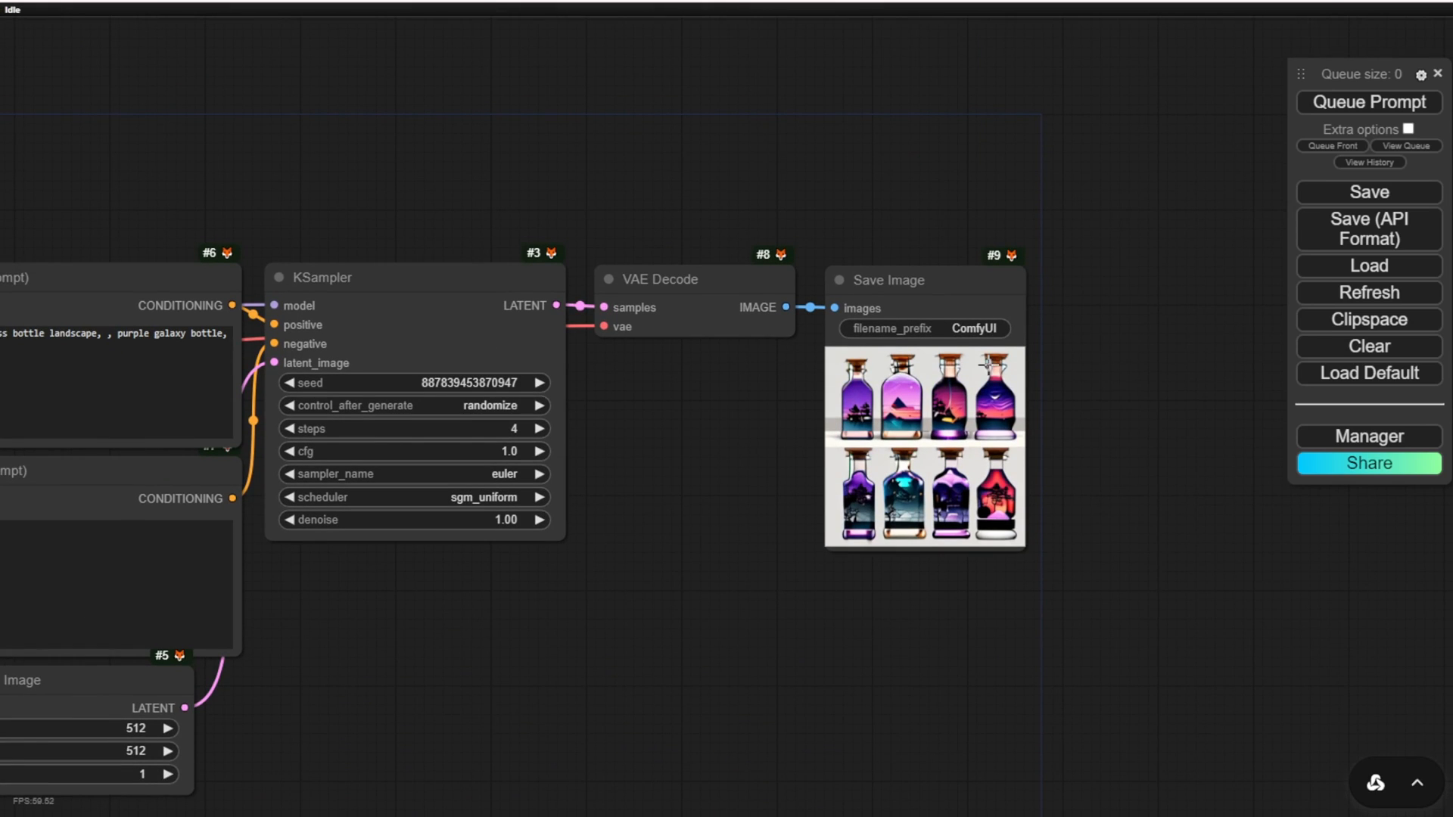
mouse_move(371, 474)
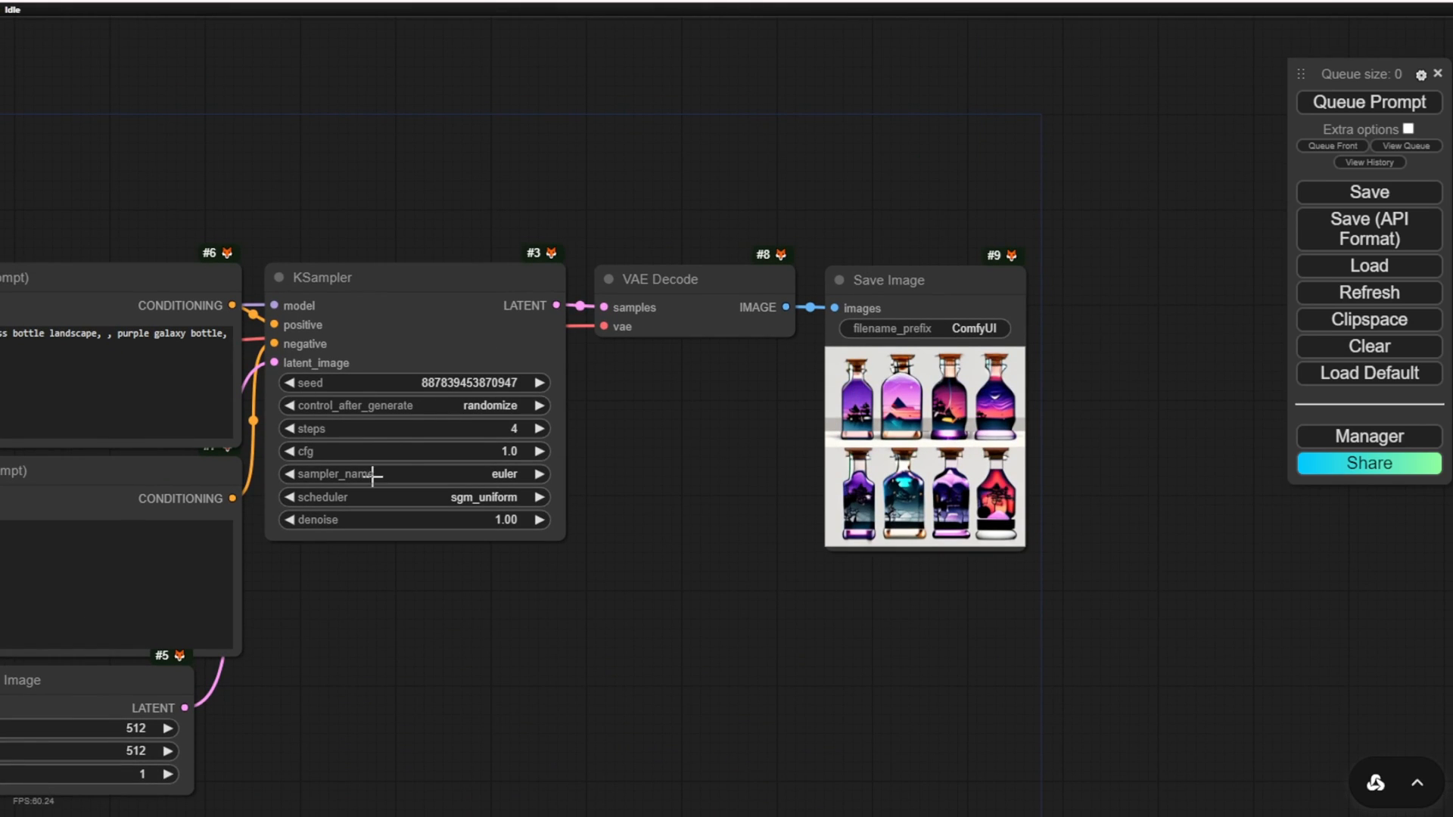
mouse_move(1134, 375)
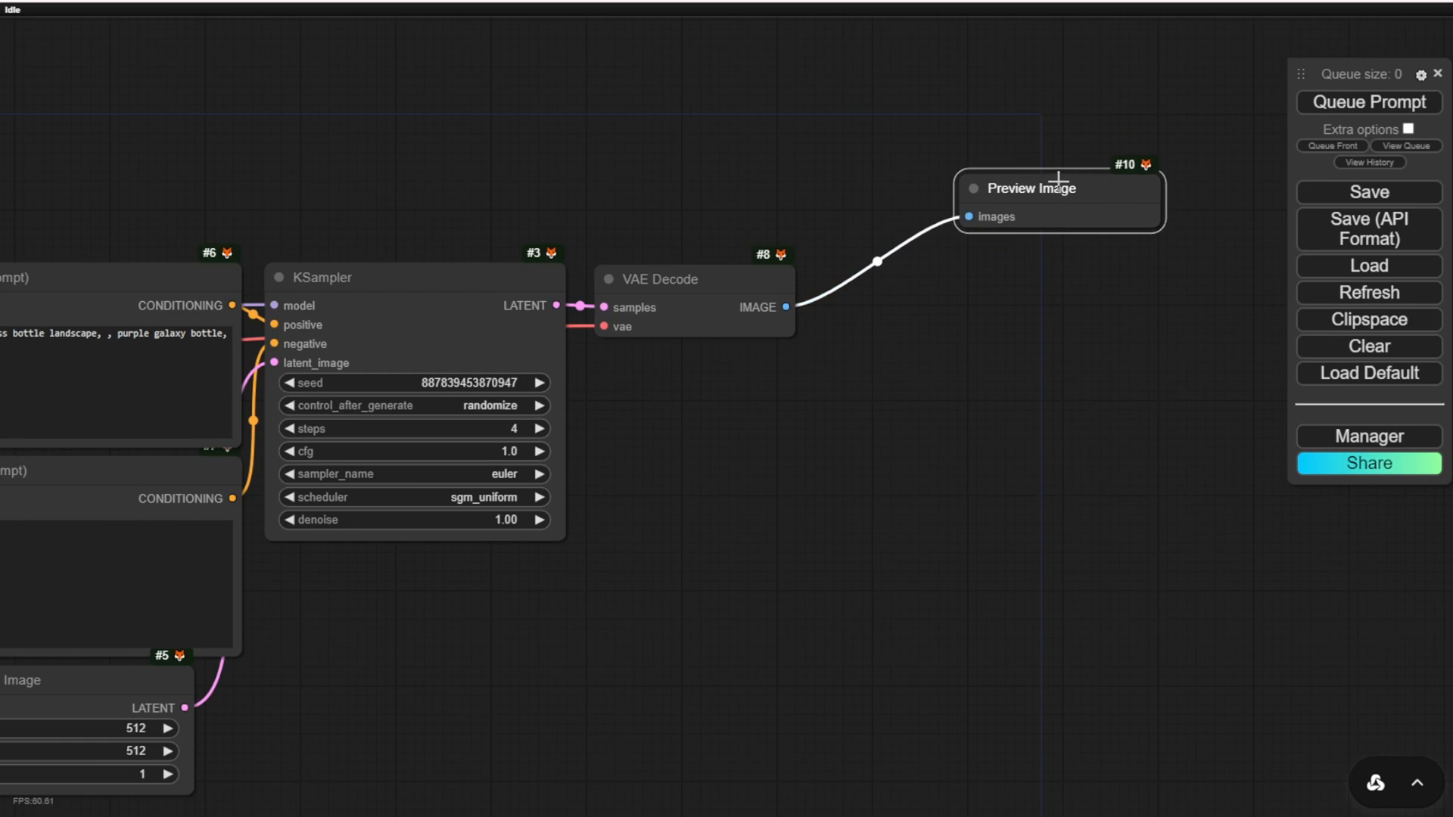
mouse_move(809, 311)
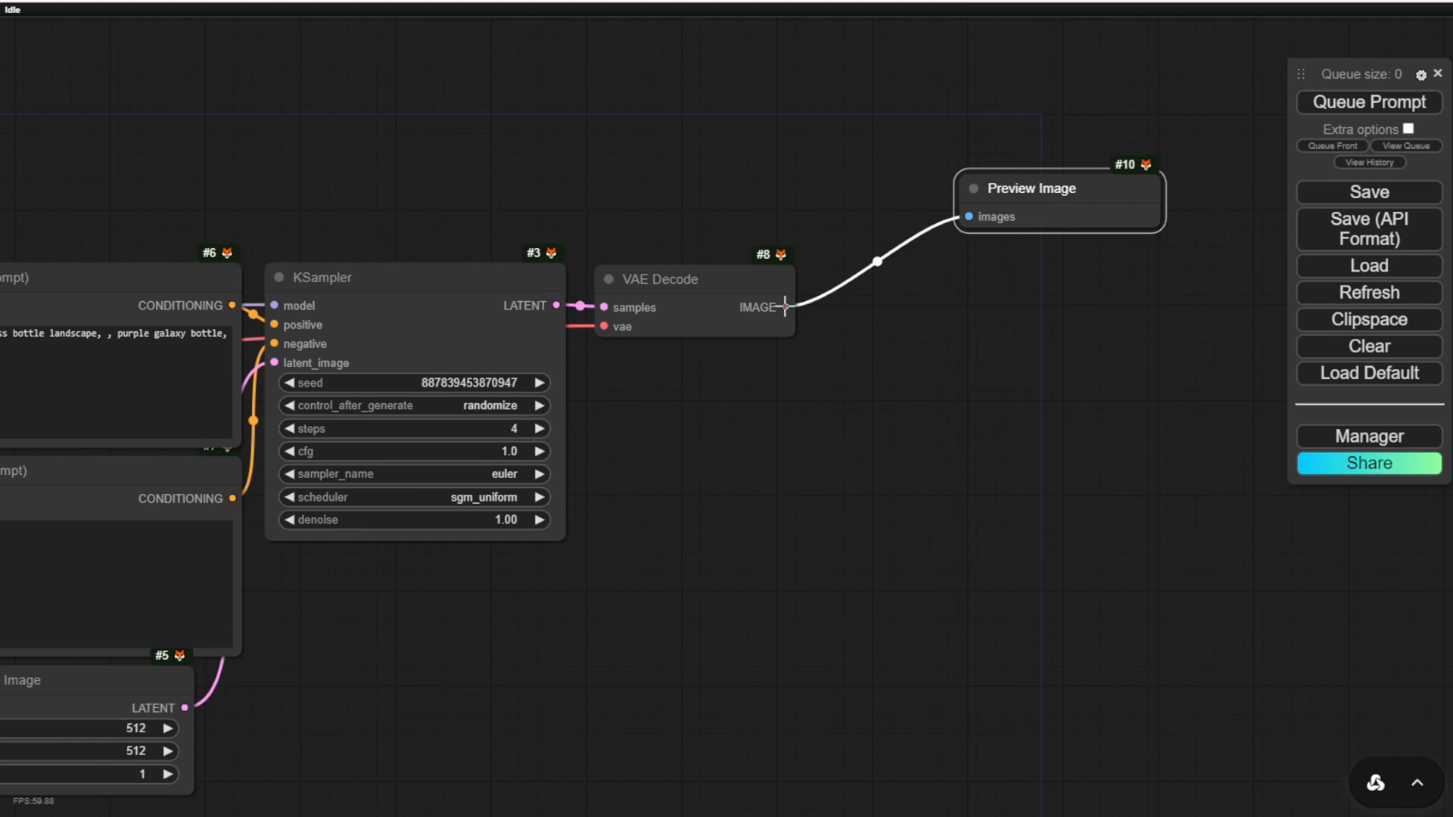
left_click(1364, 102)
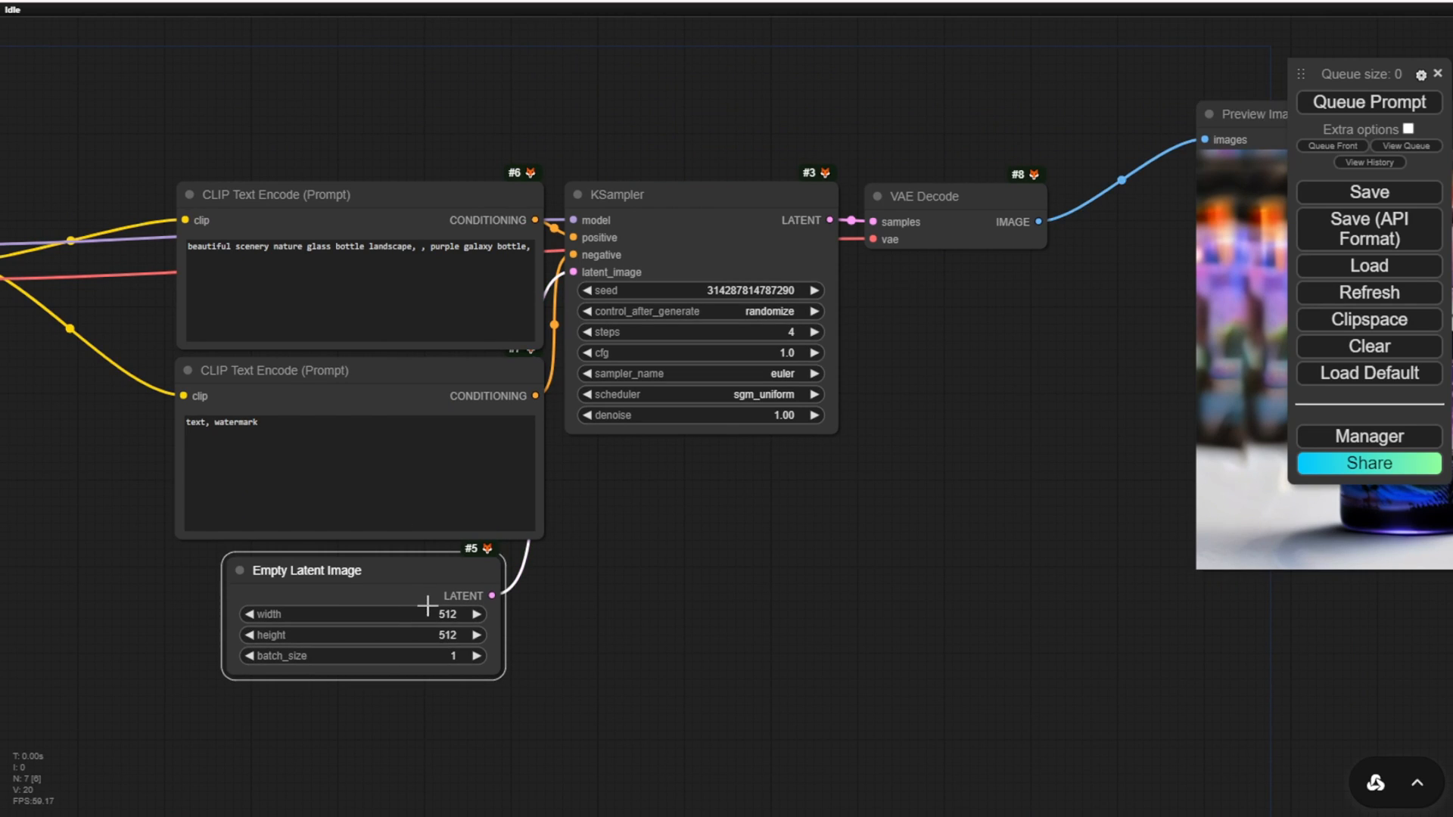
- Set Empty Latent Image to 1024×1024 and generate the two-bottle galaxy landscape
double_click(361, 614)
type("1024")
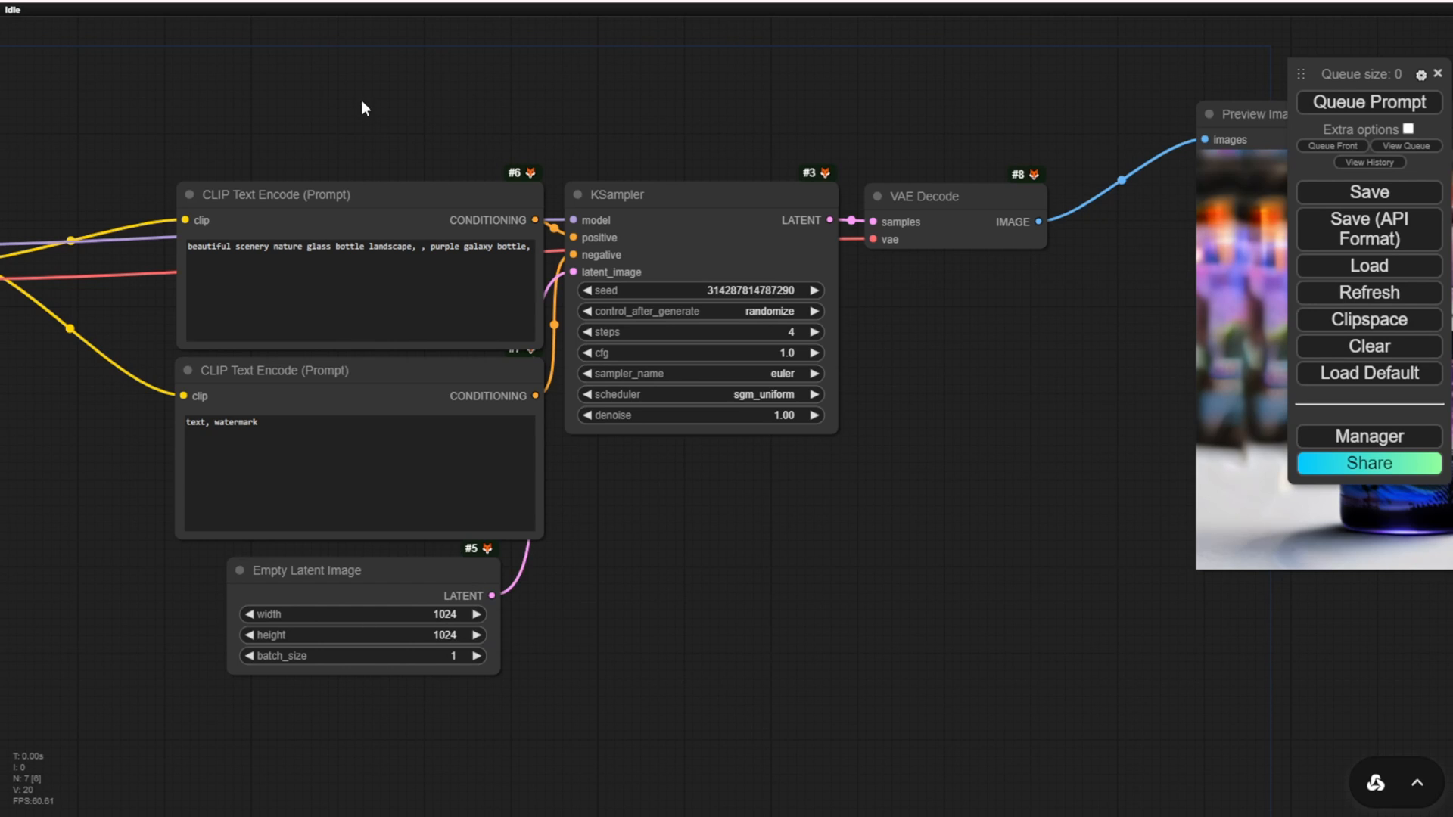
left_click(1368, 101)
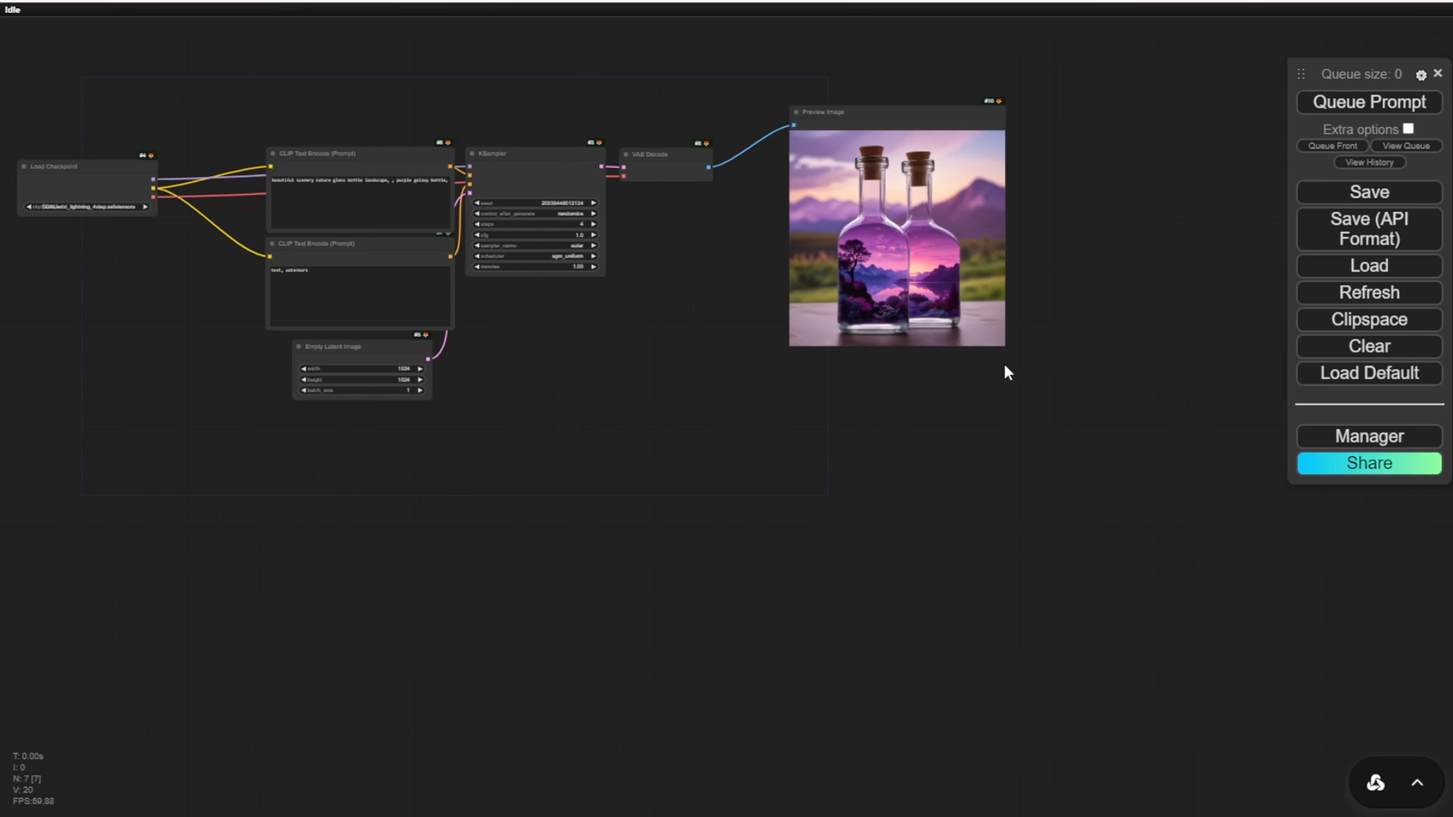
left_click_drag(1004, 346, 1205, 511)
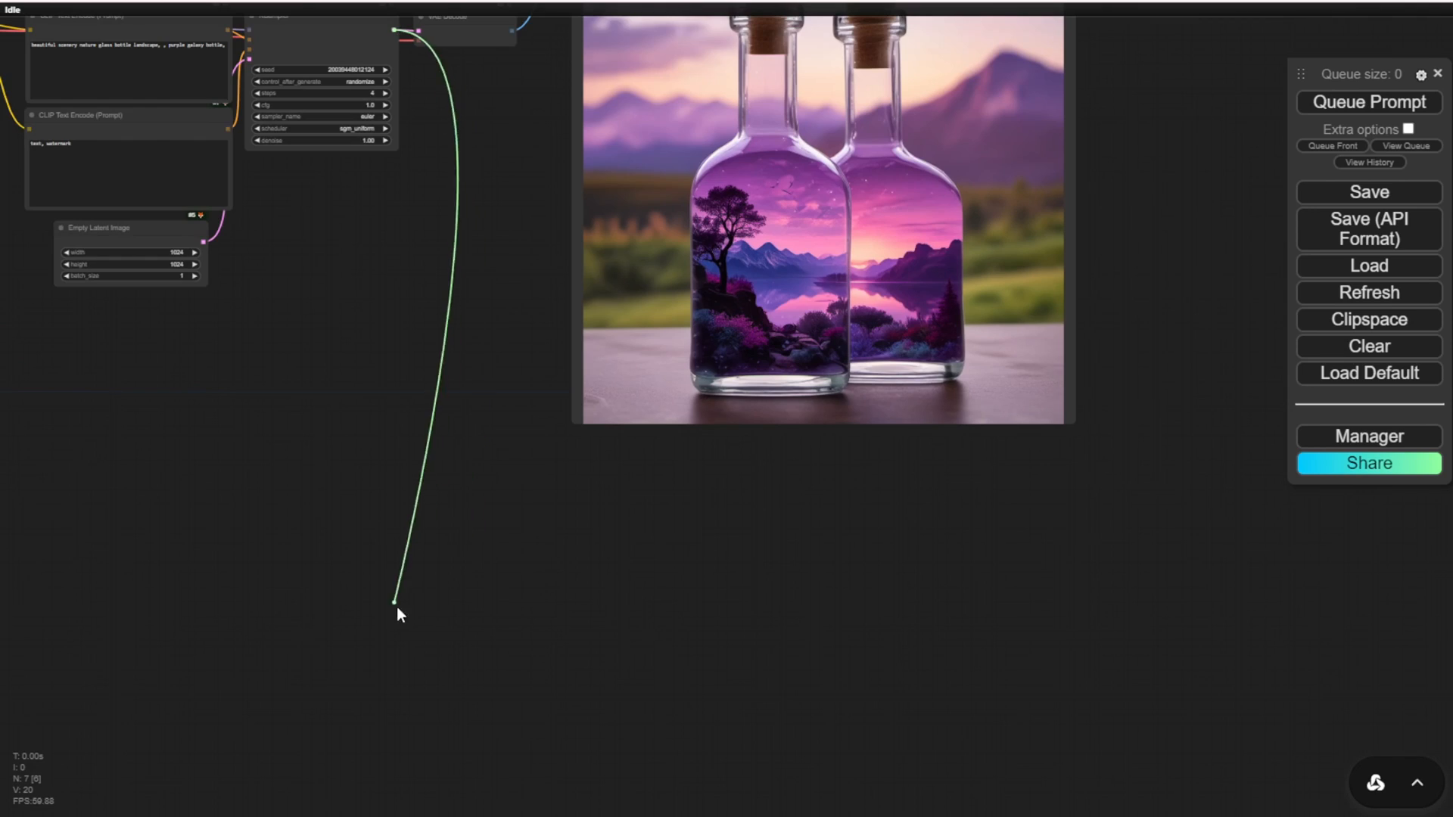
- Build the Upscale Latent By 2× pass with second KSampler and preview, then generate
left_click(395, 598)
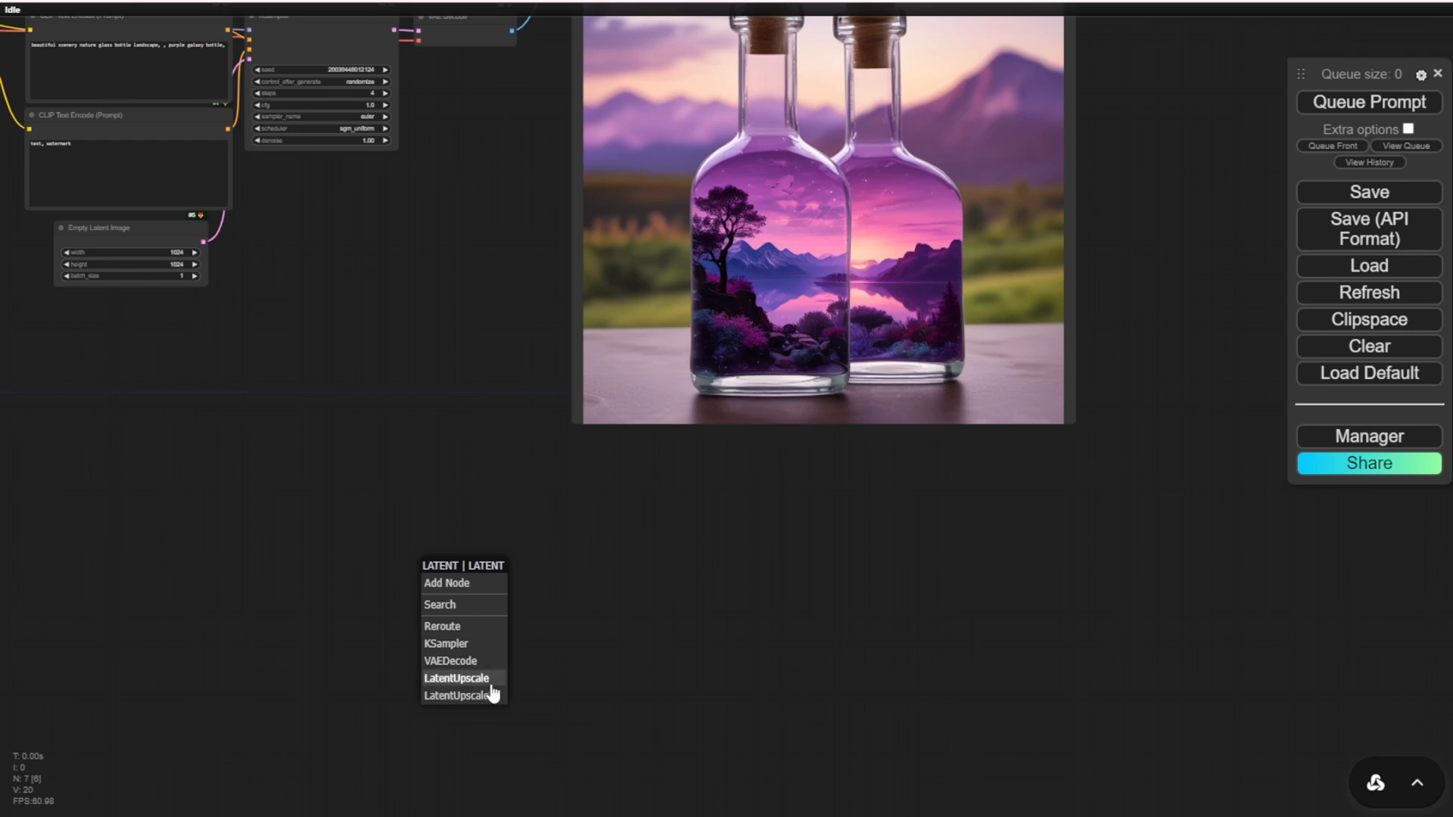
left_click(460, 695)
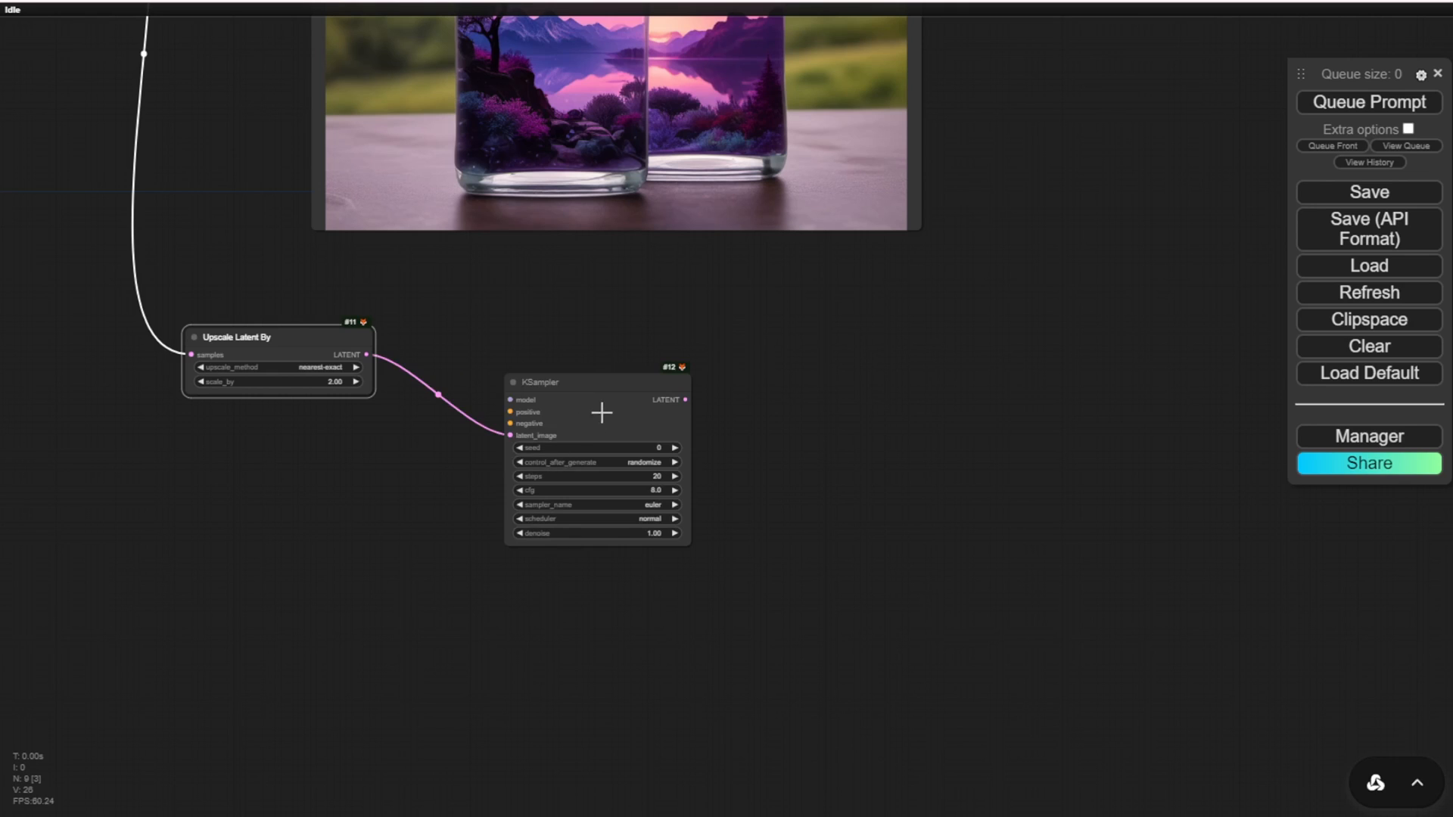
mouse_move(550, 386)
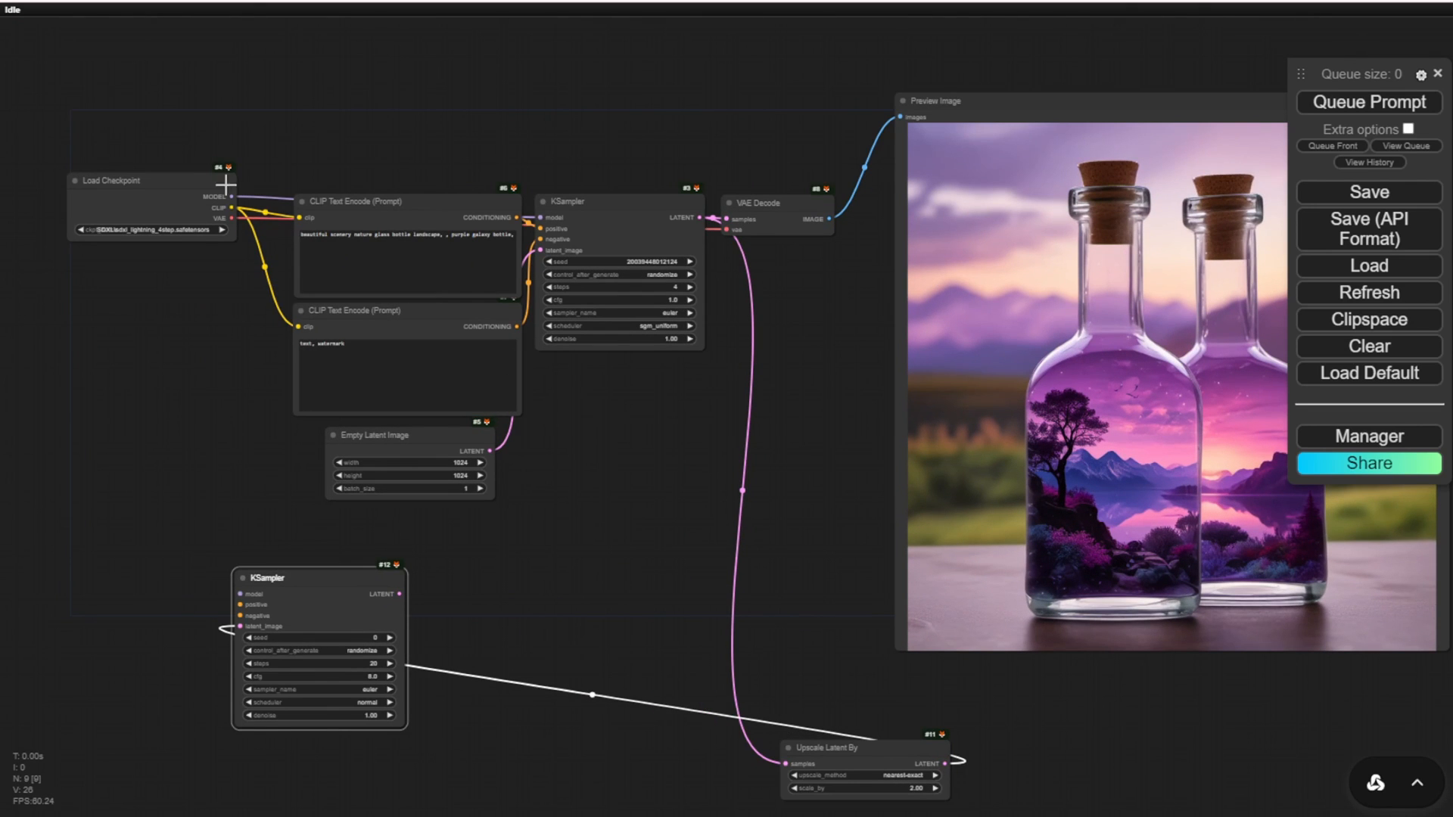
left_click_drag(230, 195, 237, 594)
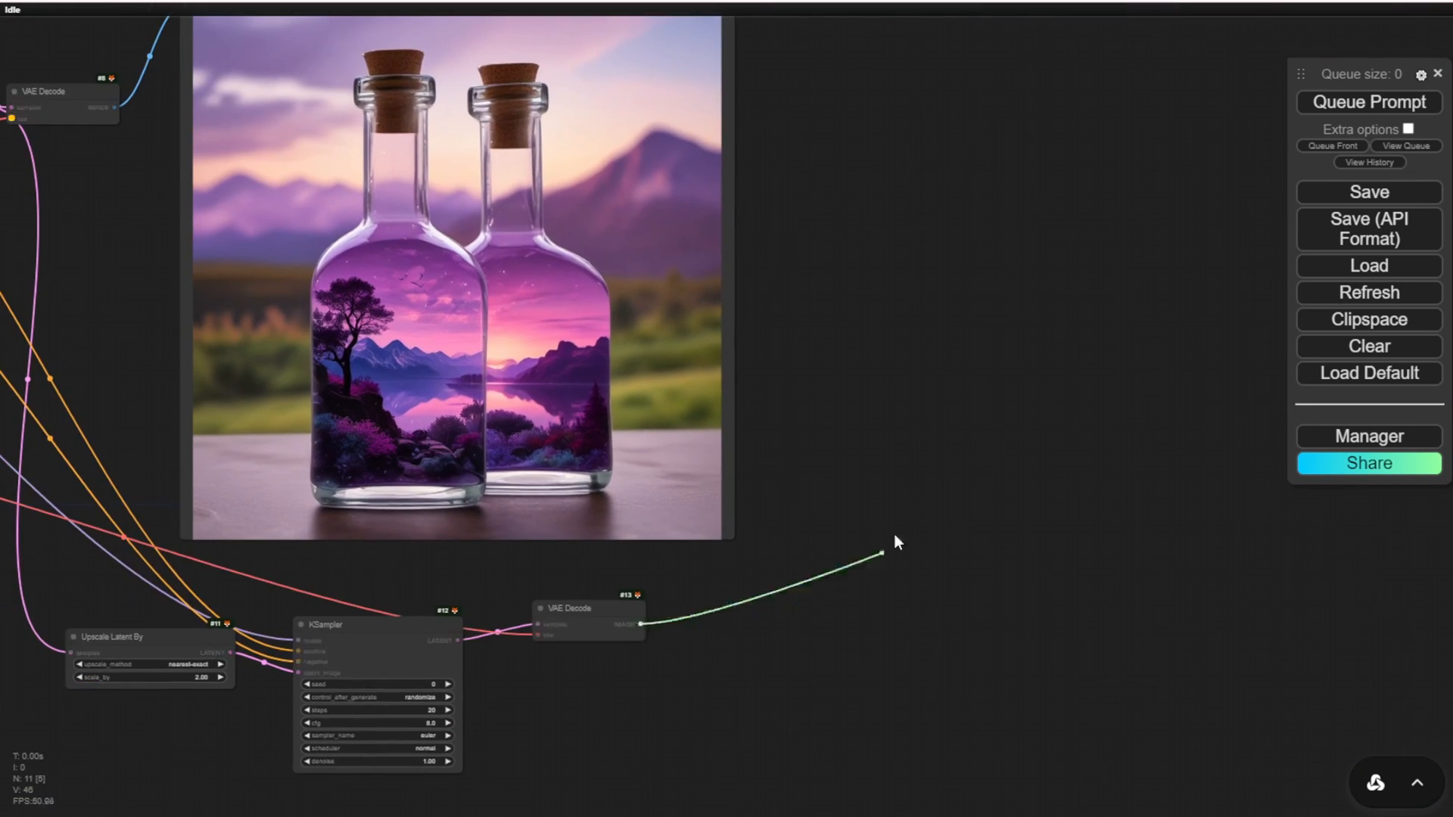
left_click(880, 556)
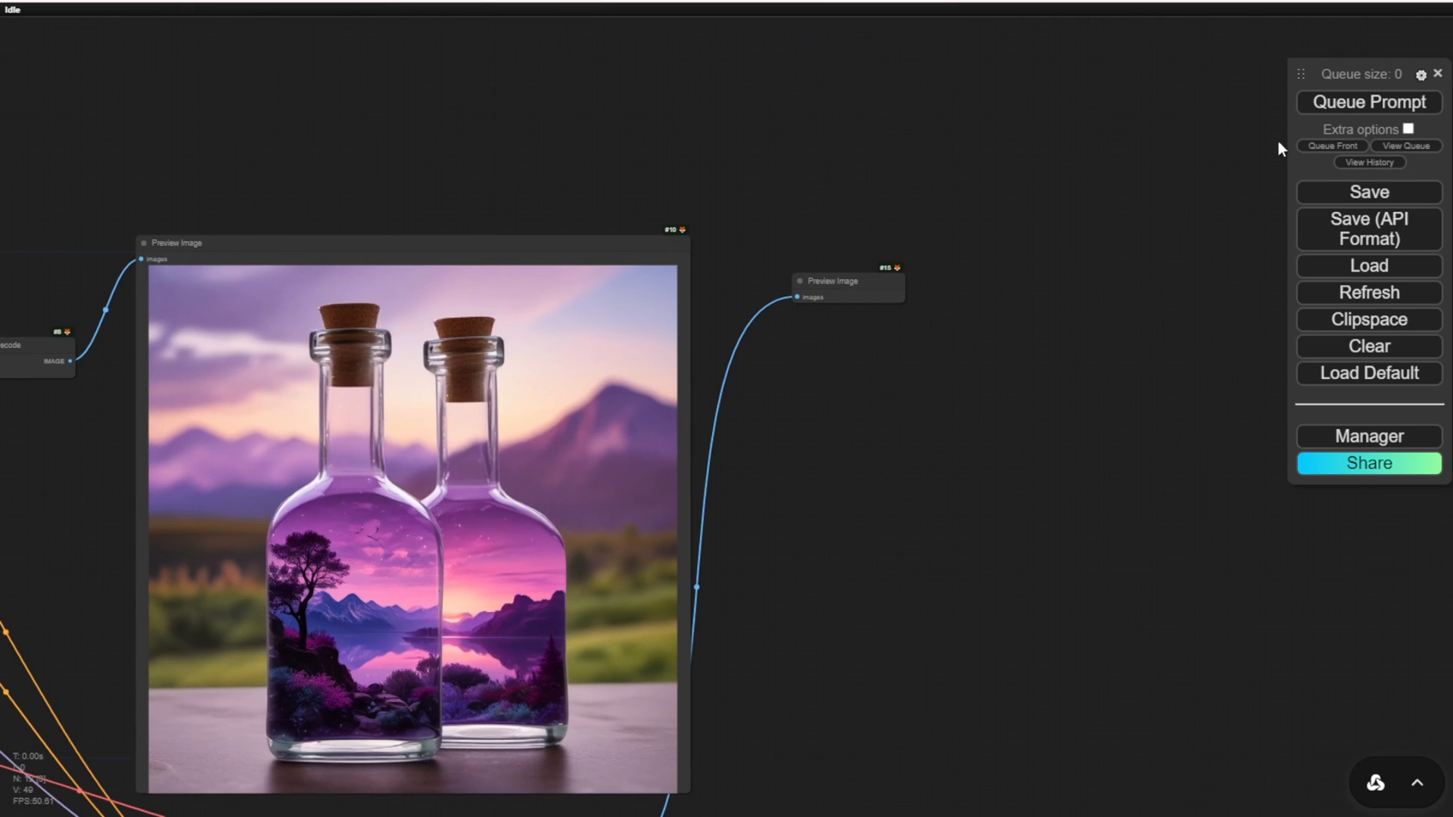
left_click(1366, 102)
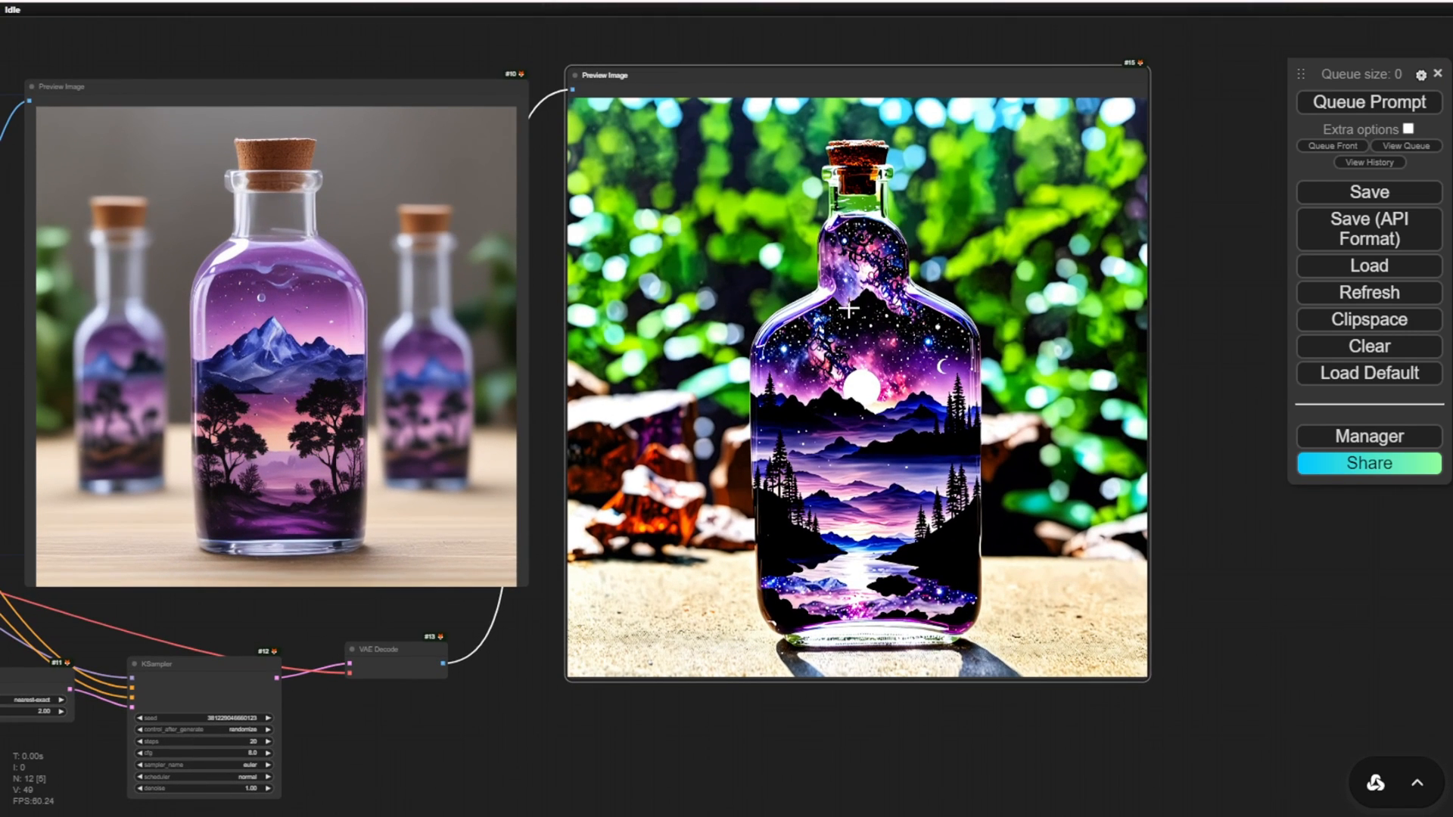
mouse_move(725, 495)
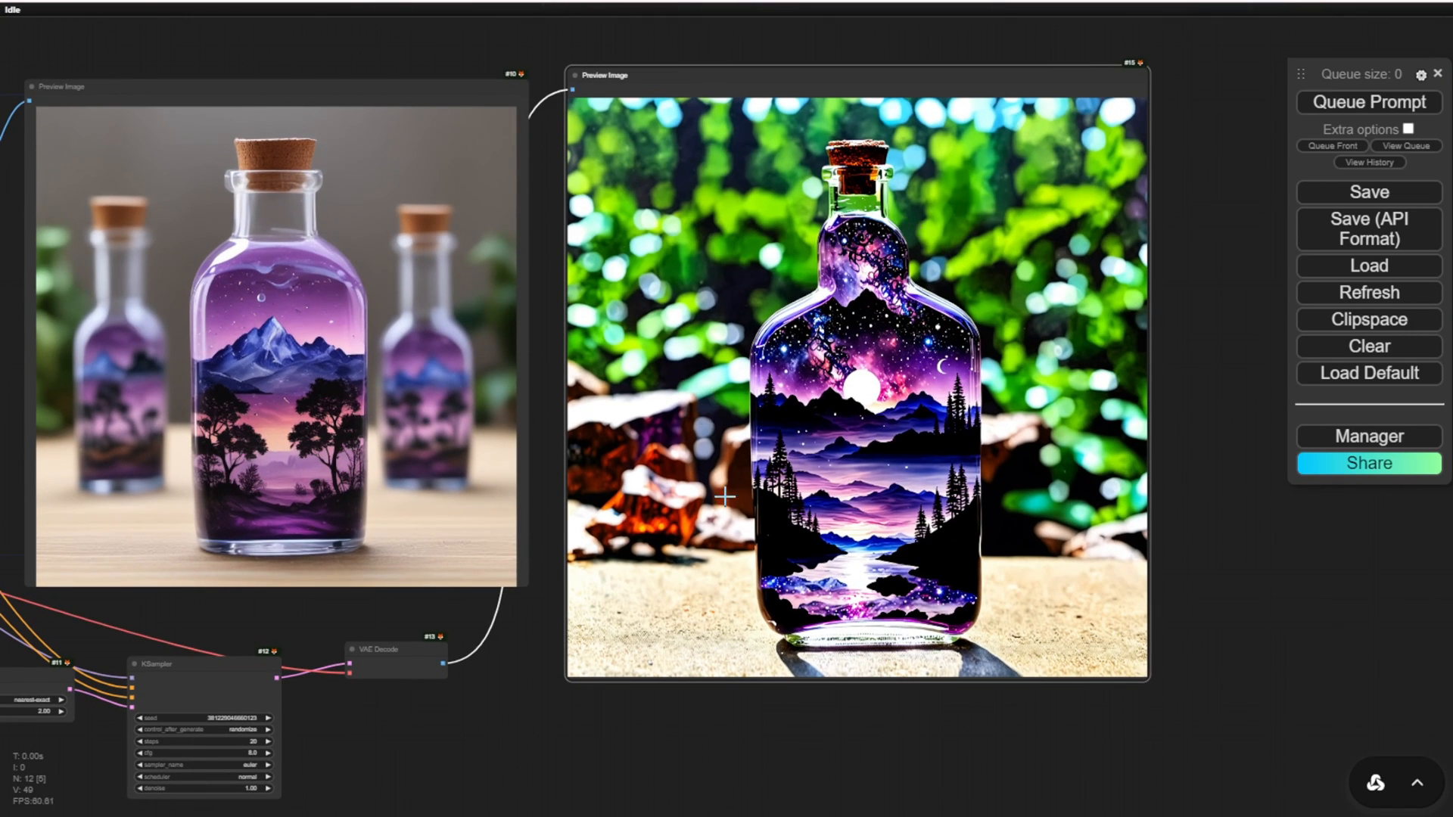
mouse_move(447, 714)
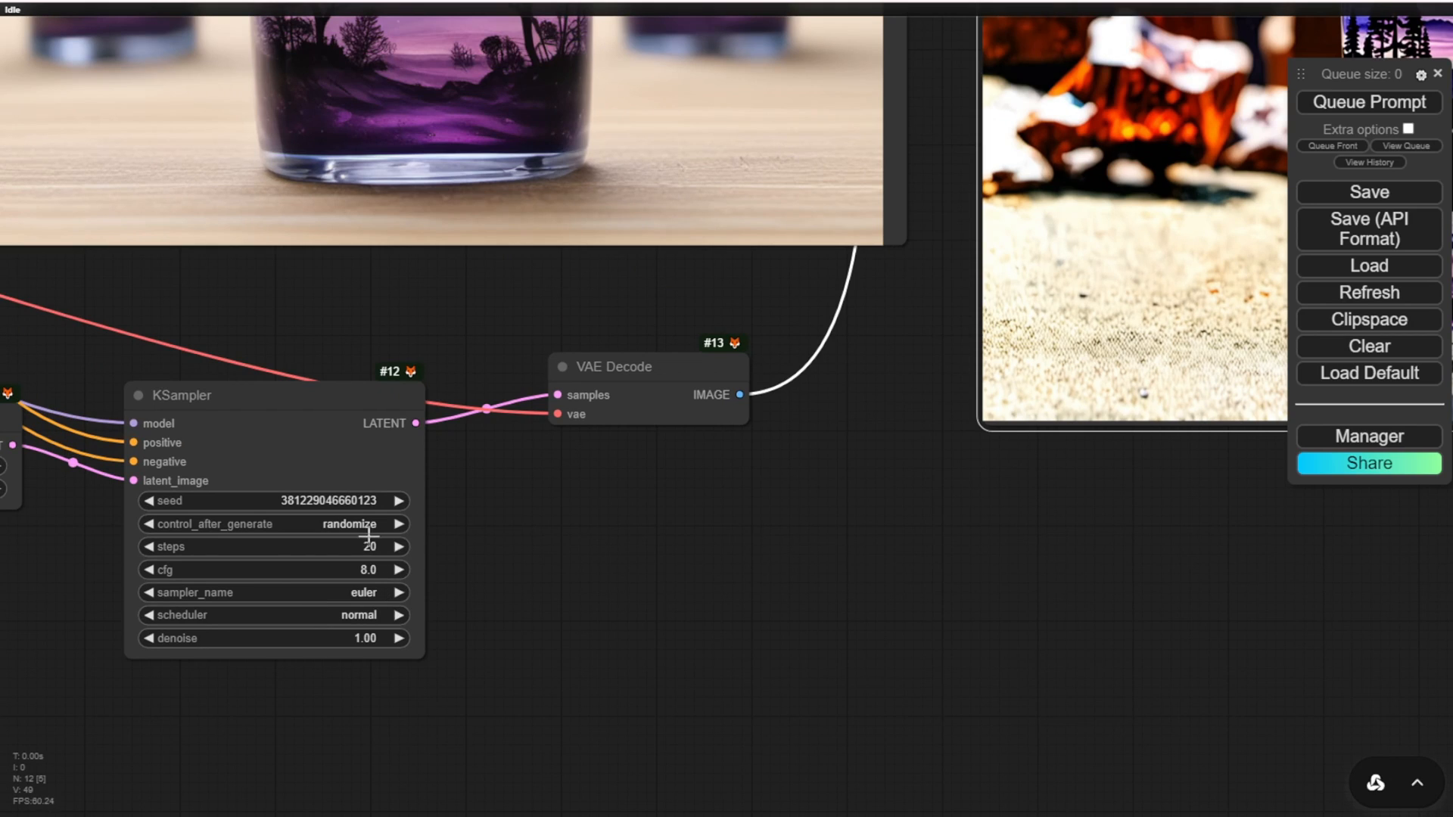
mouse_move(194, 494)
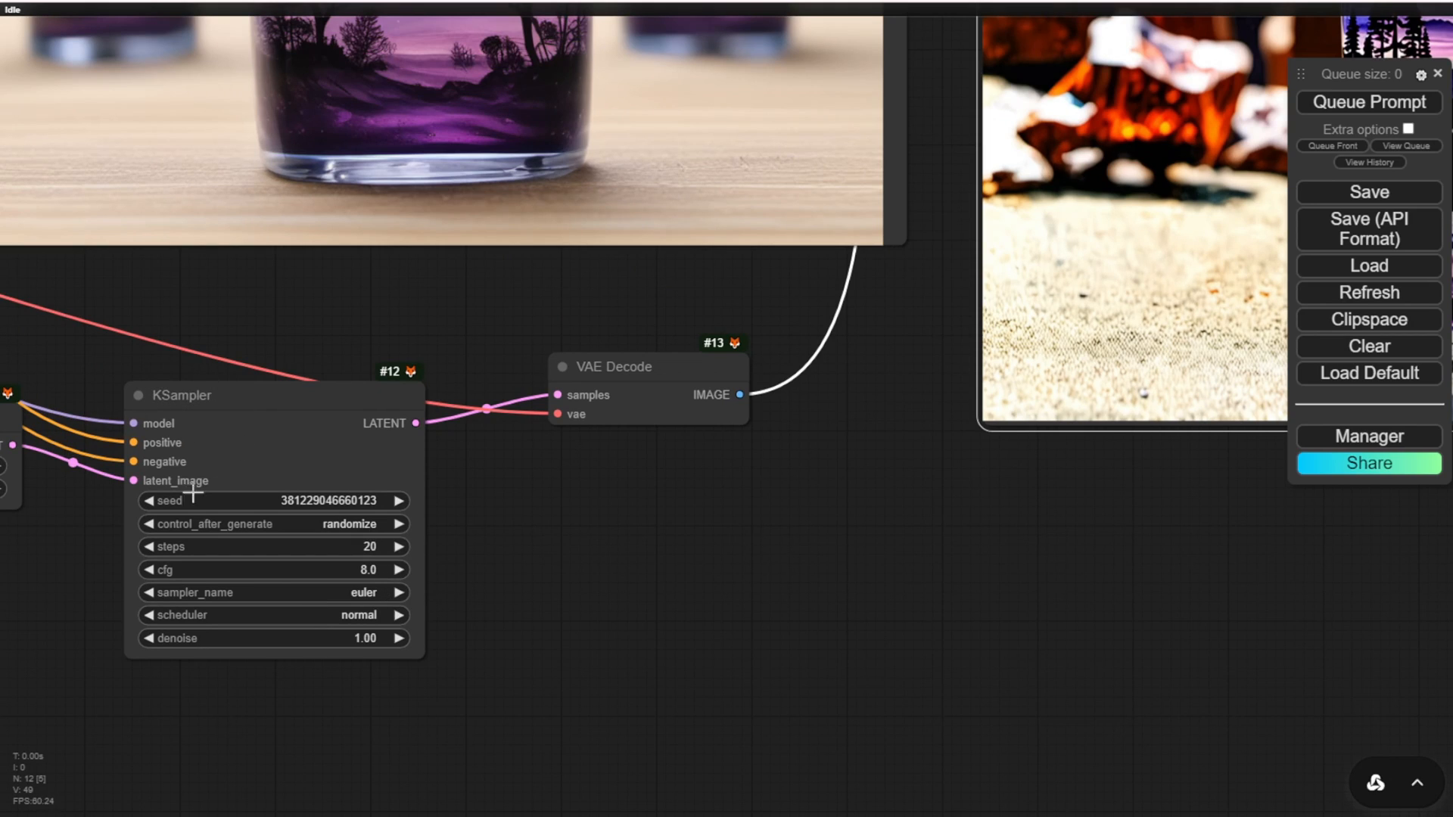
mouse_move(796, 567)
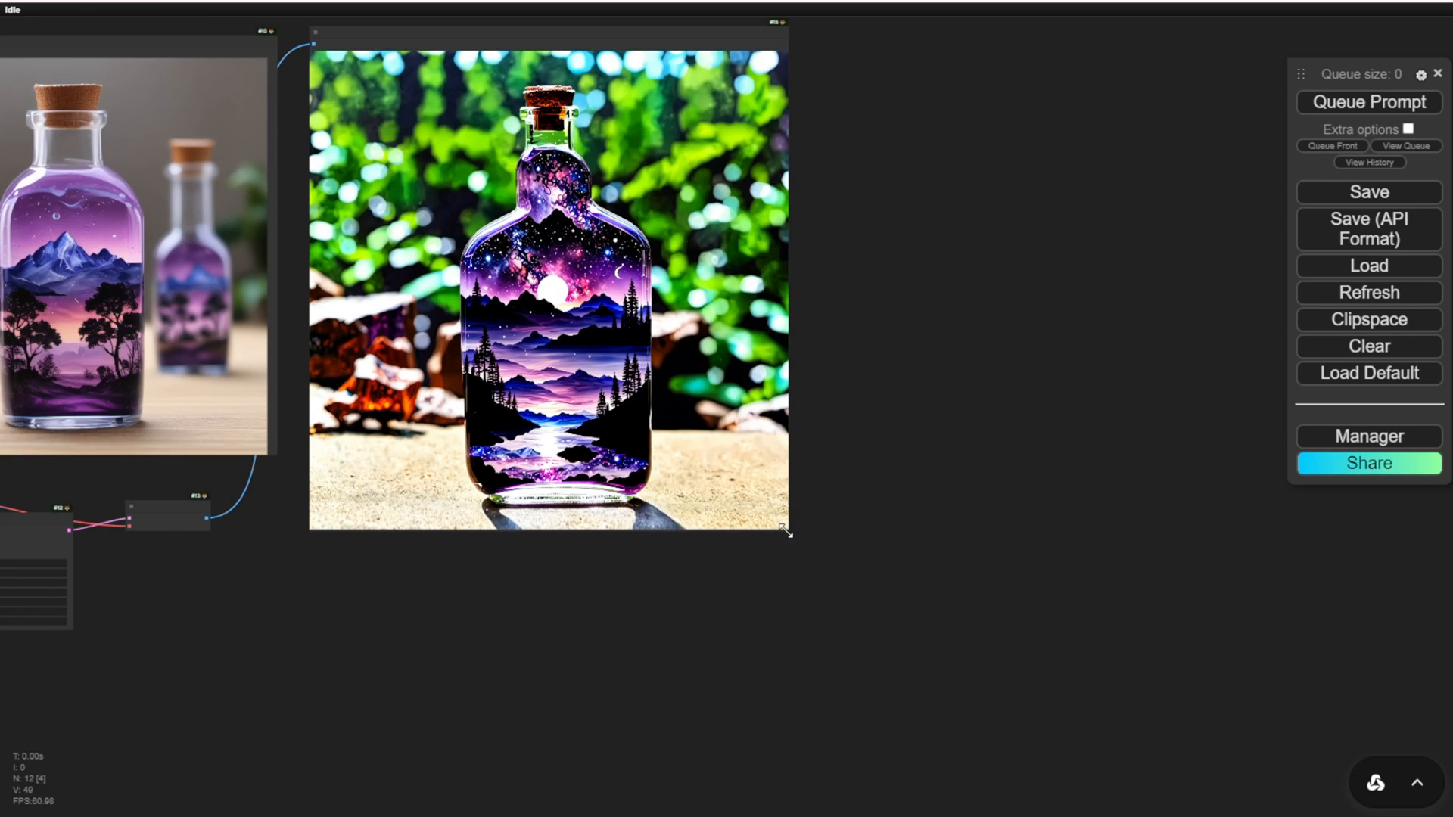
- Give the second KSampler 4 steps, cfg 1.0, sgm_uniform scheduler and 0.55 denoise
left_click_drag(785, 531, 1045, 743)
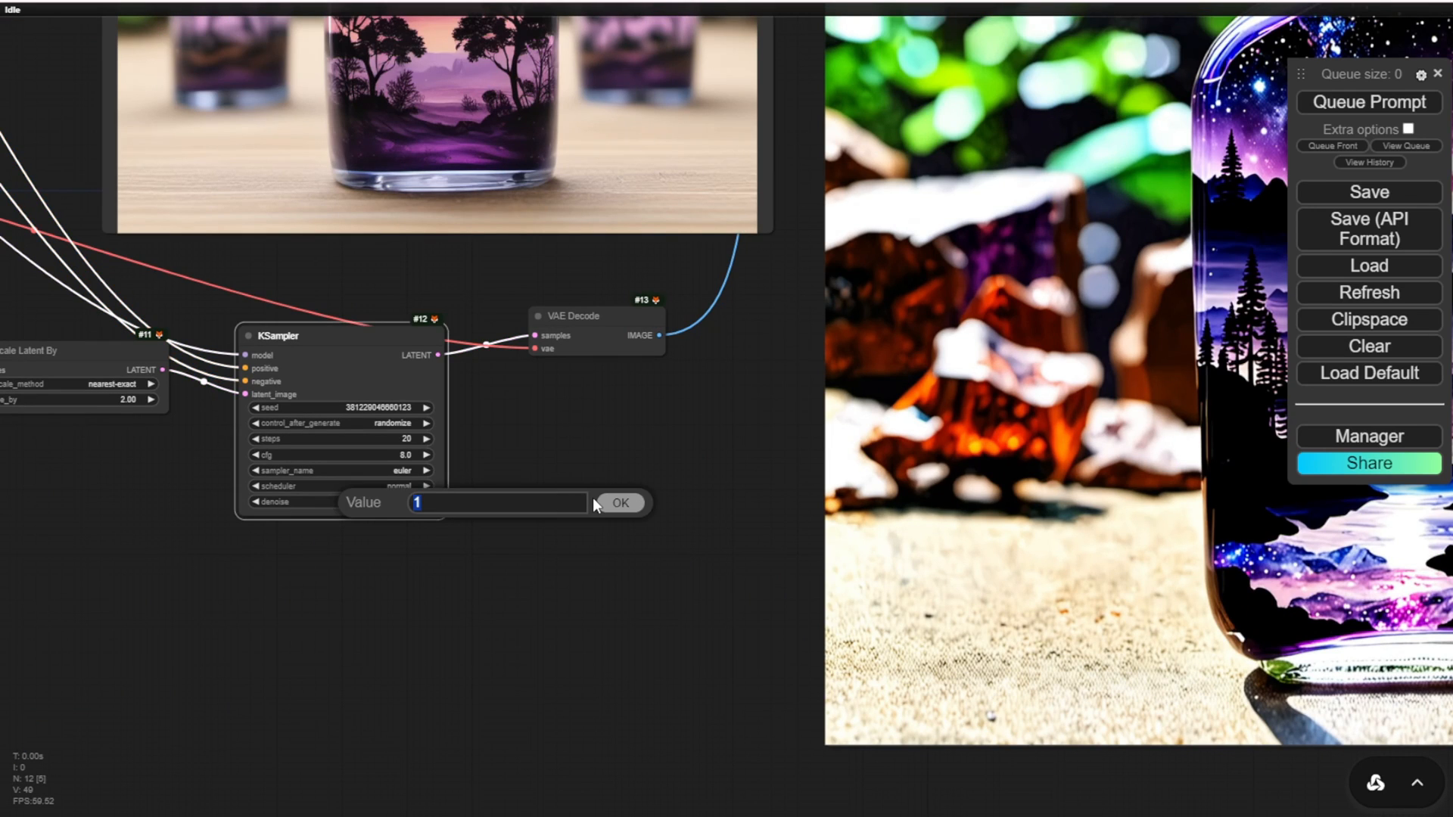
type("0.")
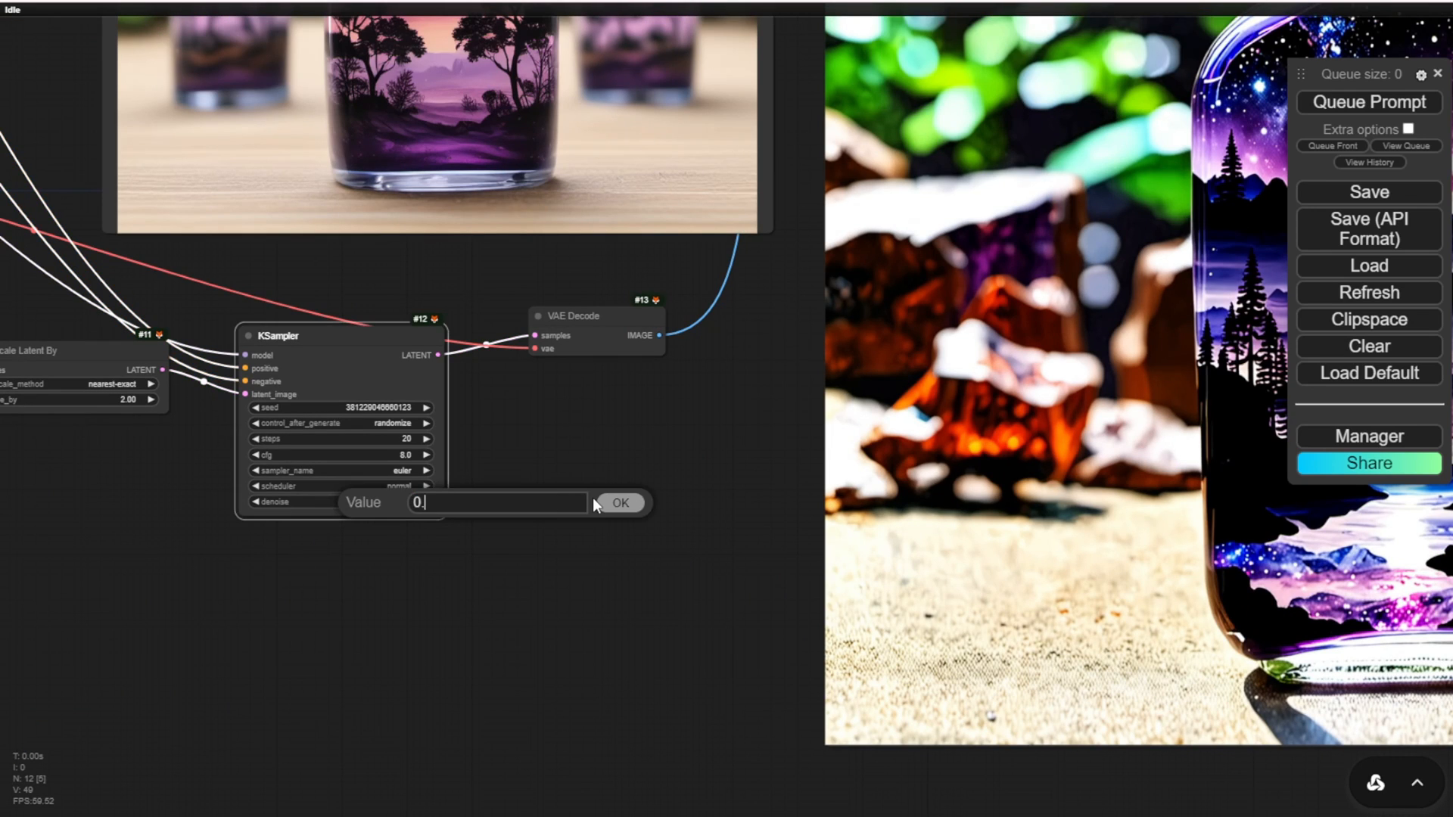
left_click(620, 503)
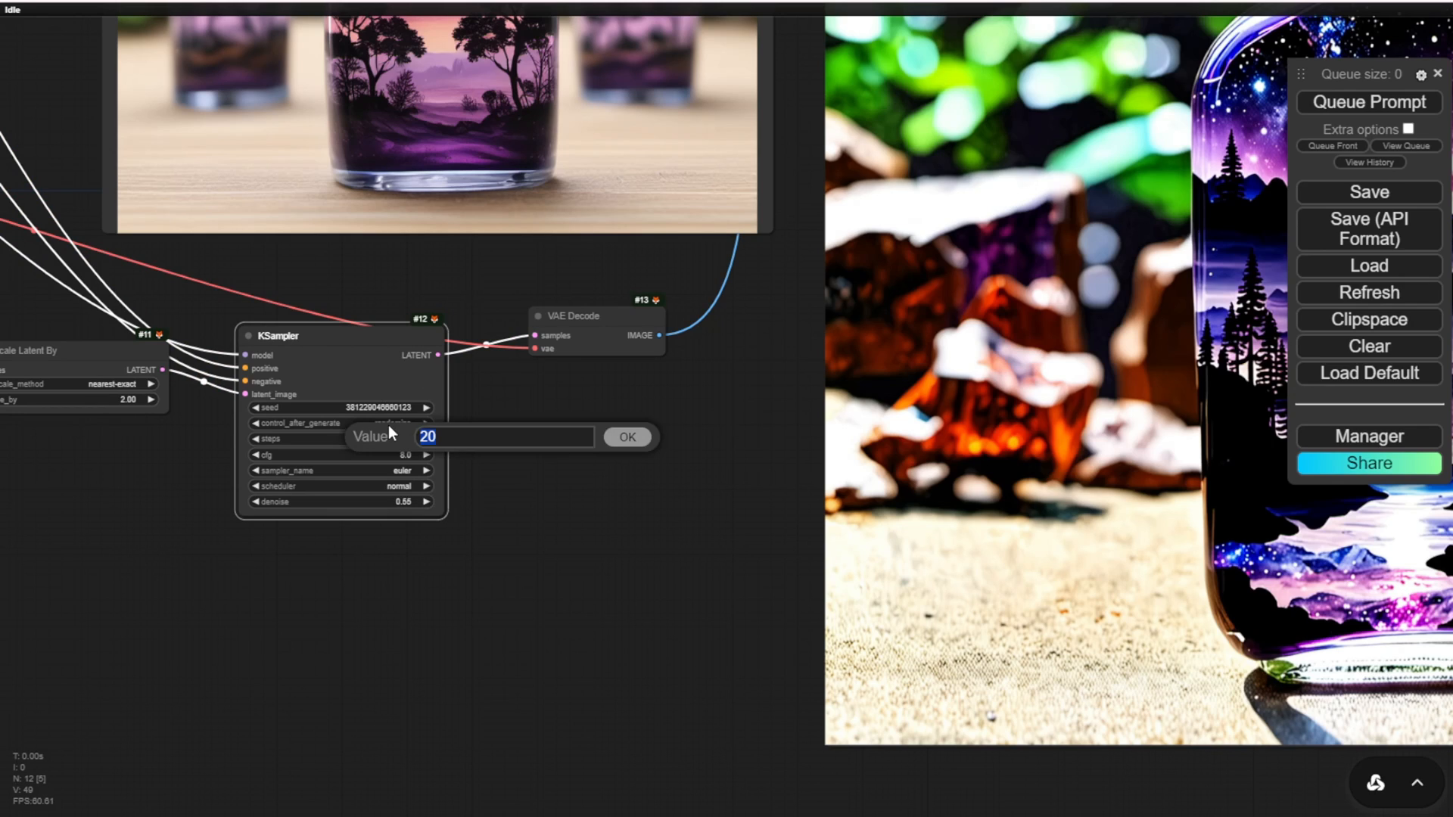
left_click(627, 437)
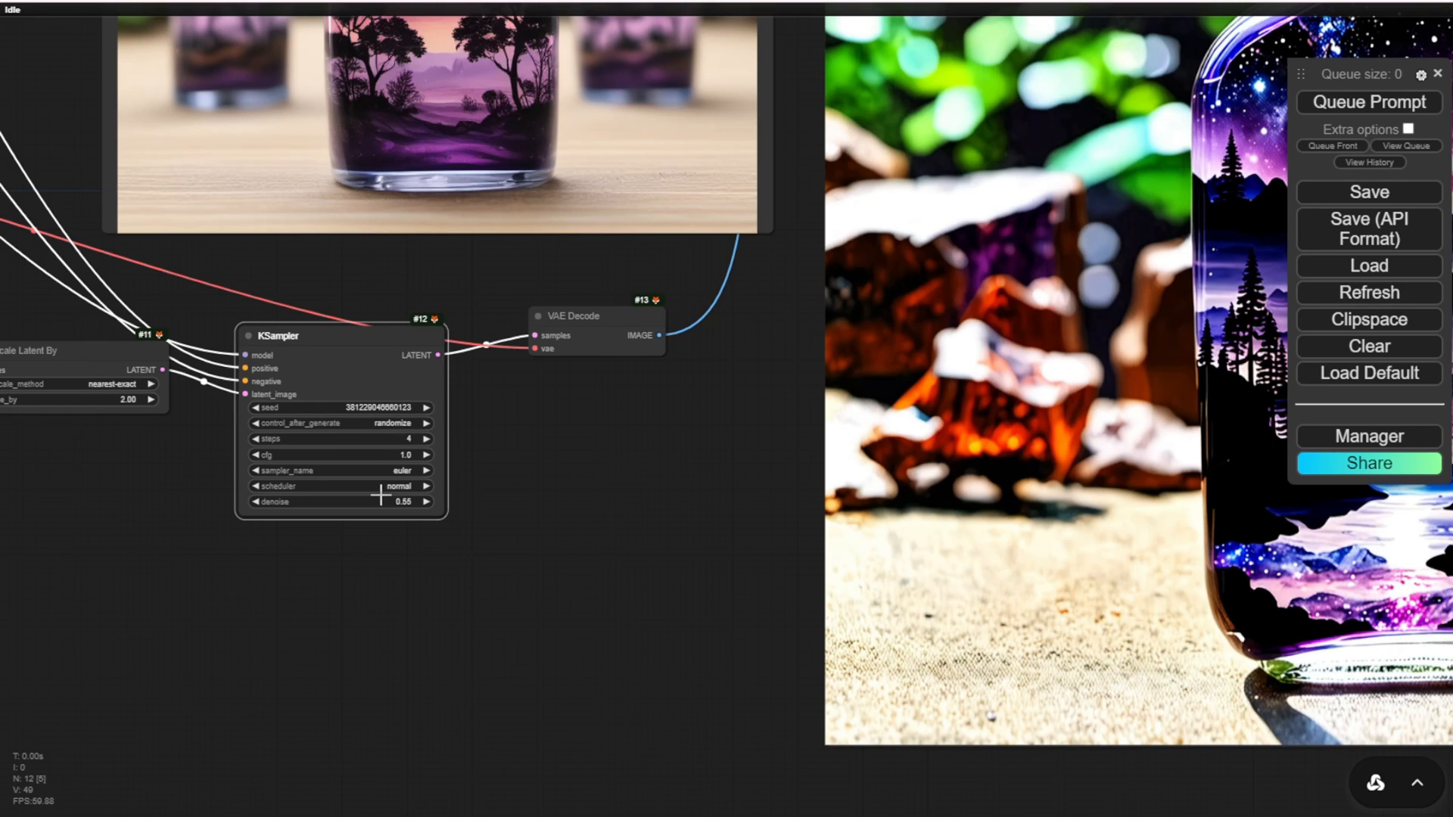
left_click(425, 486)
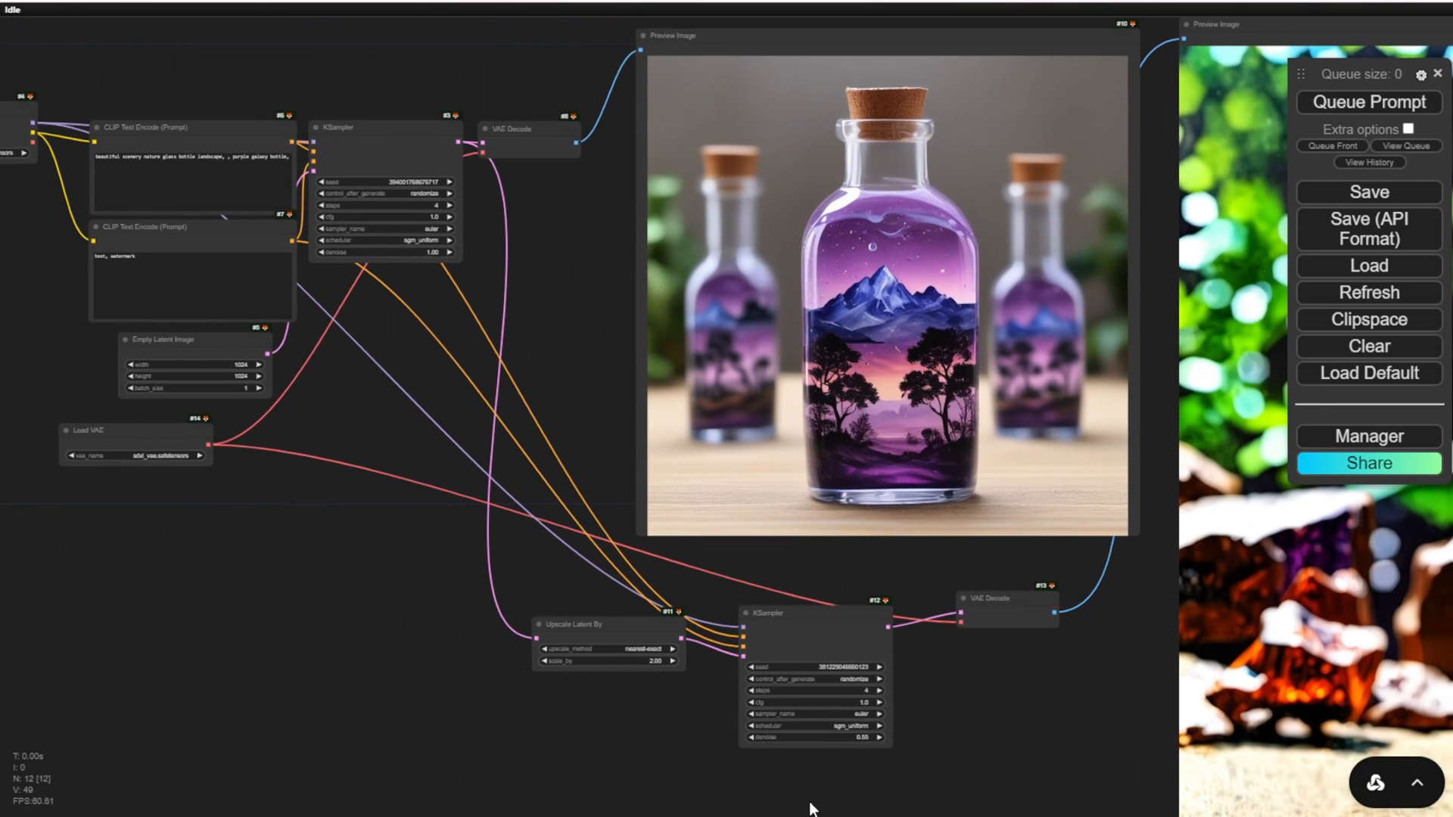
- Queue the upscale workflow to render new purple galaxy bottle images
left_click(1369, 102)
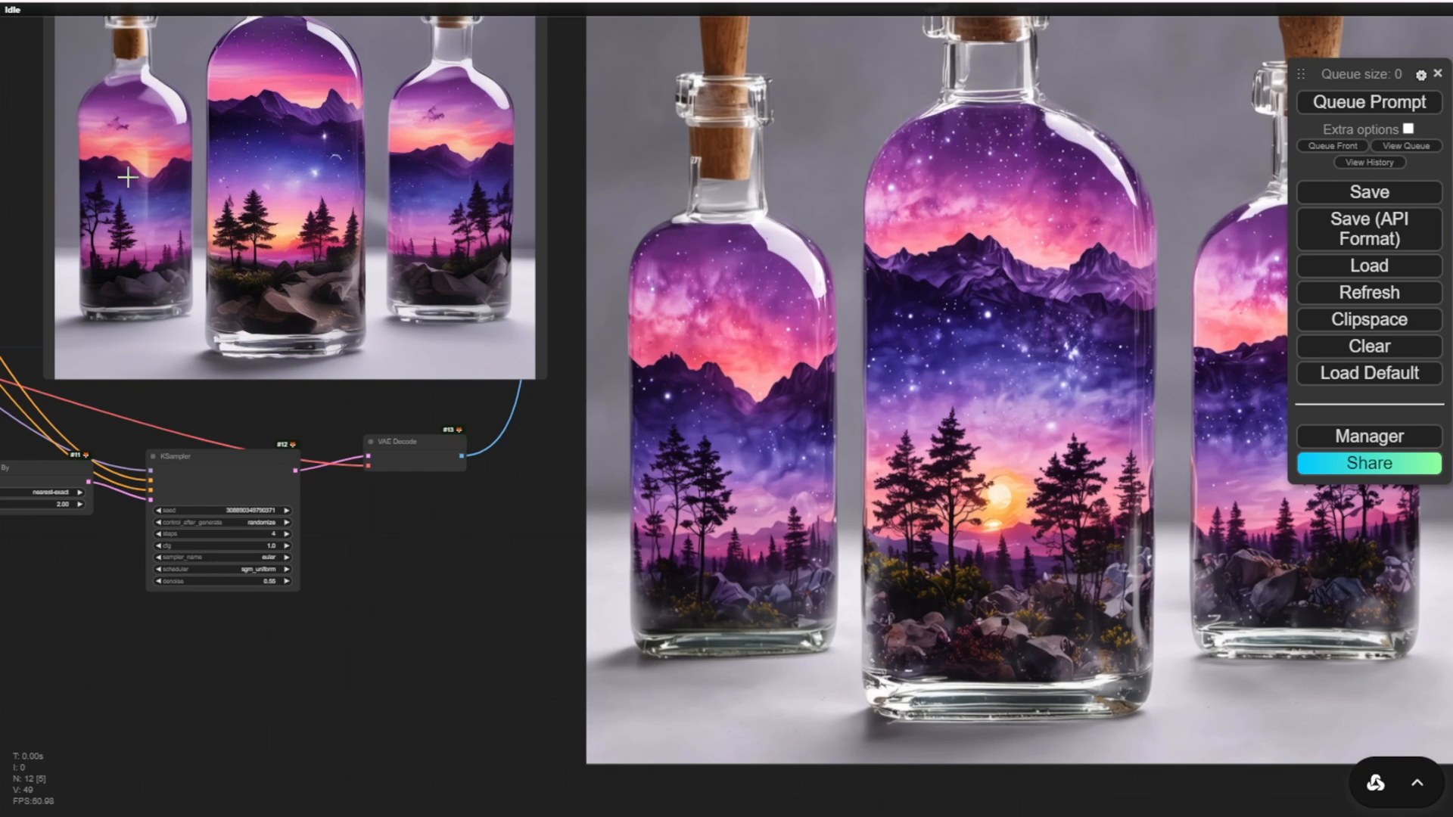
mouse_move(386, 414)
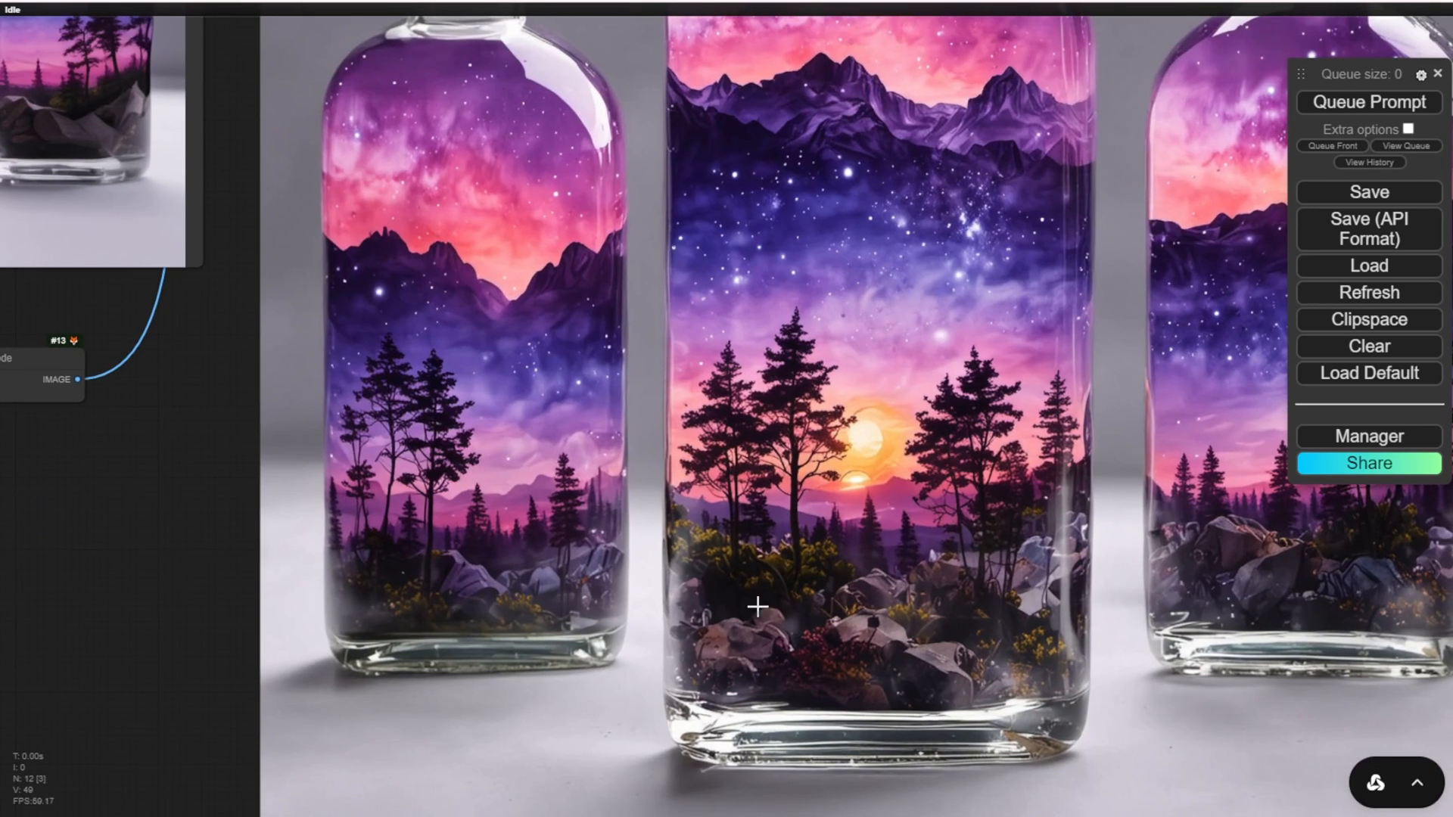
mouse_move(841, 632)
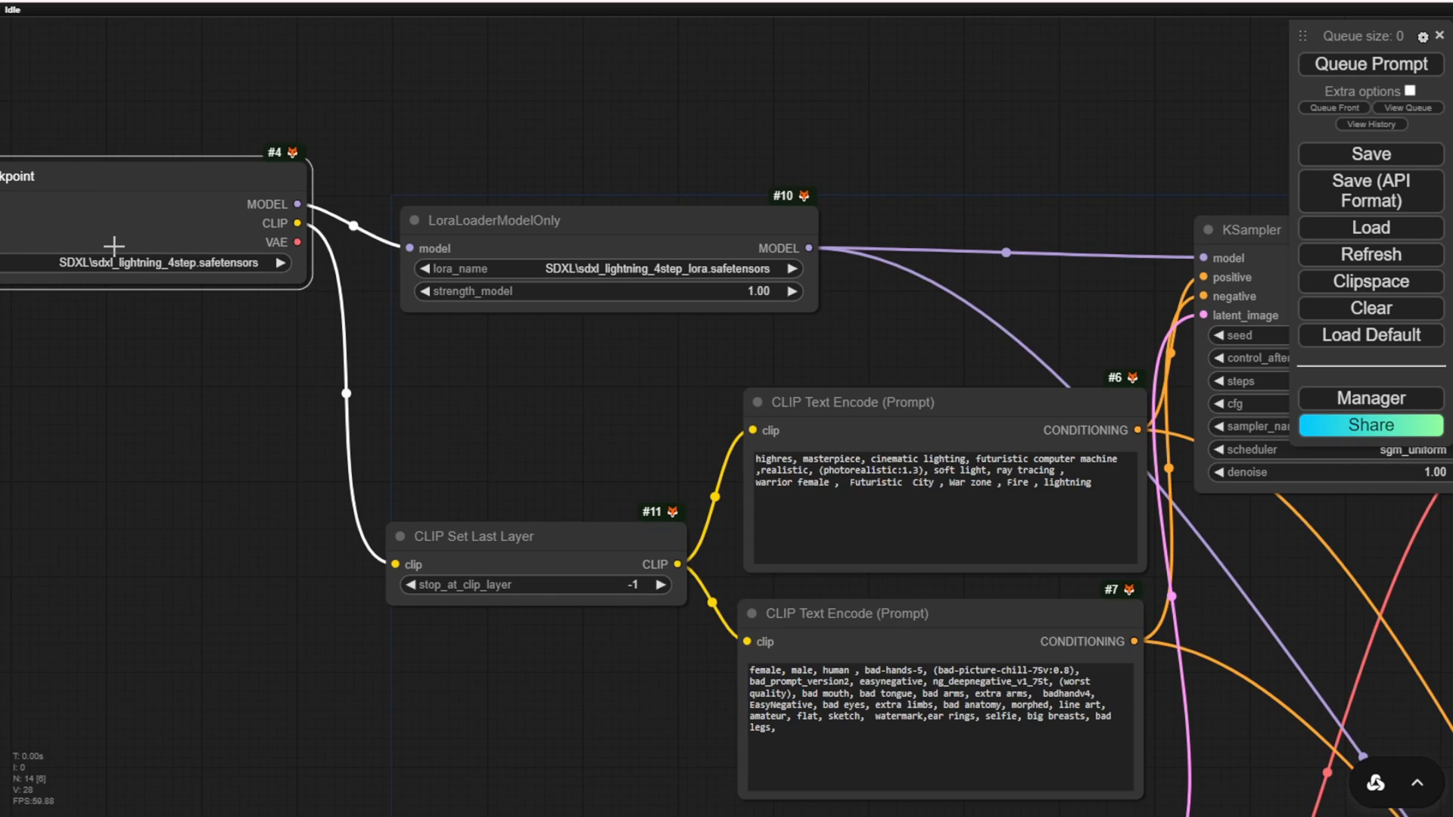
- Switch the Load Checkpoint model to juggernautXL_version5 and move the loader aside
left_click(159, 263)
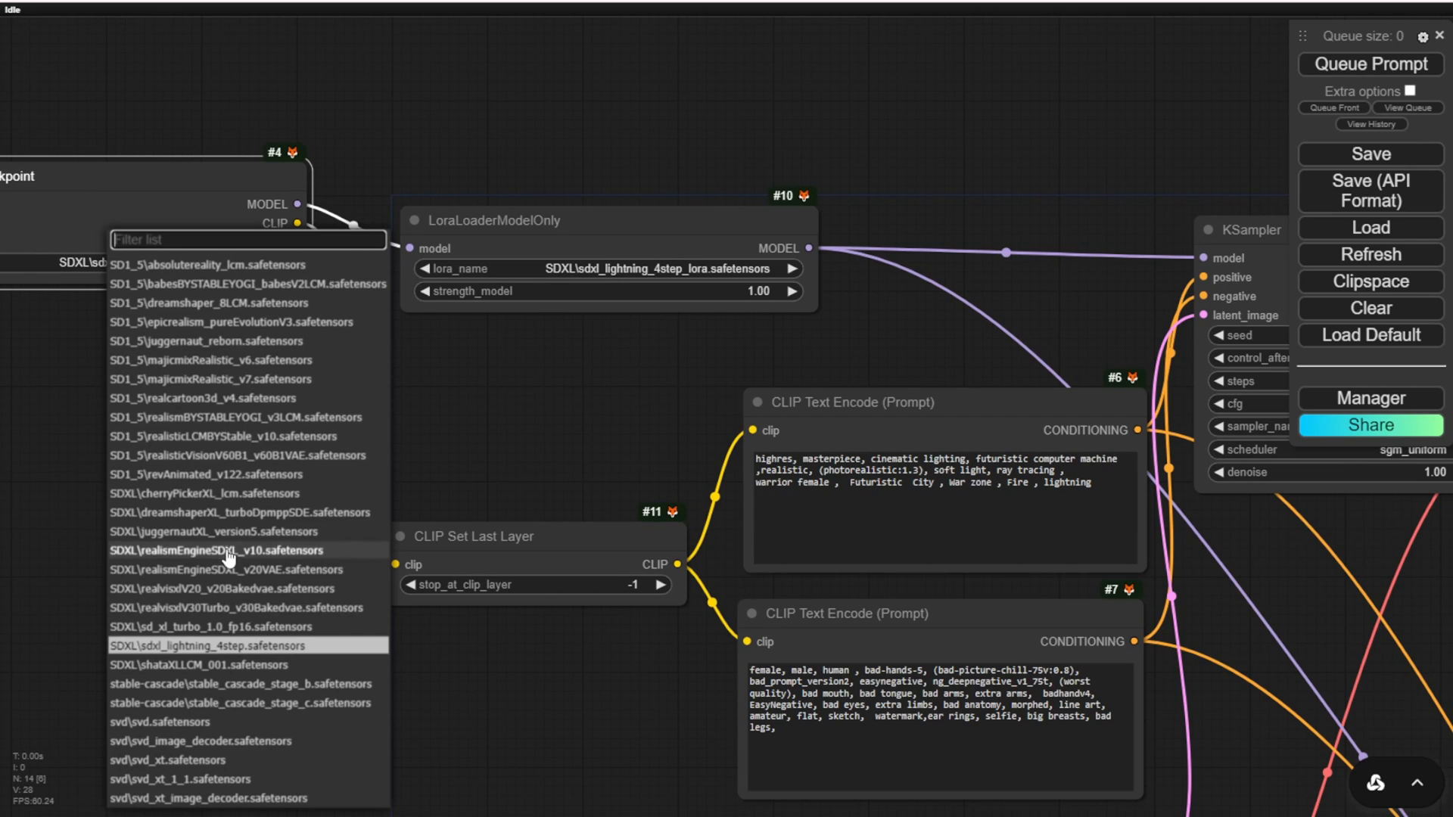
left_click(214, 531)
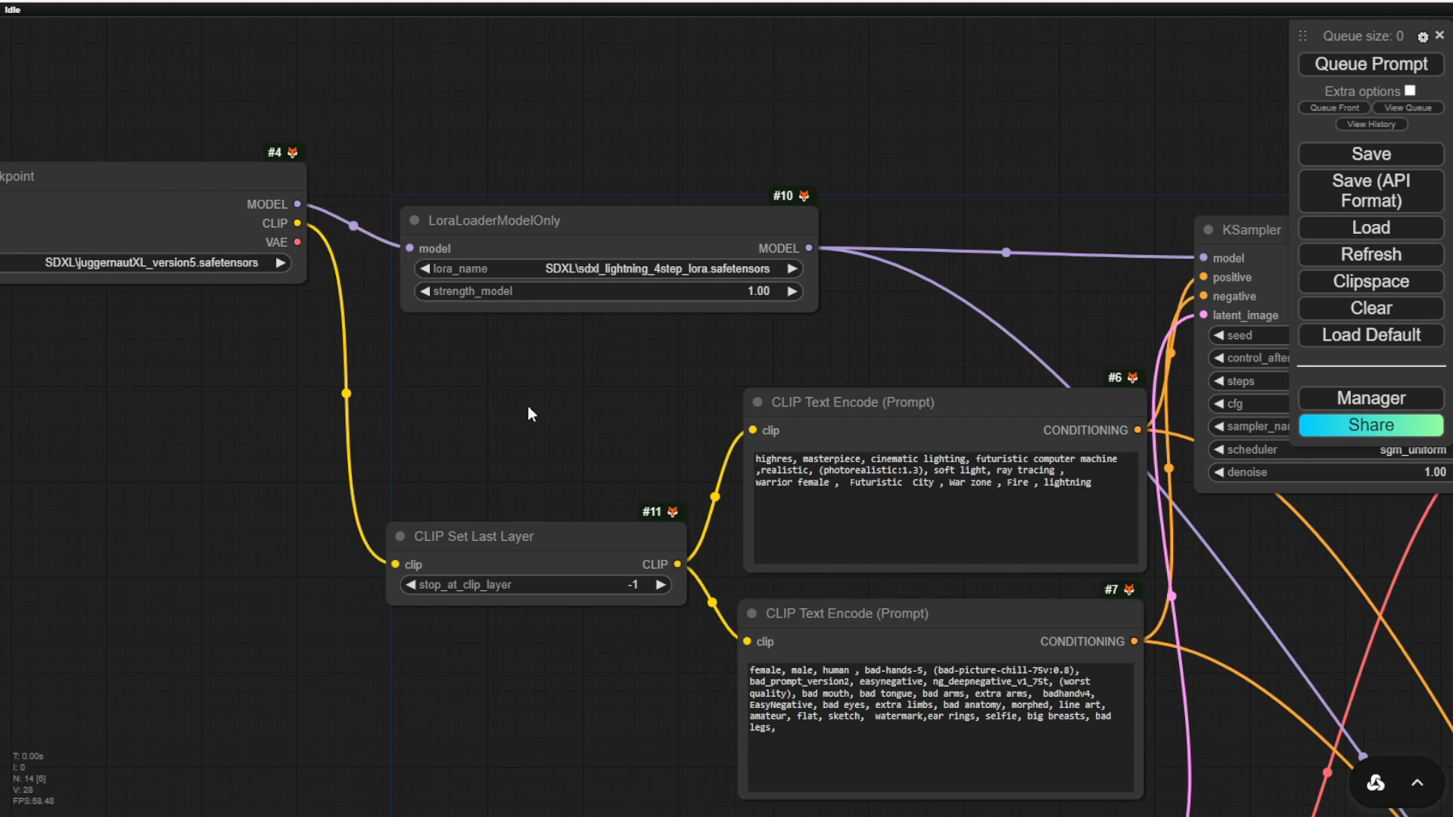
left_click_drag(528, 414, 732, 450)
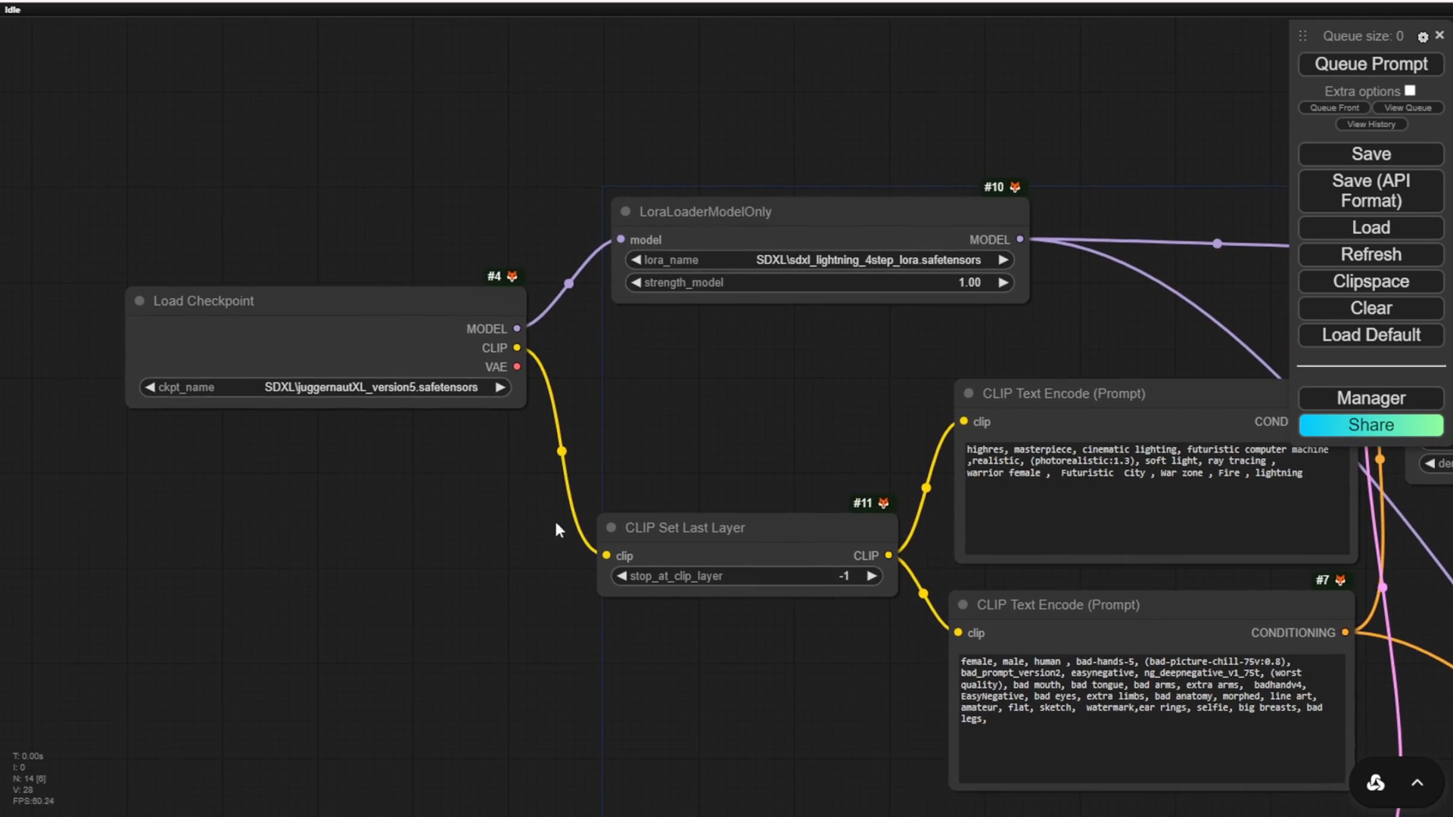
mouse_move(596, 432)
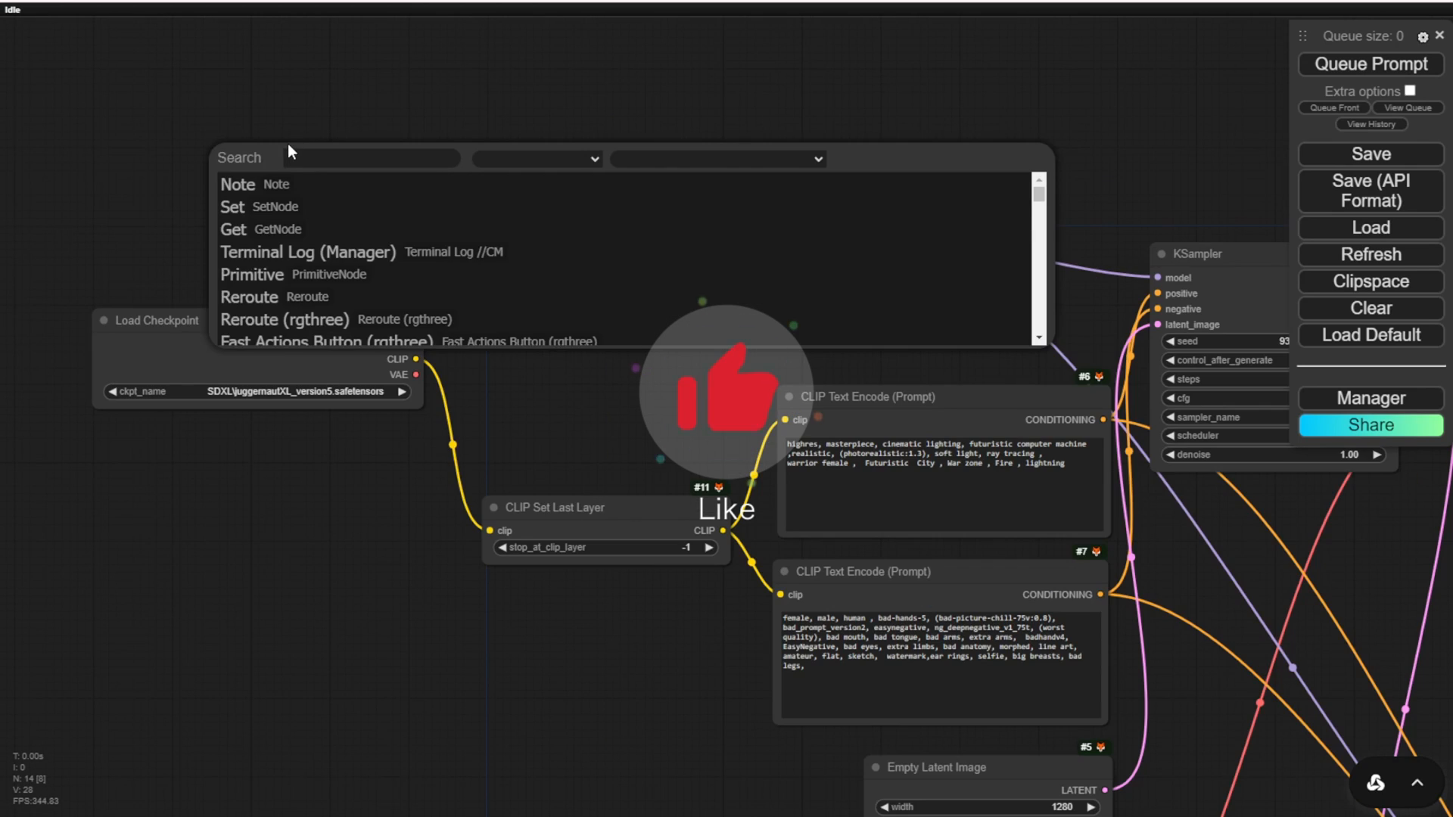
- Add a Load LoRA node via search and position it beside the checkpoint loader
type("Lora")
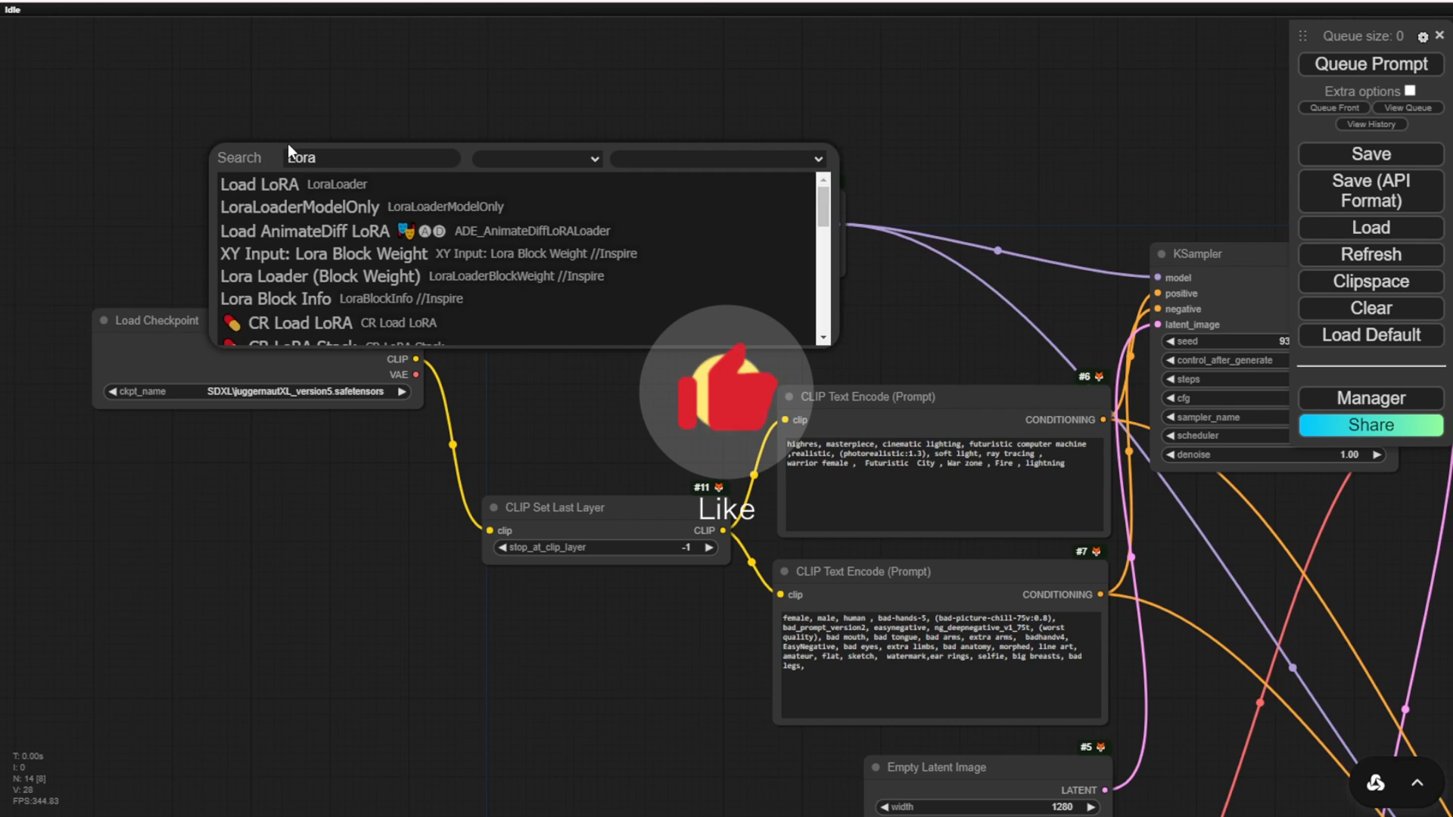
left_click(259, 183)
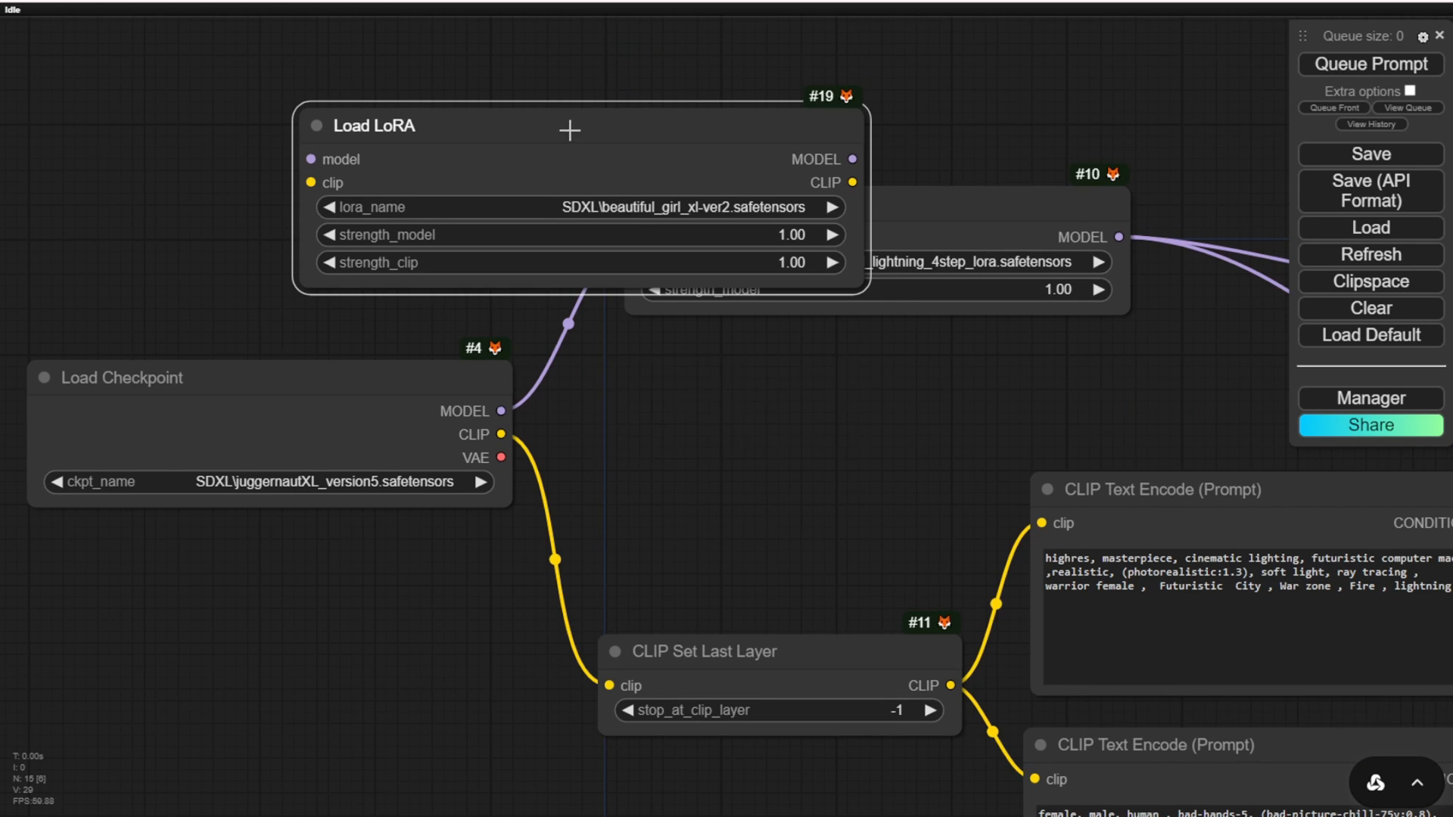
left_click_drag(565, 130, 272, 91)
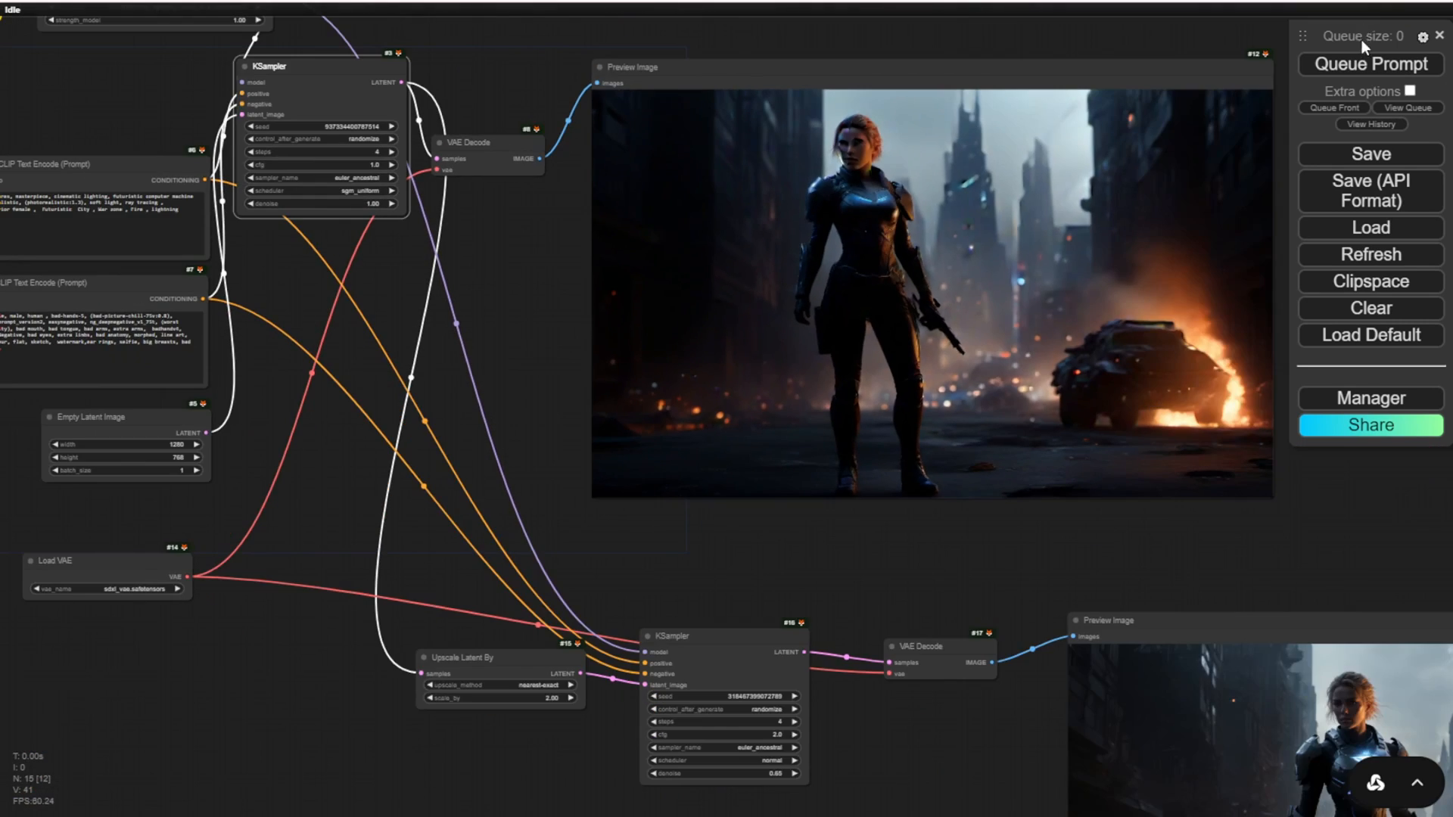
- Render a new armored warrior portrait, then enlarge the upscaled preview and rearrange nodes
left_click(1365, 63)
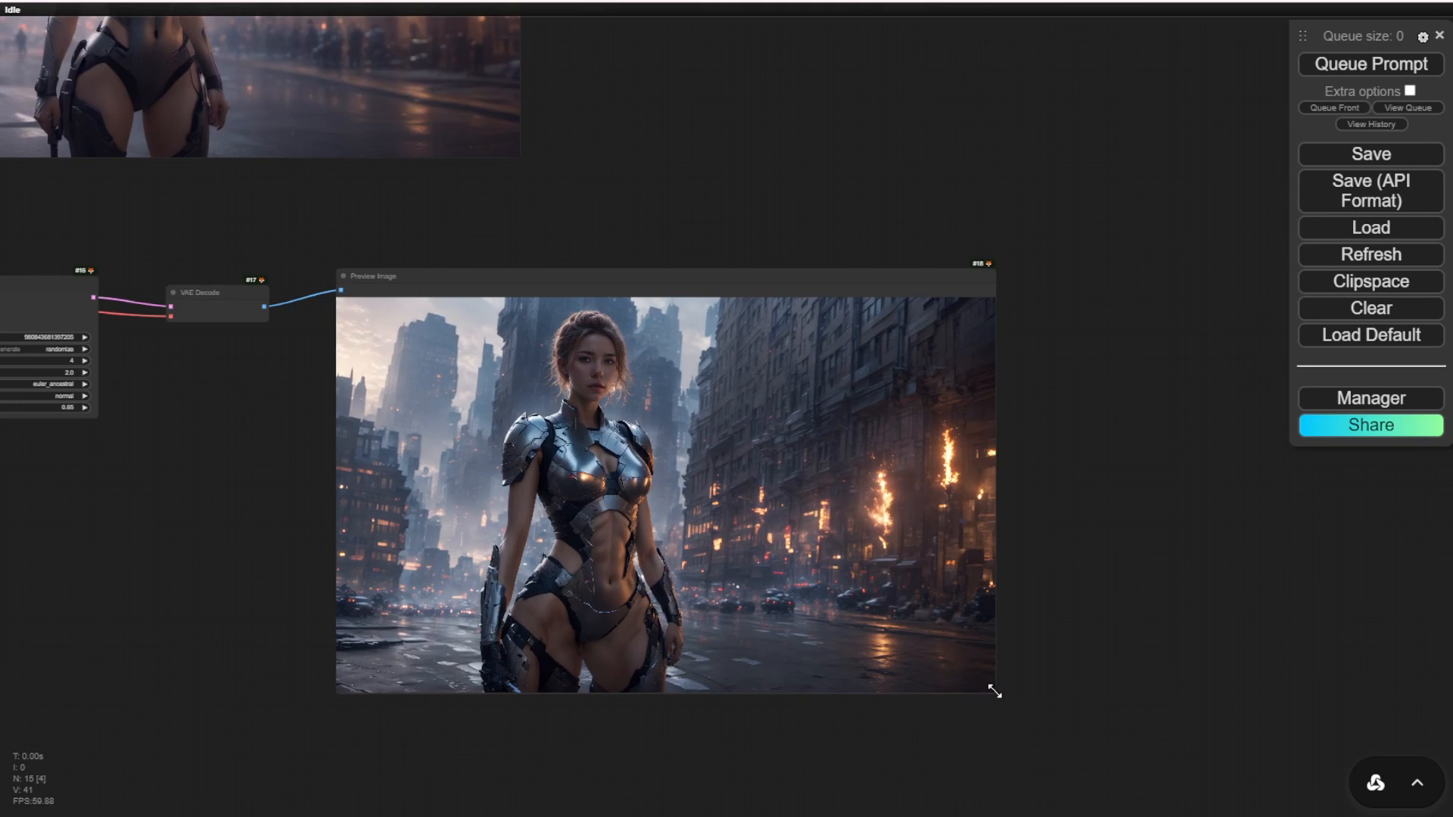
left_click_drag(994, 691, 1288, 816)
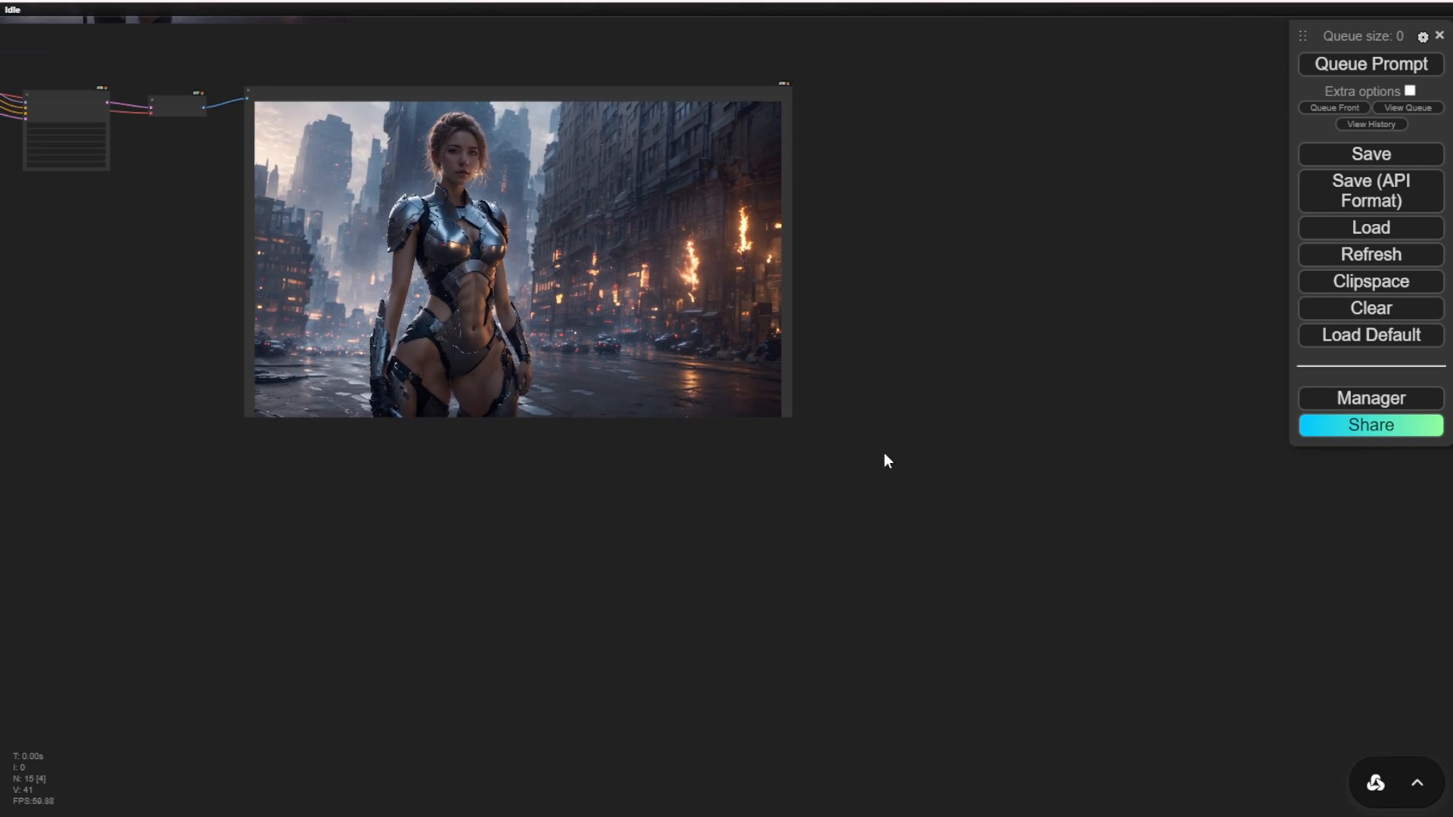
left_click_drag(790, 417, 986, 585)
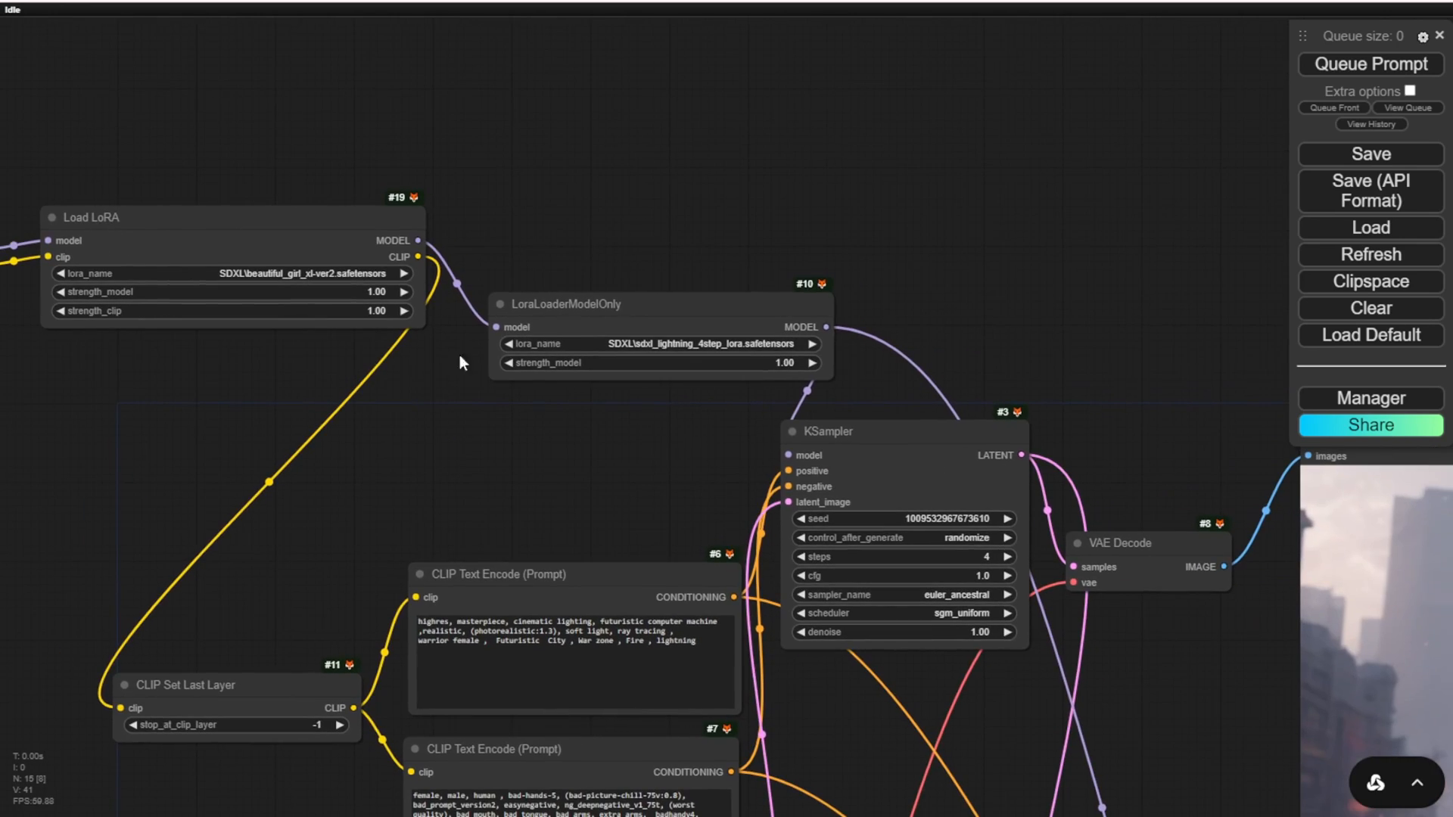
mouse_move(919, 326)
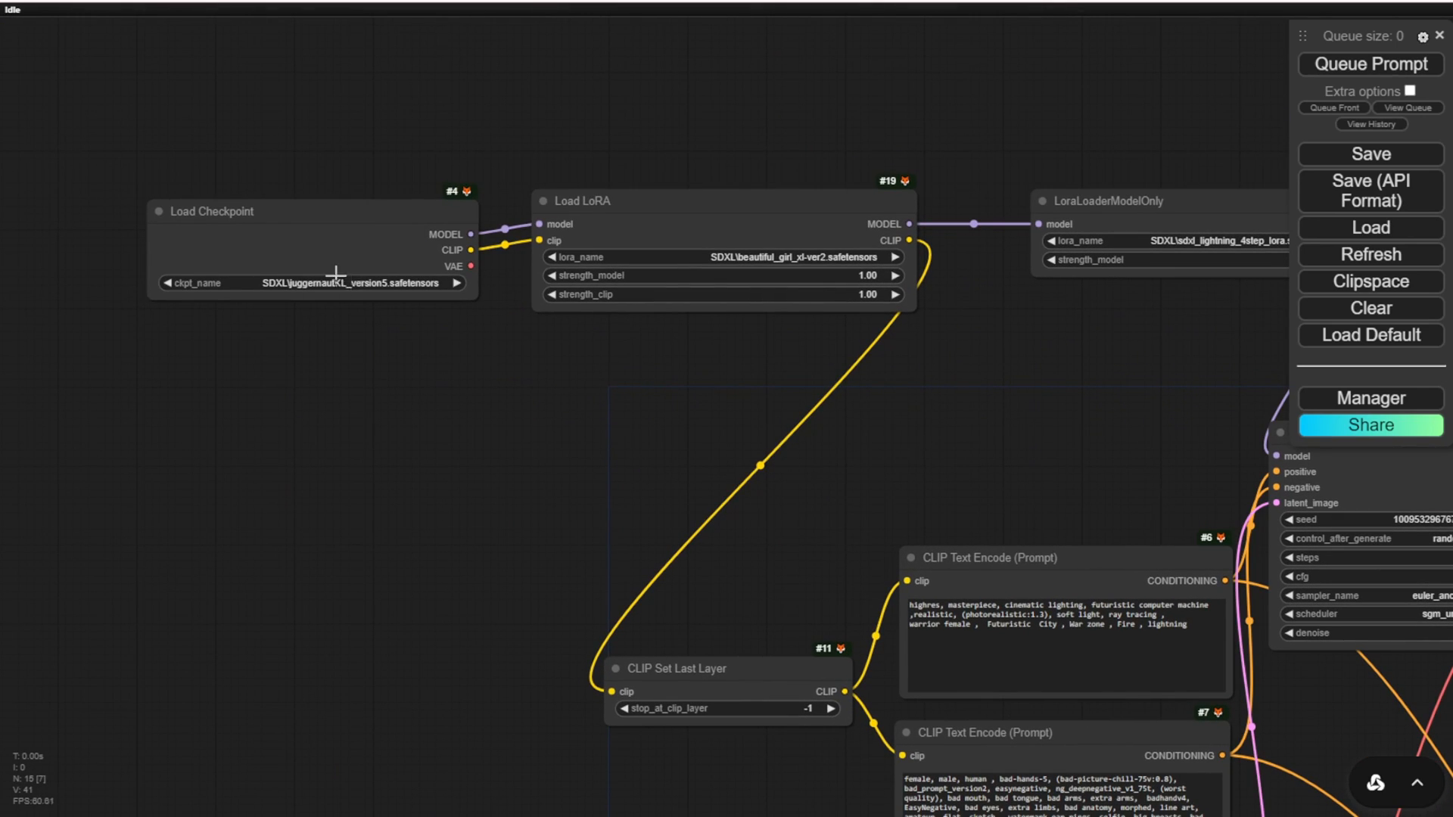
mouse_move(1150, 265)
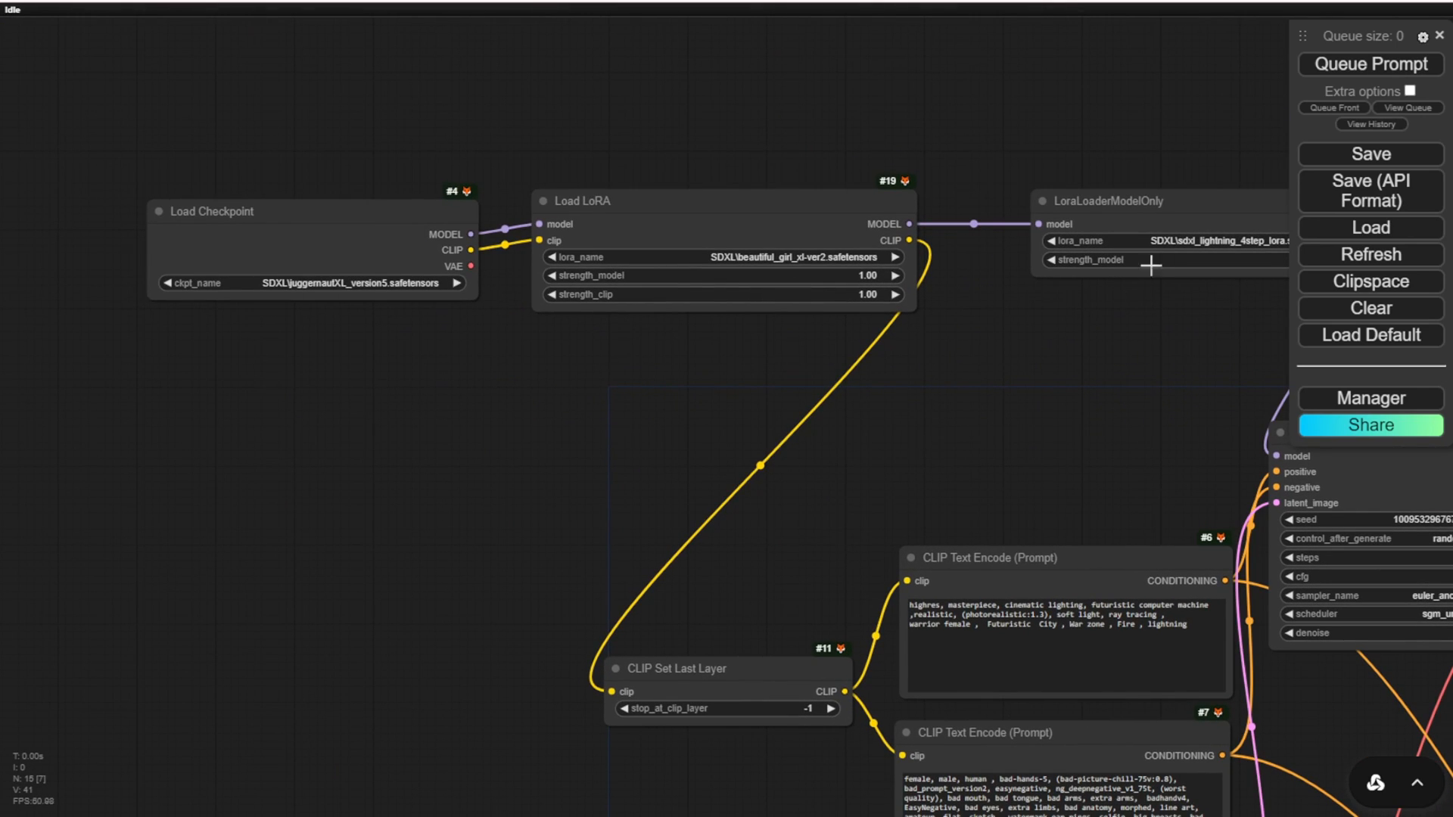
- Queue a new render of a dark-armored female warrior on a misty city street
left_click(351, 284)
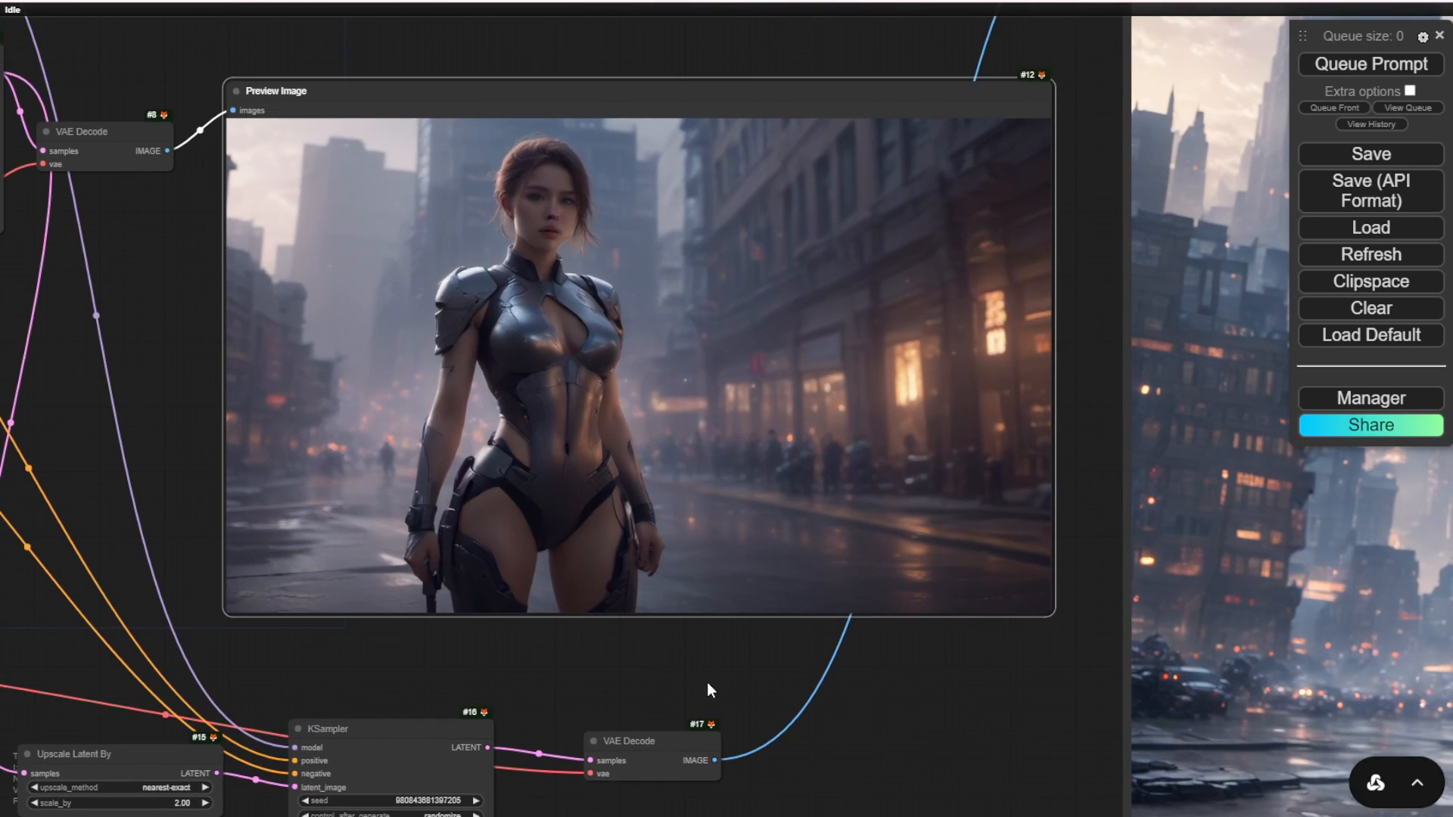
mouse_move(413, 670)
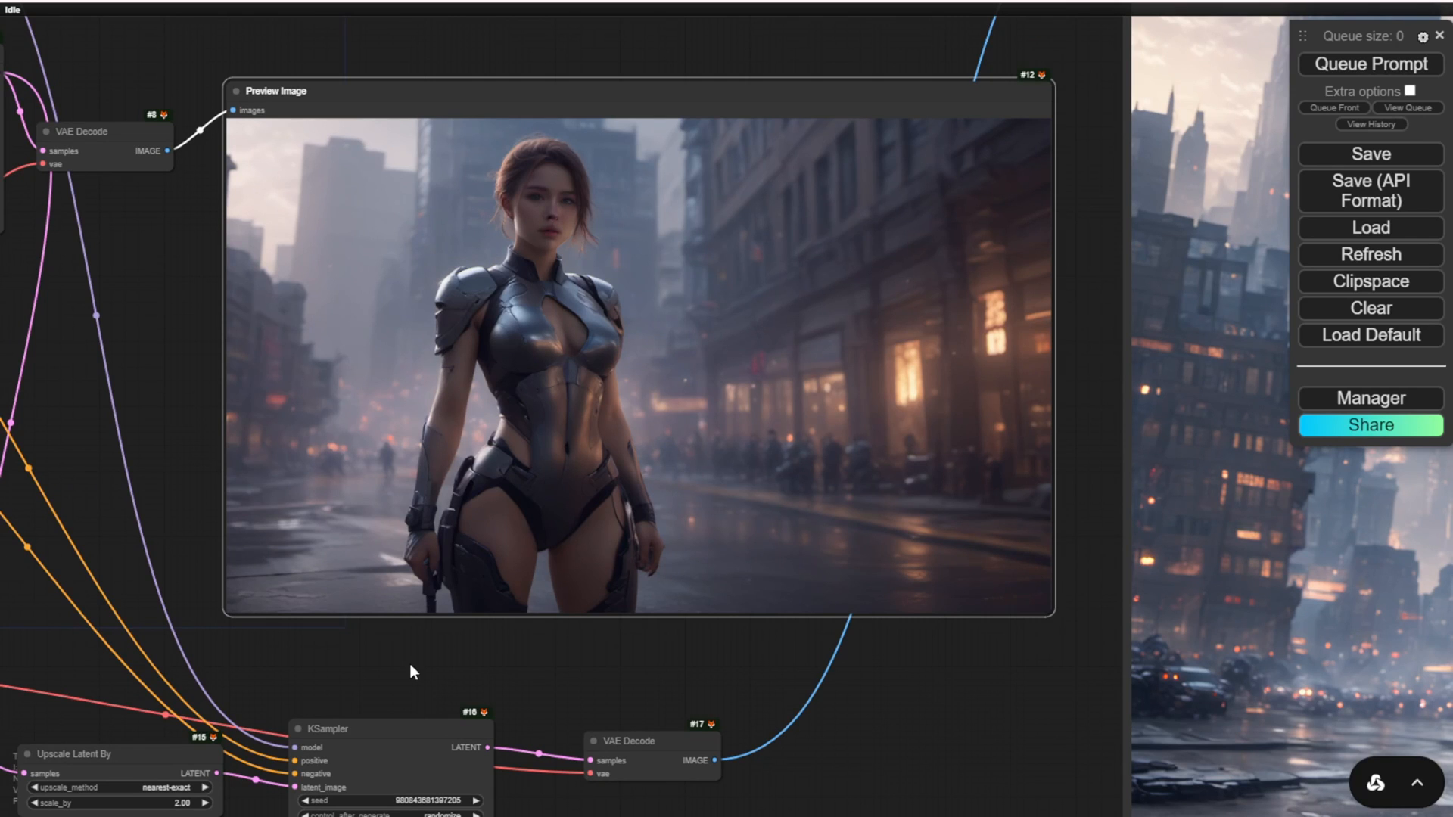
mouse_move(814, 696)
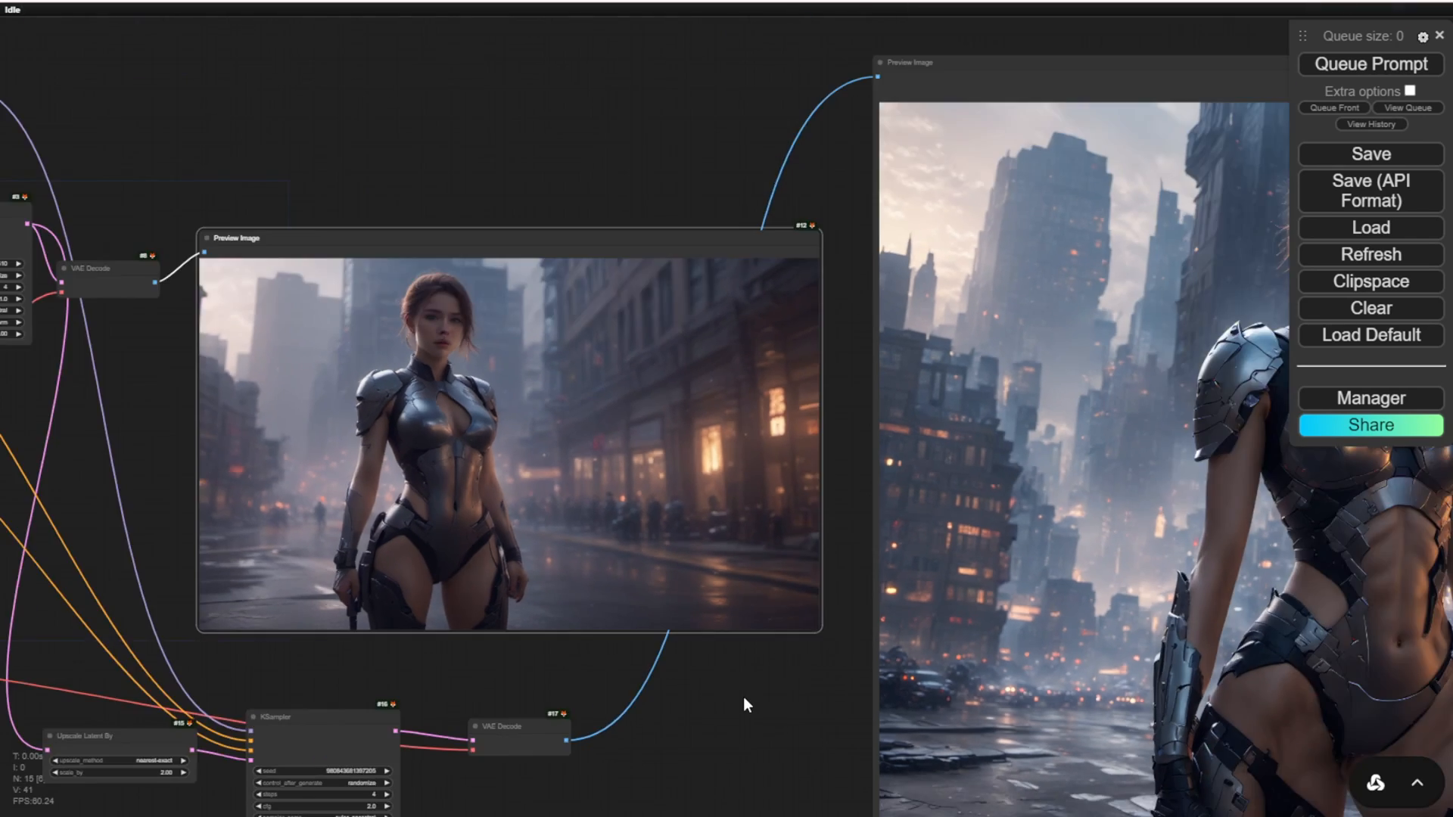
mouse_move(715, 707)
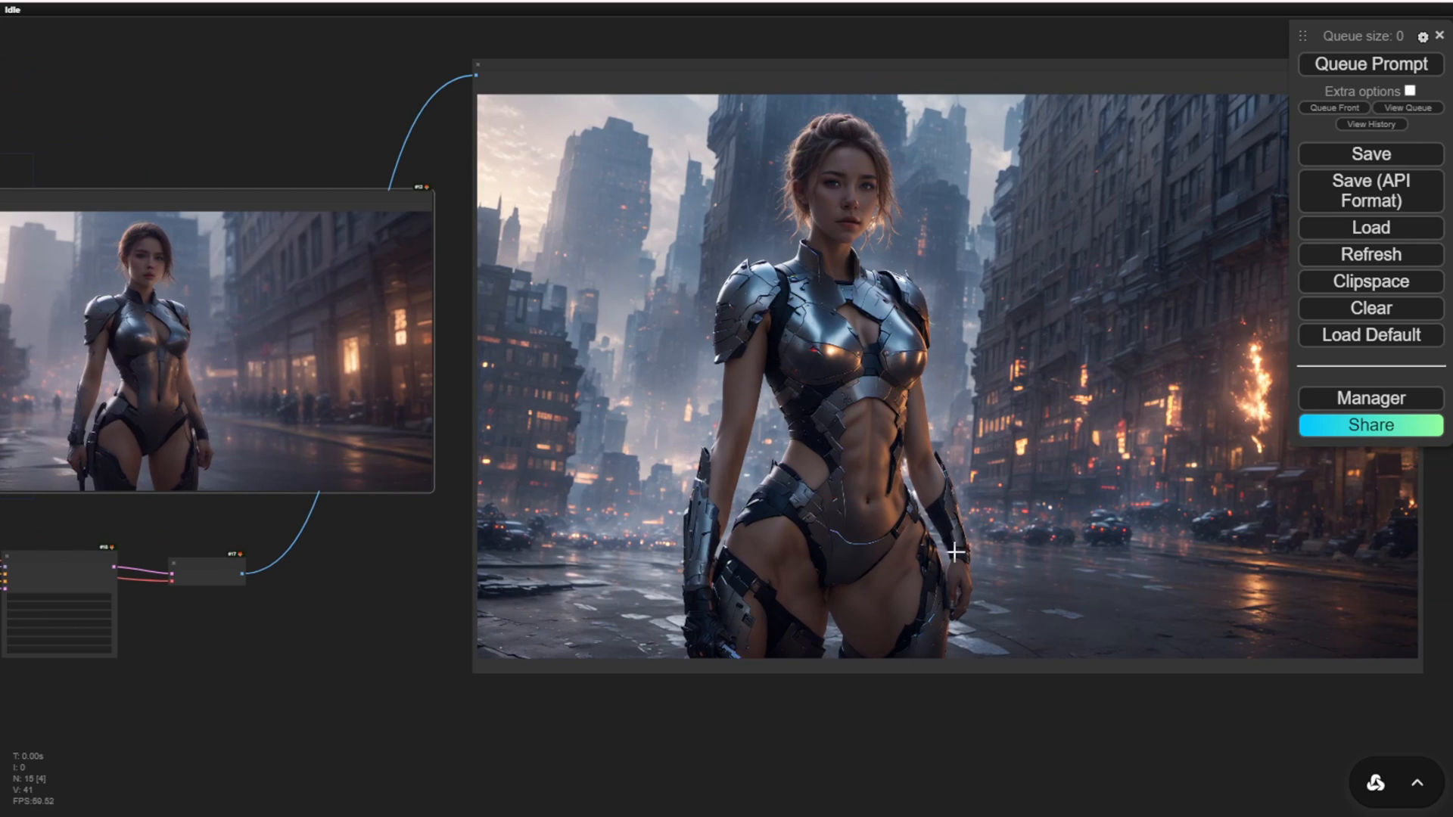
mouse_move(831, 233)
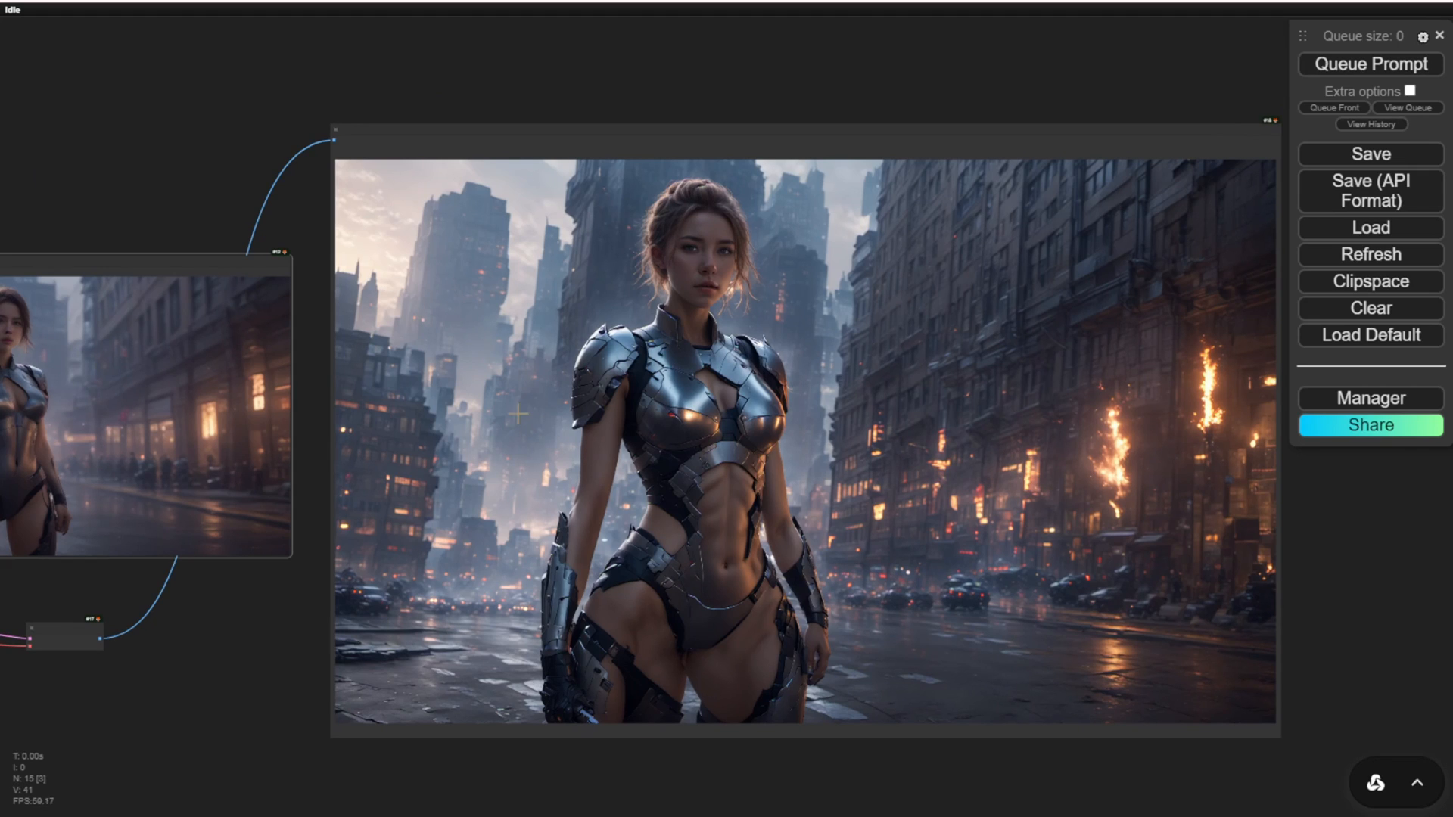
mouse_move(542, 487)
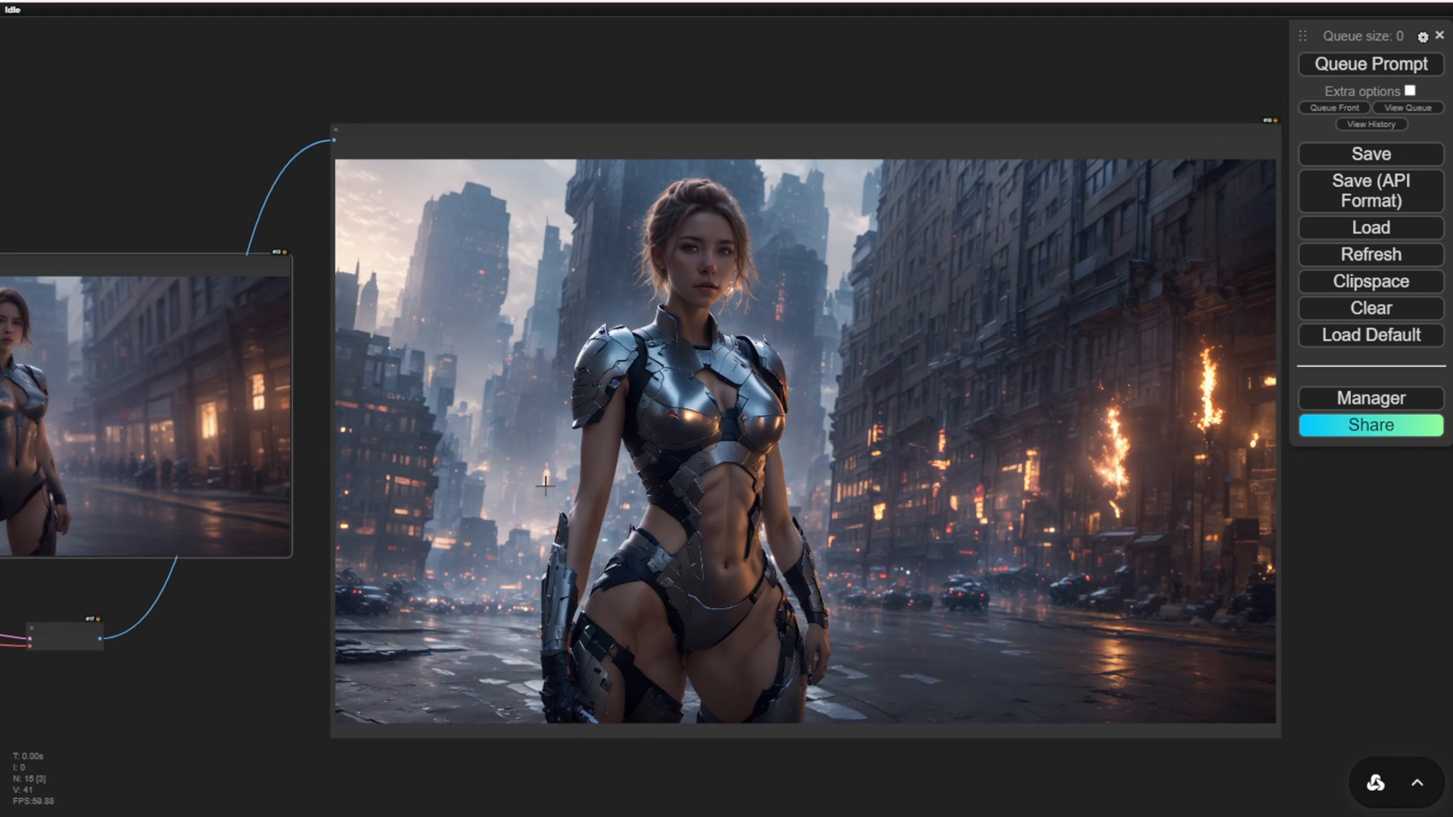
mouse_move(845, 455)
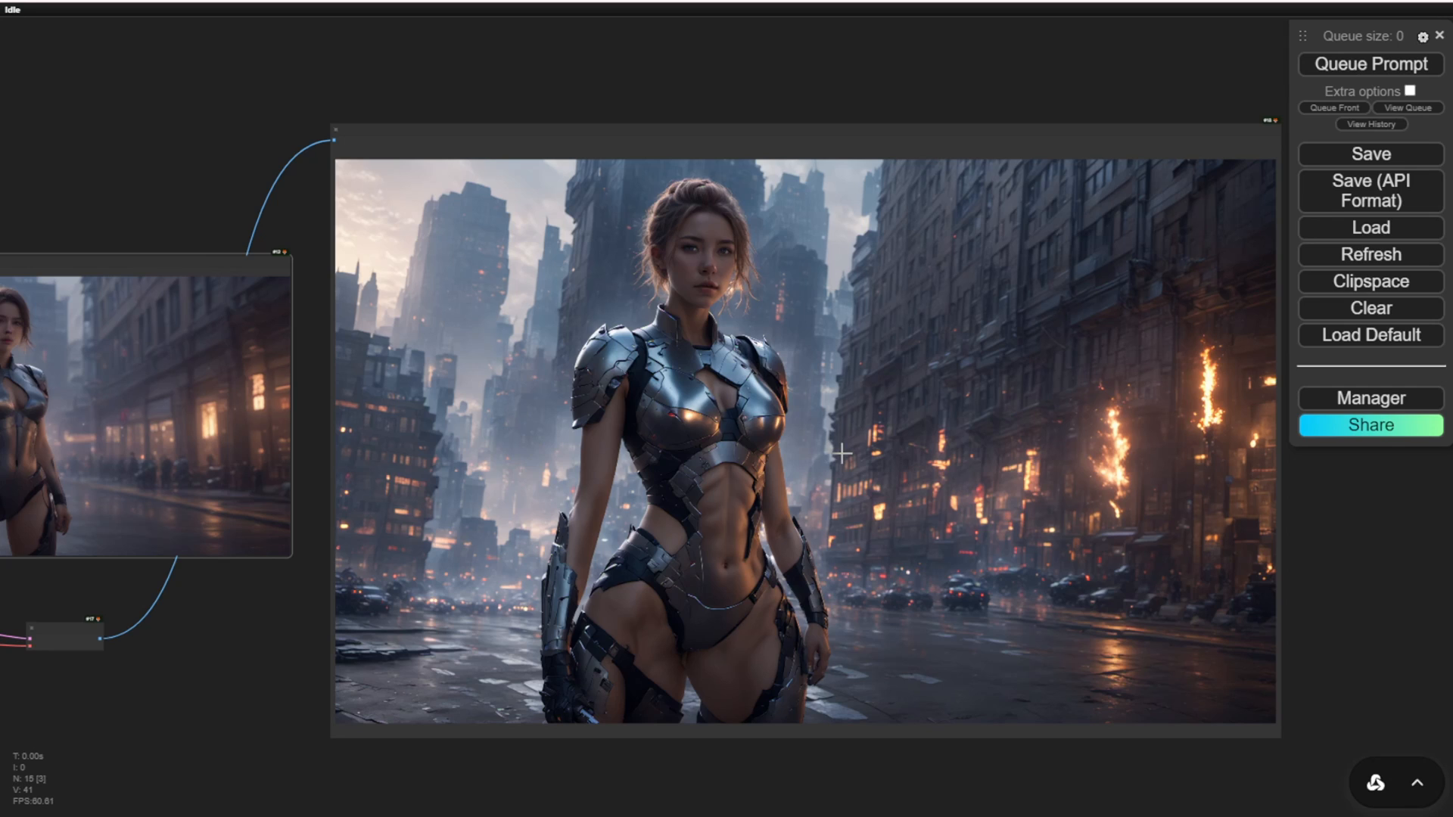
mouse_move(1016, 443)
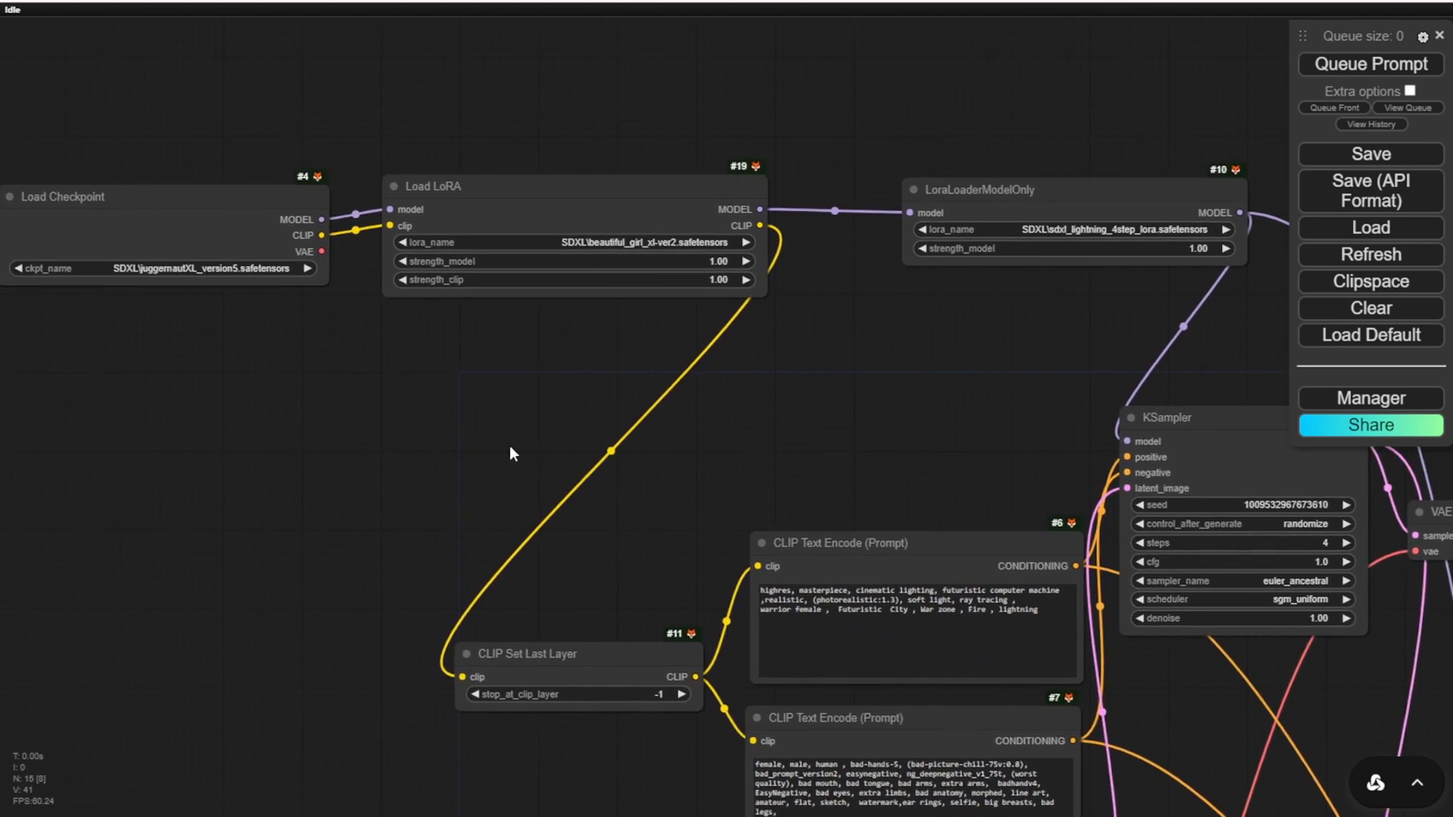
- Queue another render showing two dark-armored warrior women in a burning city
left_click(1371, 63)
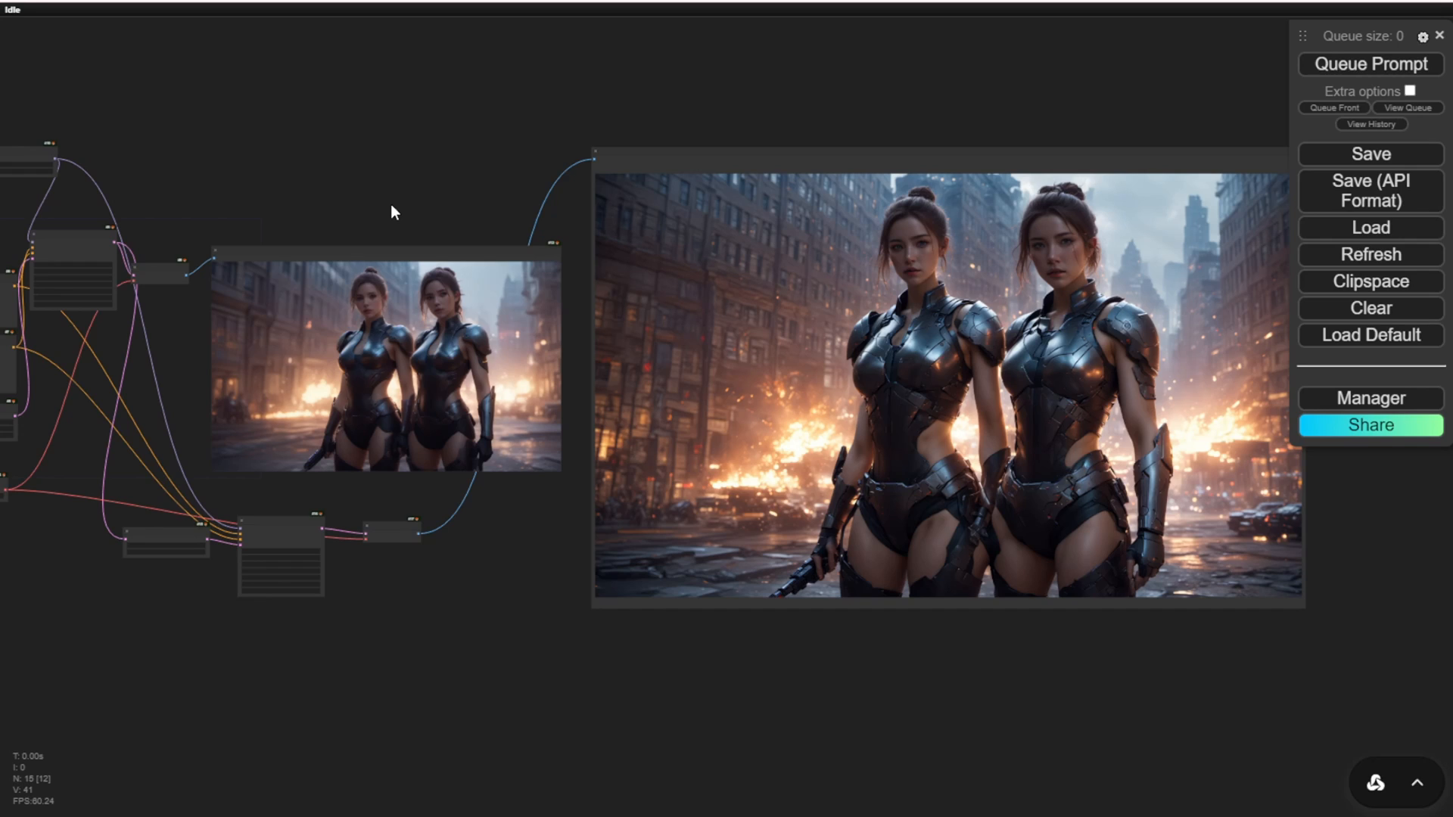
mouse_move(360, 316)
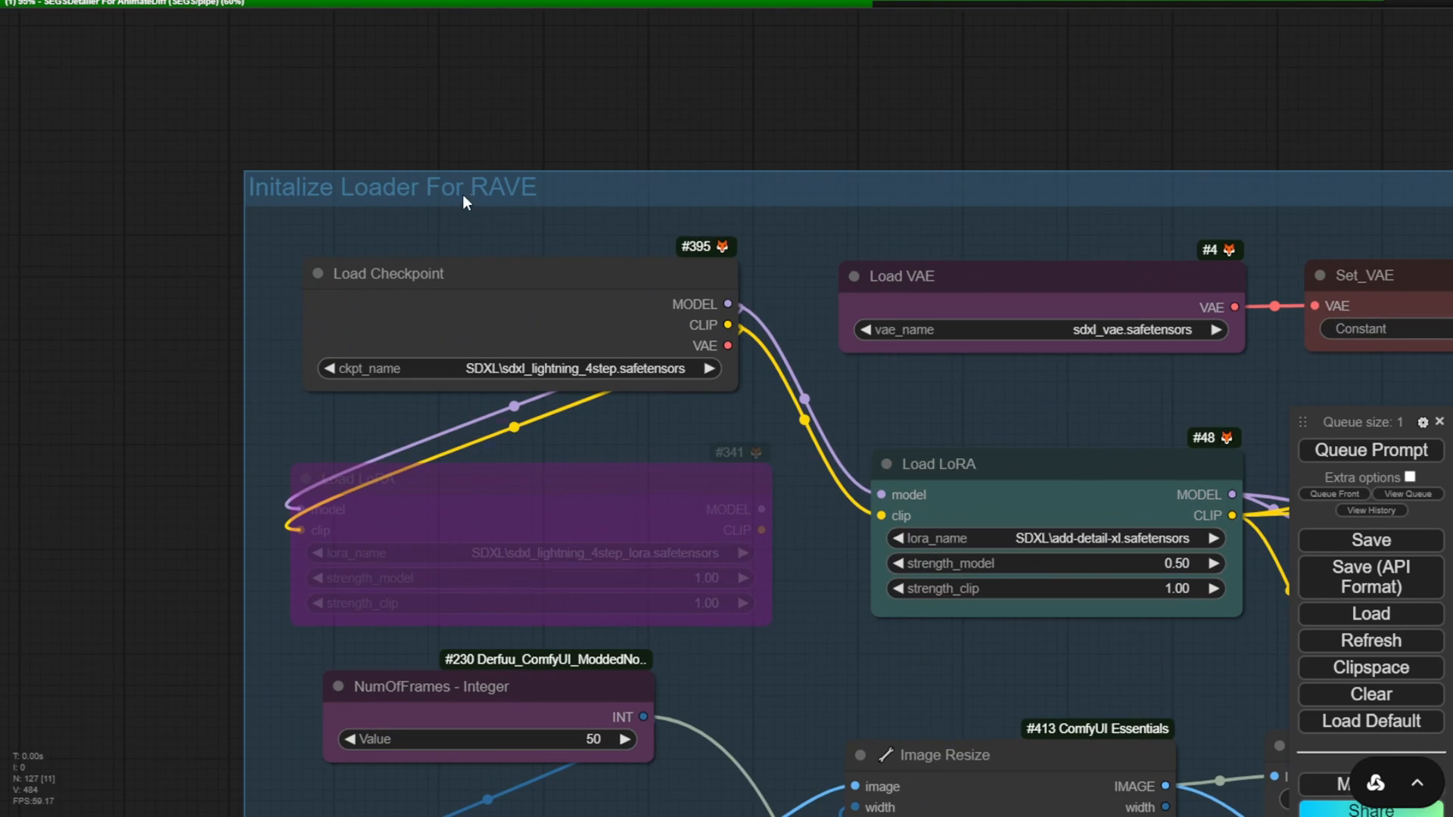
- Zoom out over the RAVE video workflow to view the Initalize Loader For RAVE group
scroll("down", 3)
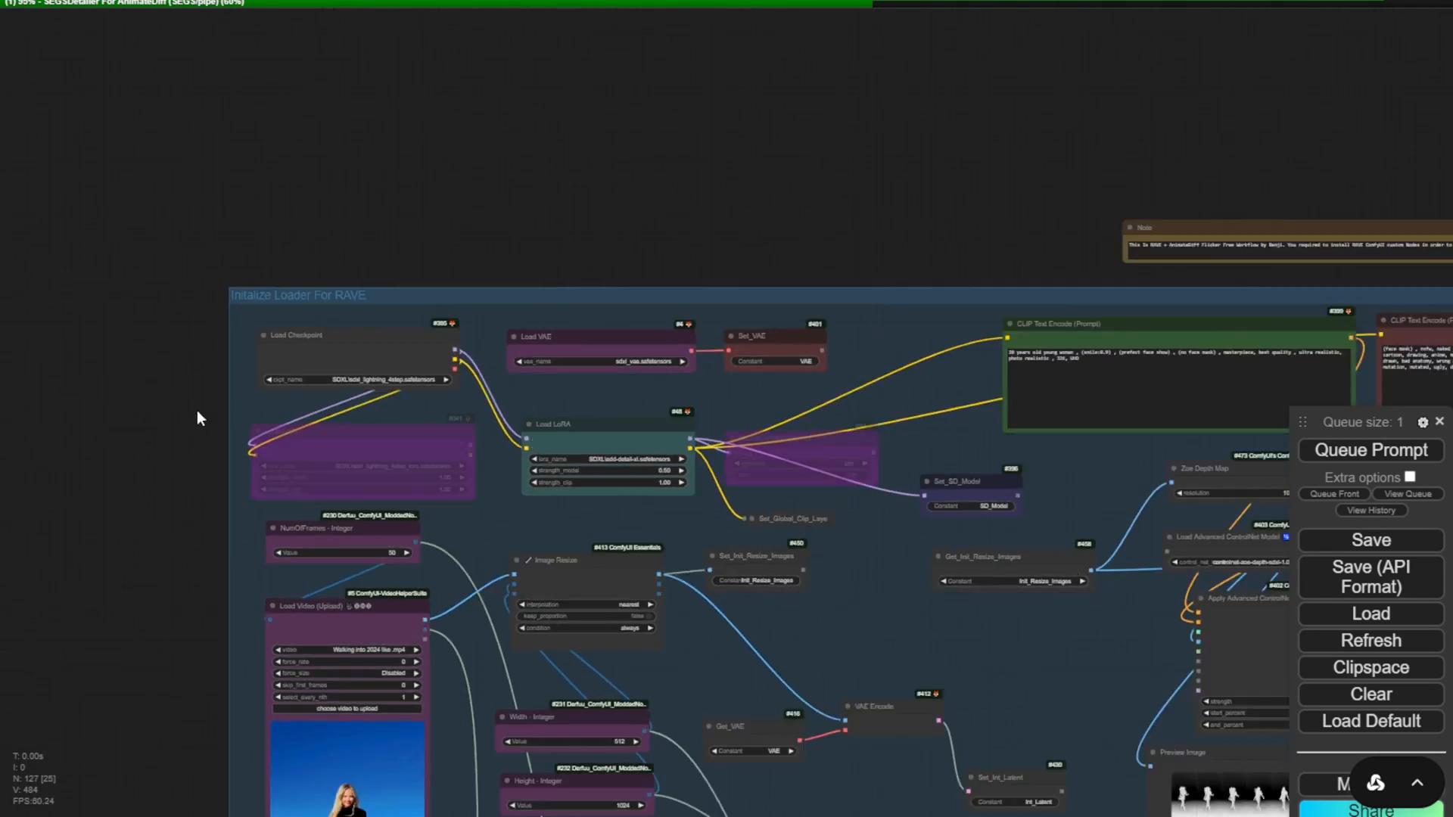